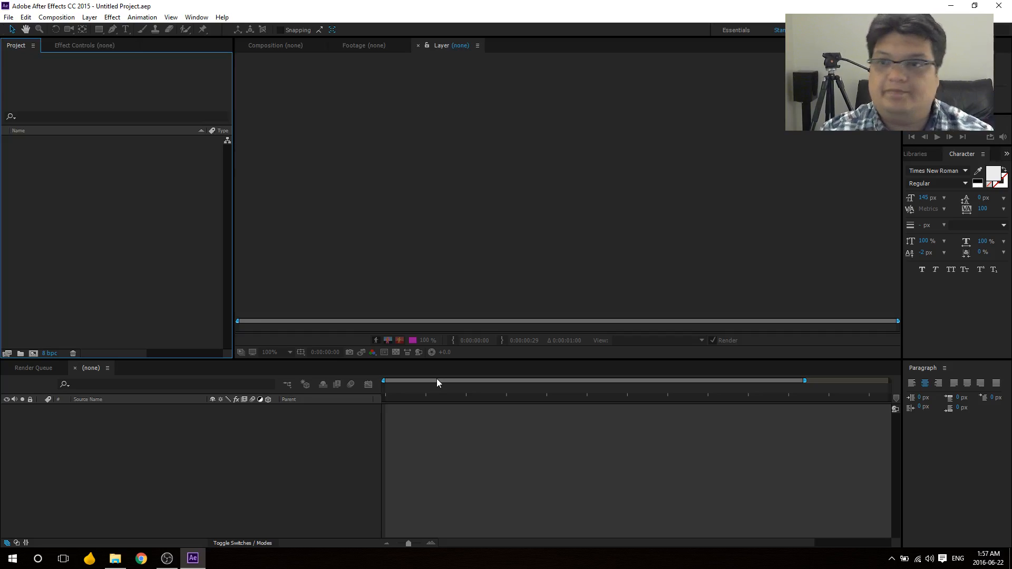
Step: Set up a new composition called MAINCOMP, 1080 by 1080 pixels, 45 seconds long
right_click(106, 207)
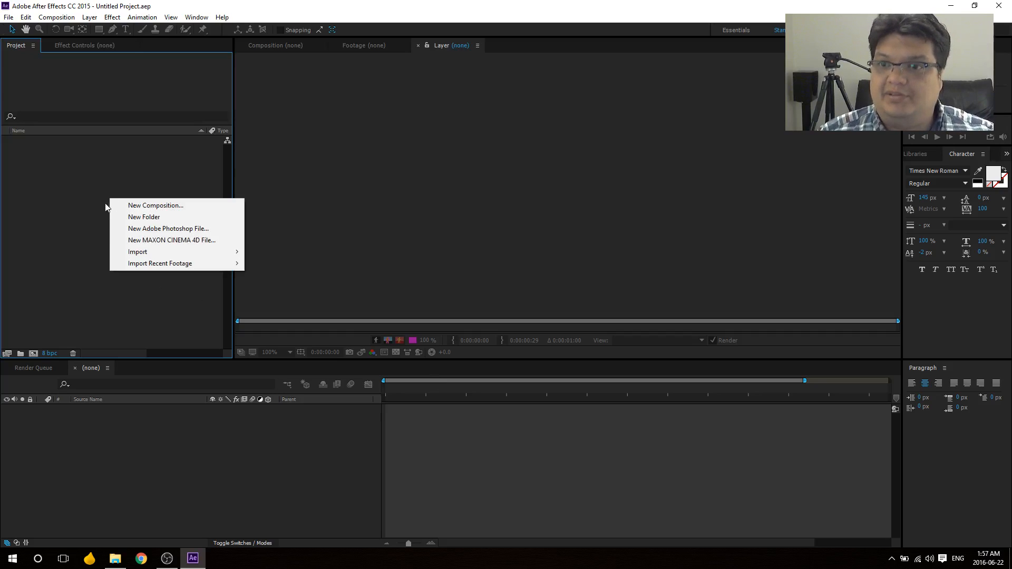
left_click(155, 205)
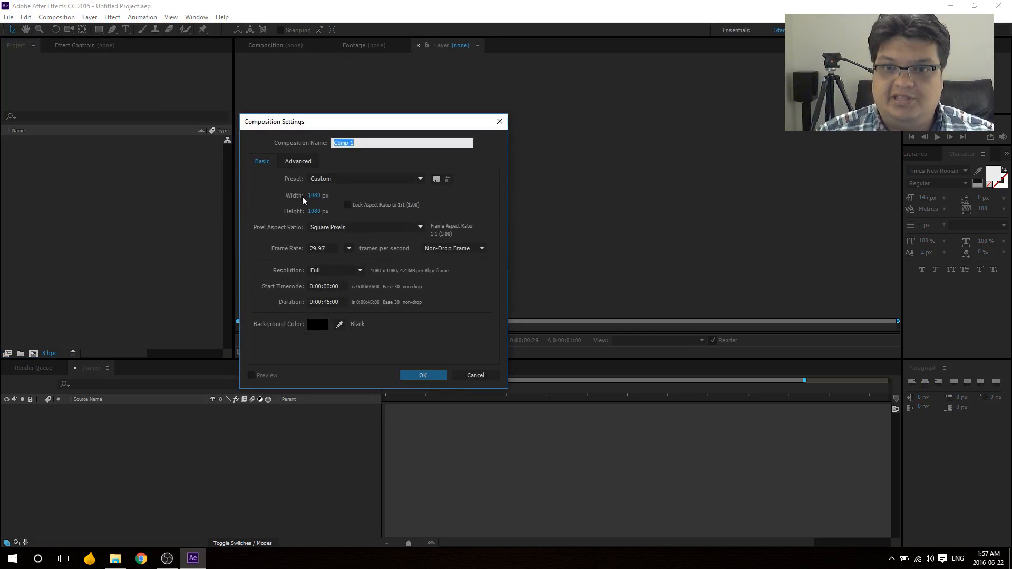
mouse_move(330, 328)
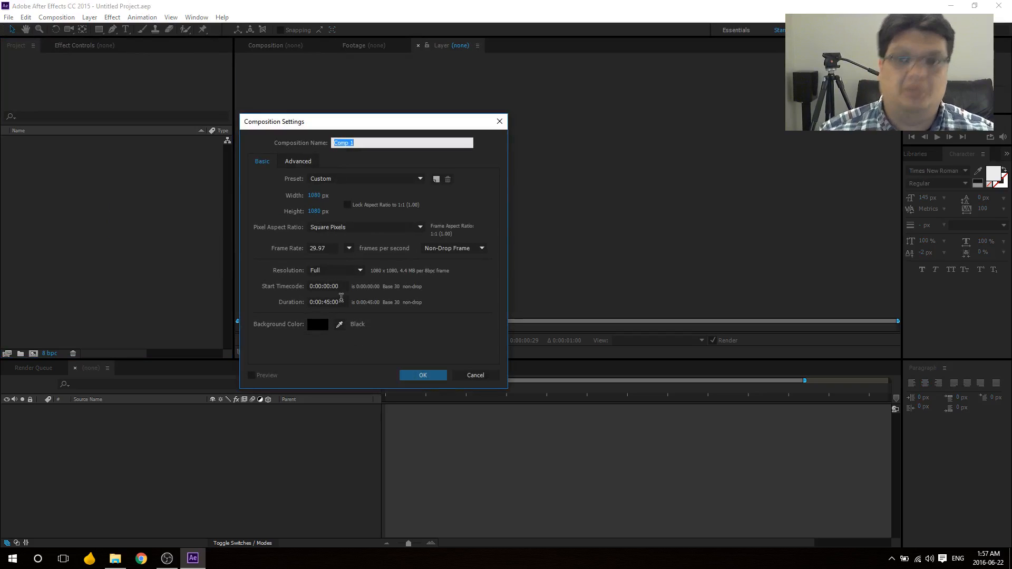
mouse_move(420, 120)
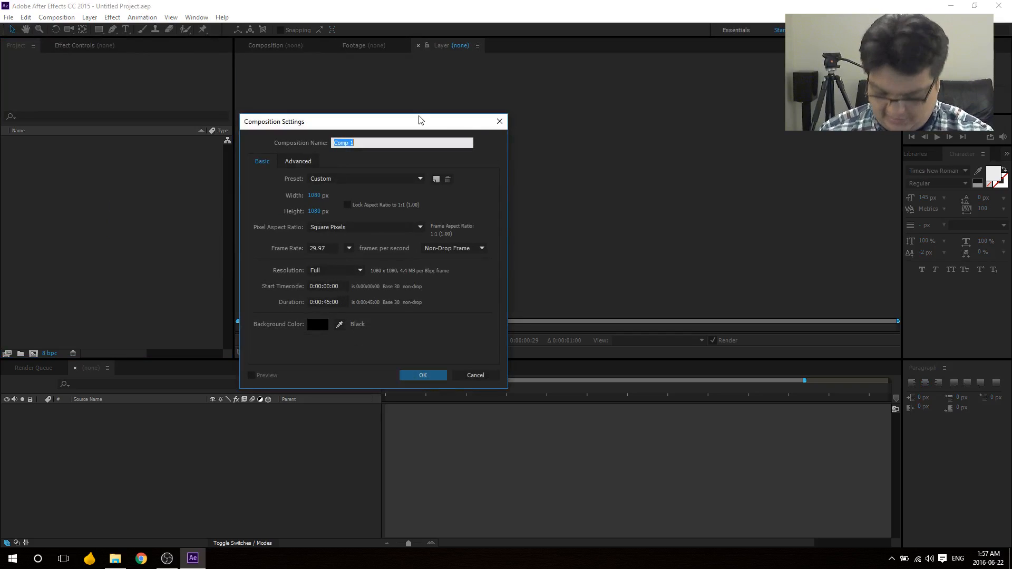
type("MAIN")
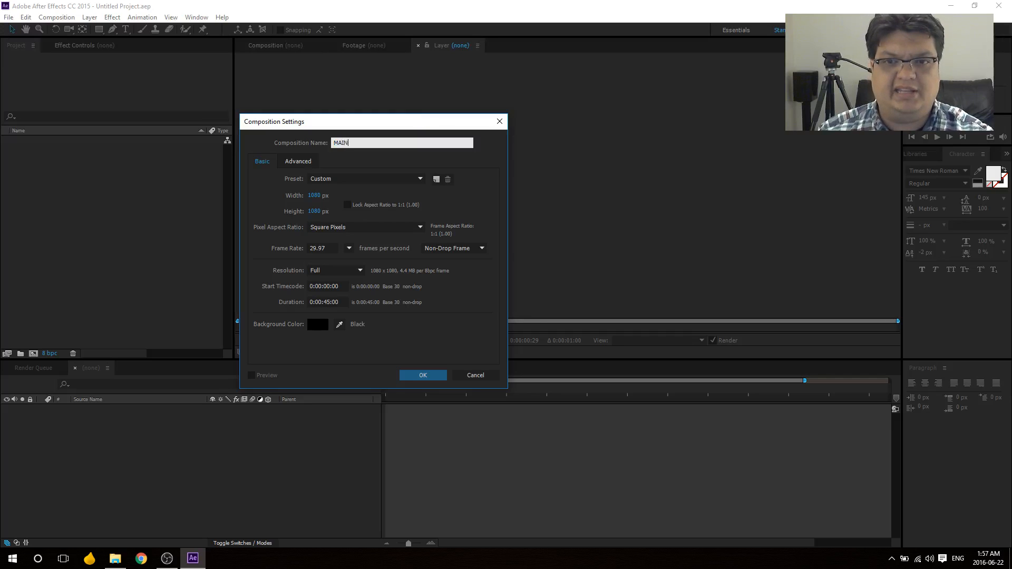
type("COMP")
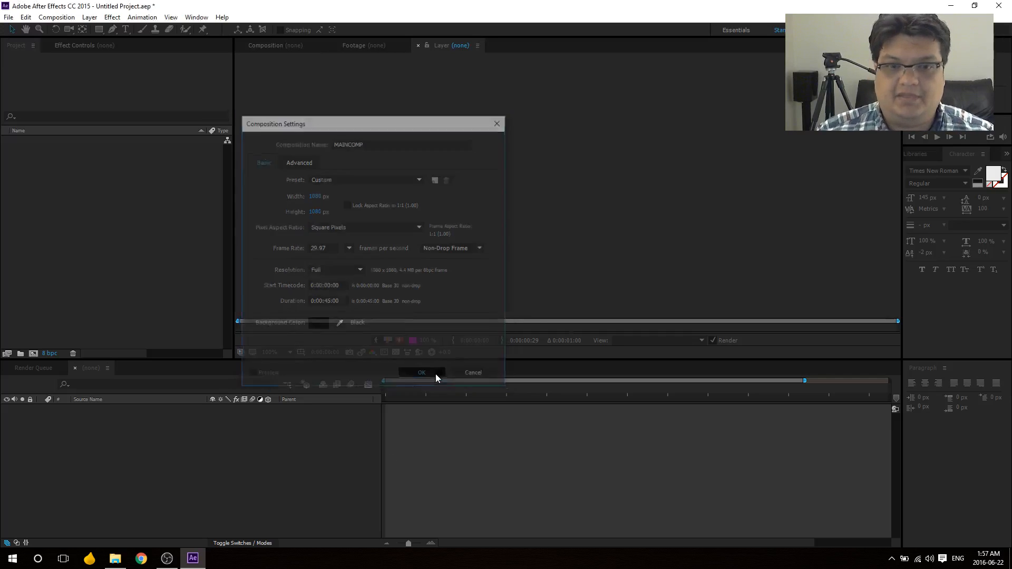
Step: Confirm MAINCOMP, then import CHESS_VIDEO.mov and CHESS_WOOD.jpg as layers in it
left_click(421, 373)
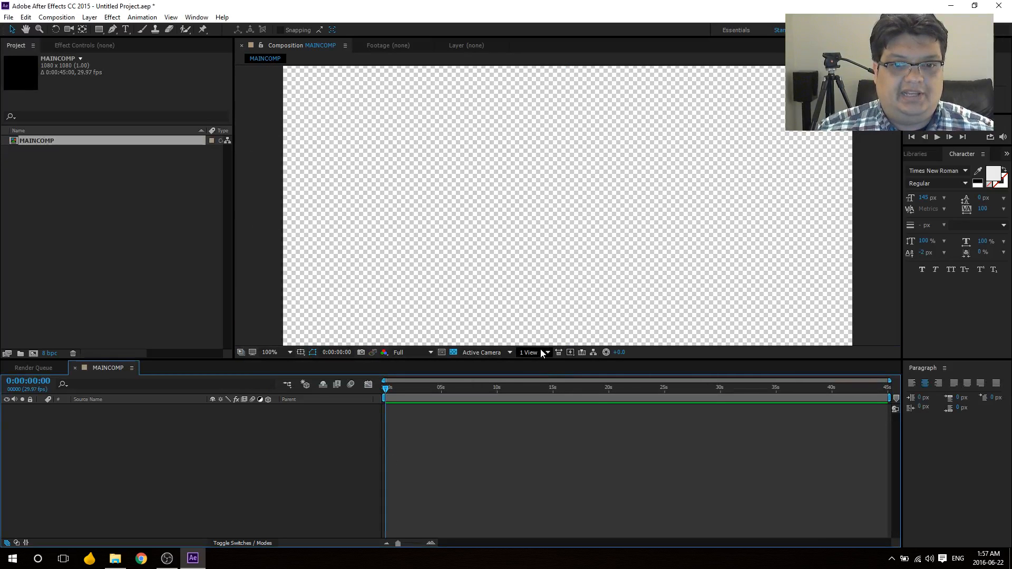
left_click(268, 353)
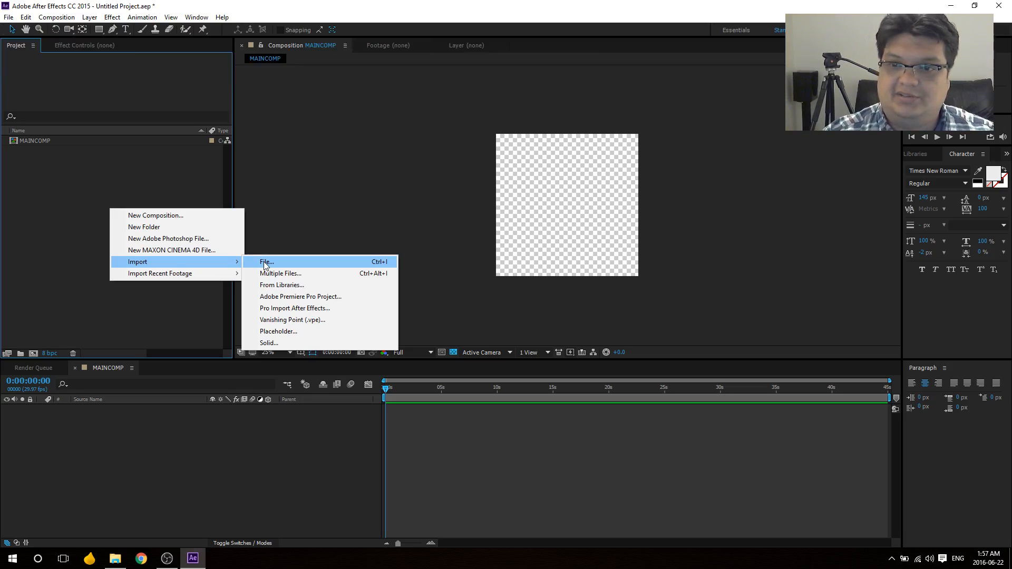
left_click(265, 261)
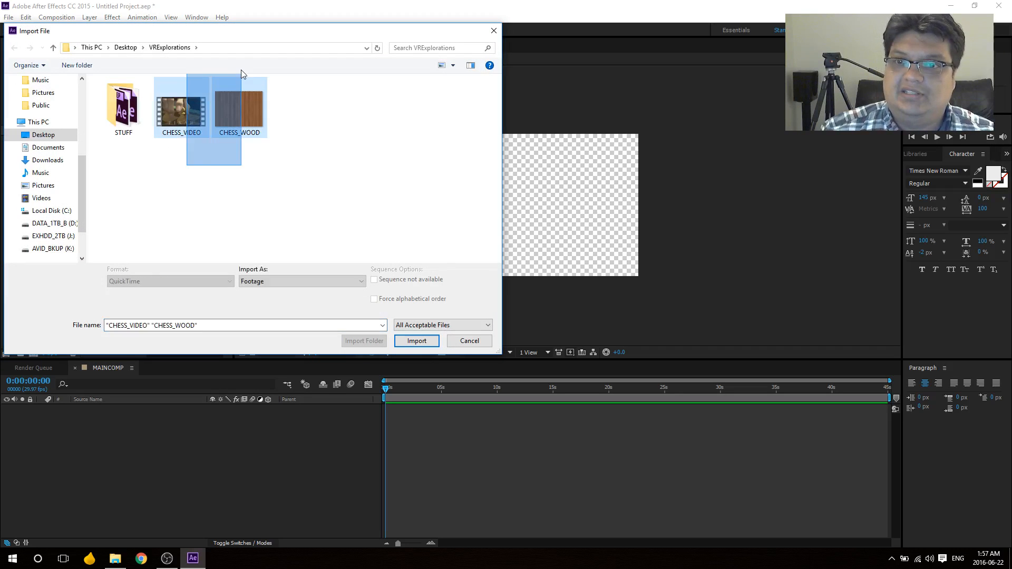
left_click(416, 341)
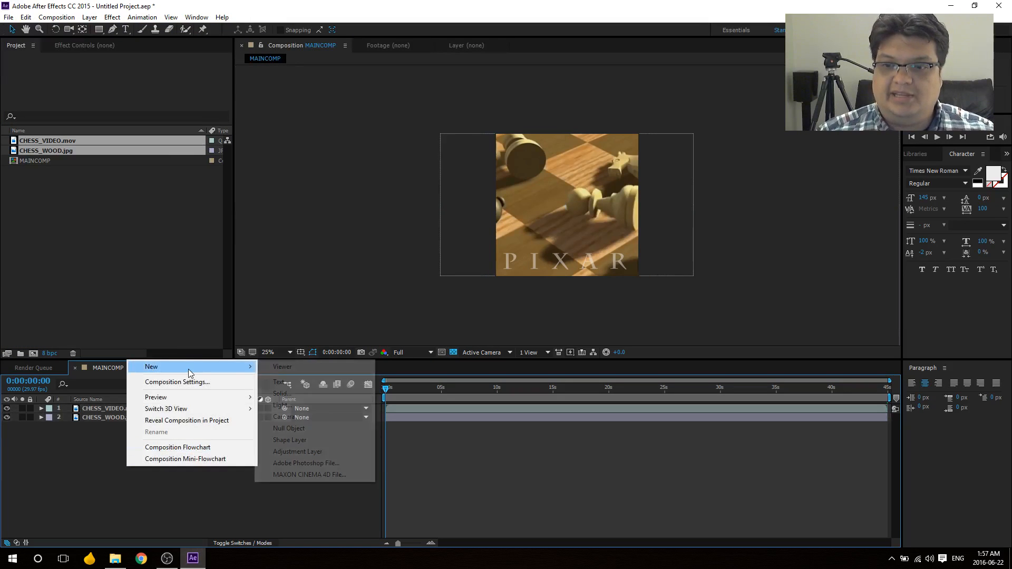
Step: Create a black solid layer named ELEMENT
left_click(281, 394)
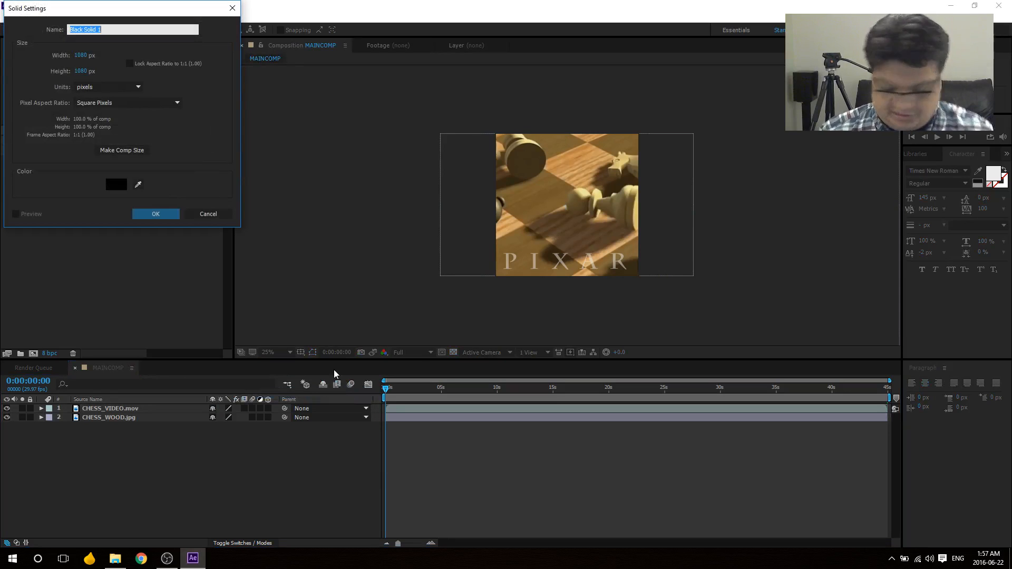
type("ELEMENT")
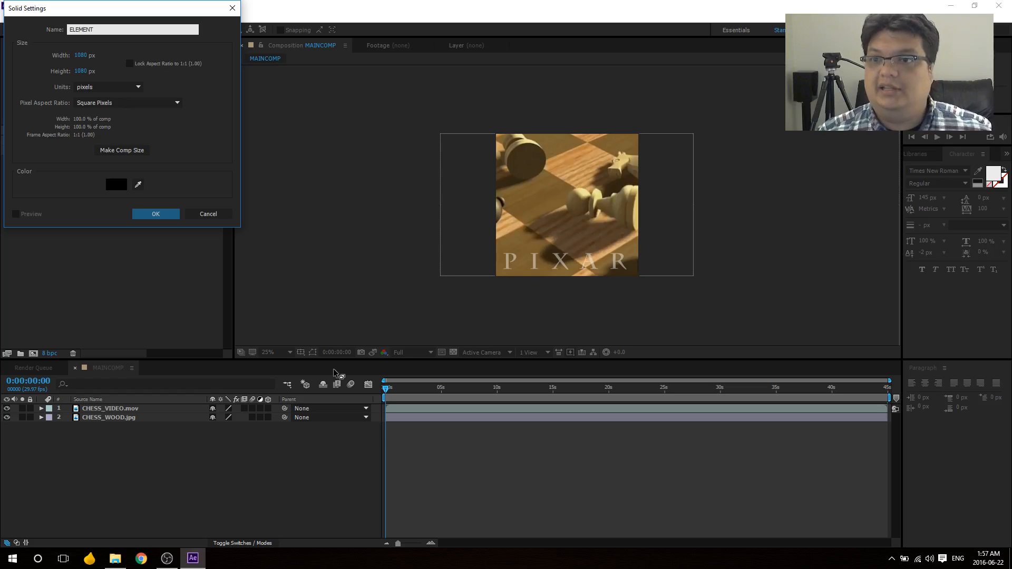
left_click(155, 214)
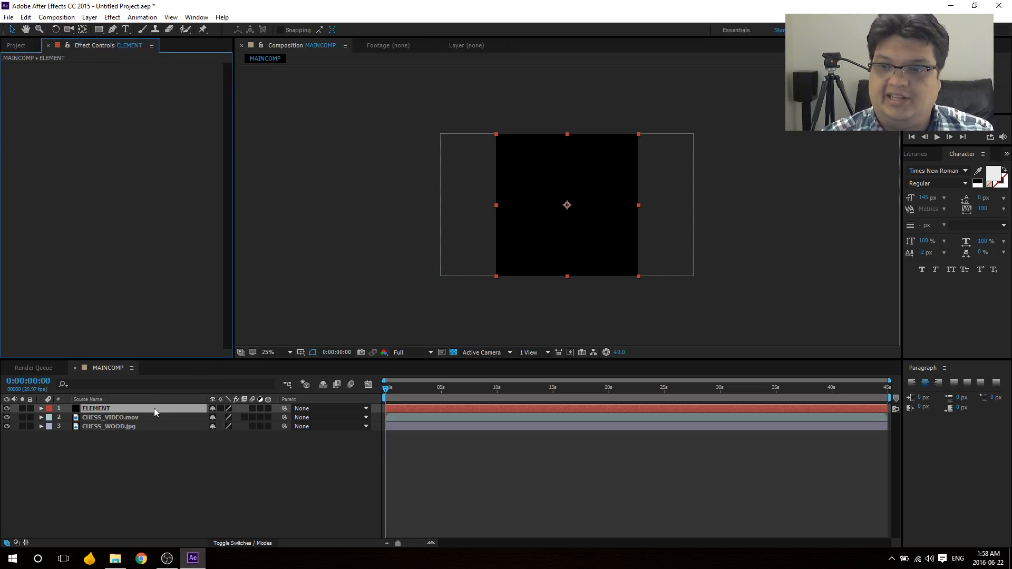
Step: Apply the Element effect to ELEMENT and hide both chess footage layers
left_click(95, 408)
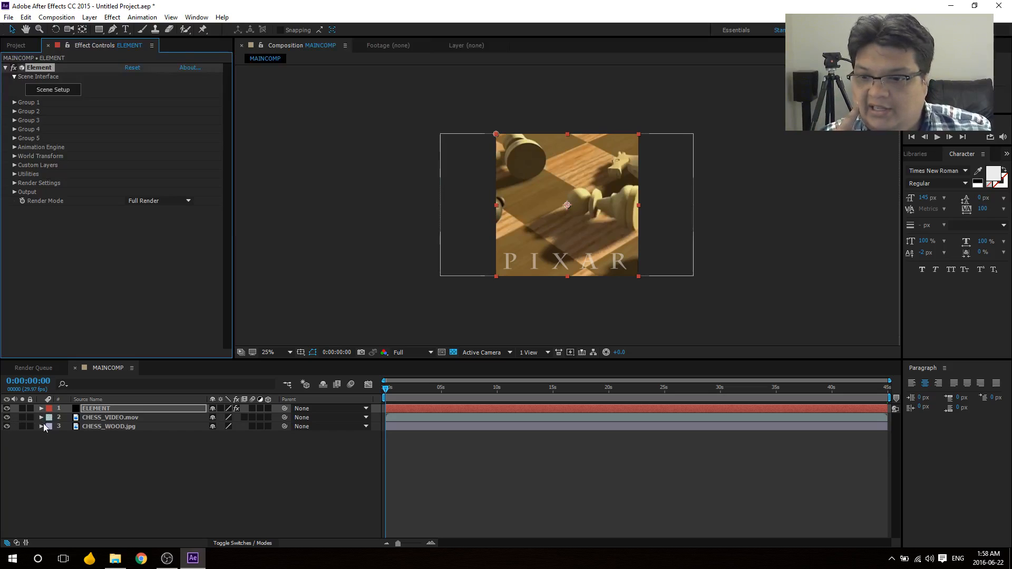
left_click(109, 426)
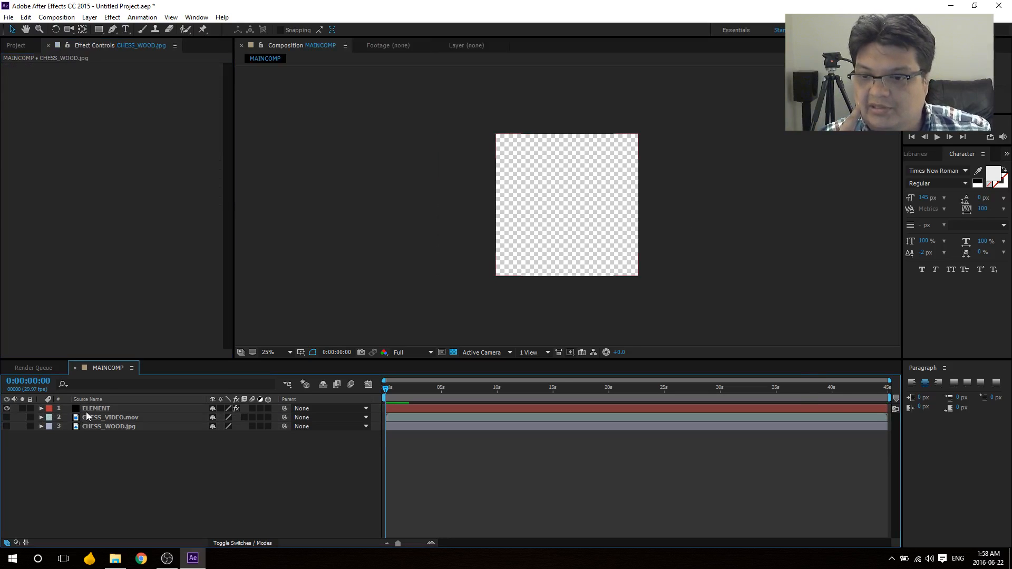
left_click(95, 408)
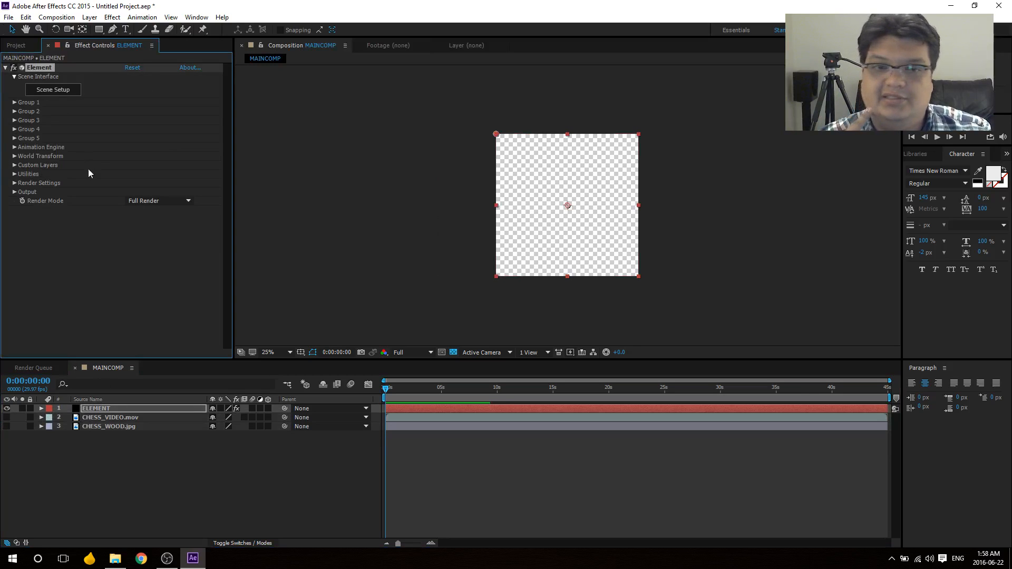
left_click(267, 352)
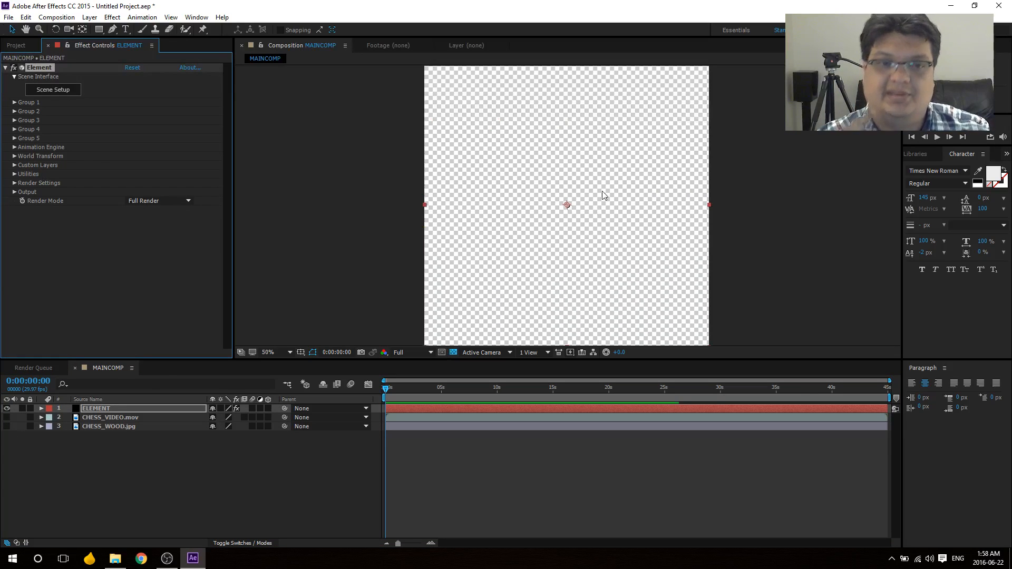
left_click(268, 352)
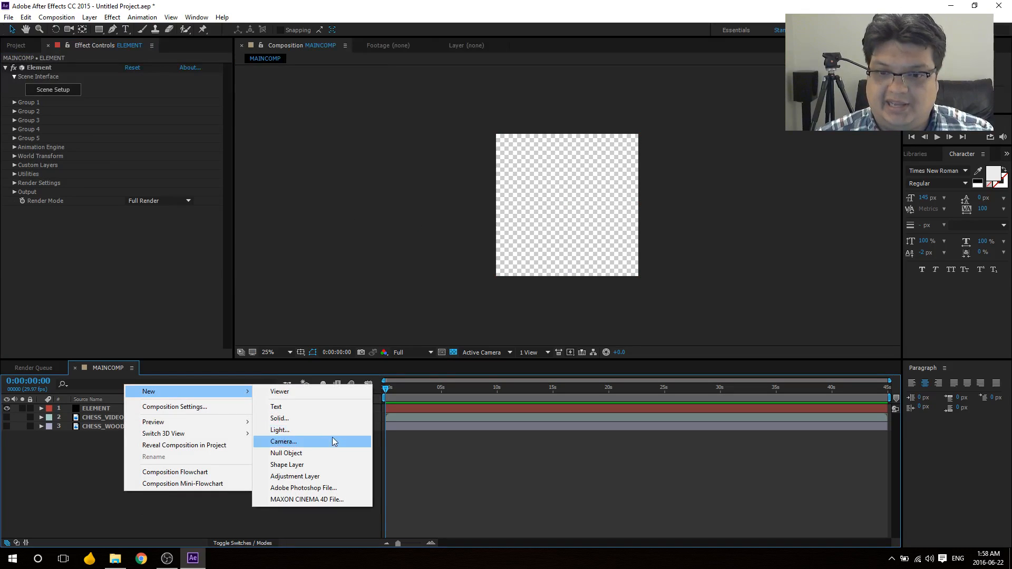
Step: Add a one-node 24mm camera named SETUPCAM, then select the ELEMENT layer
left_click(283, 442)
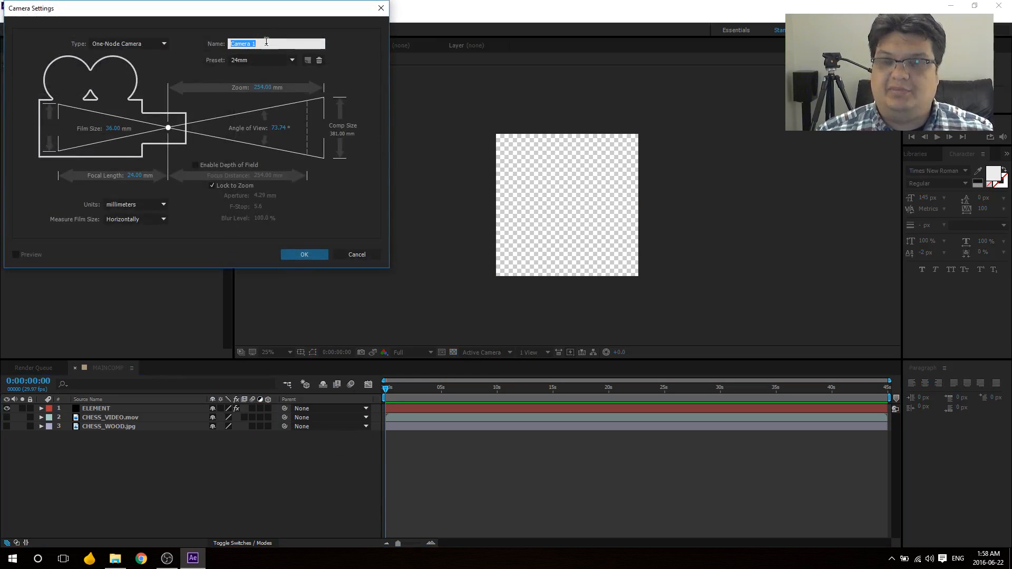
type("SETUPCA")
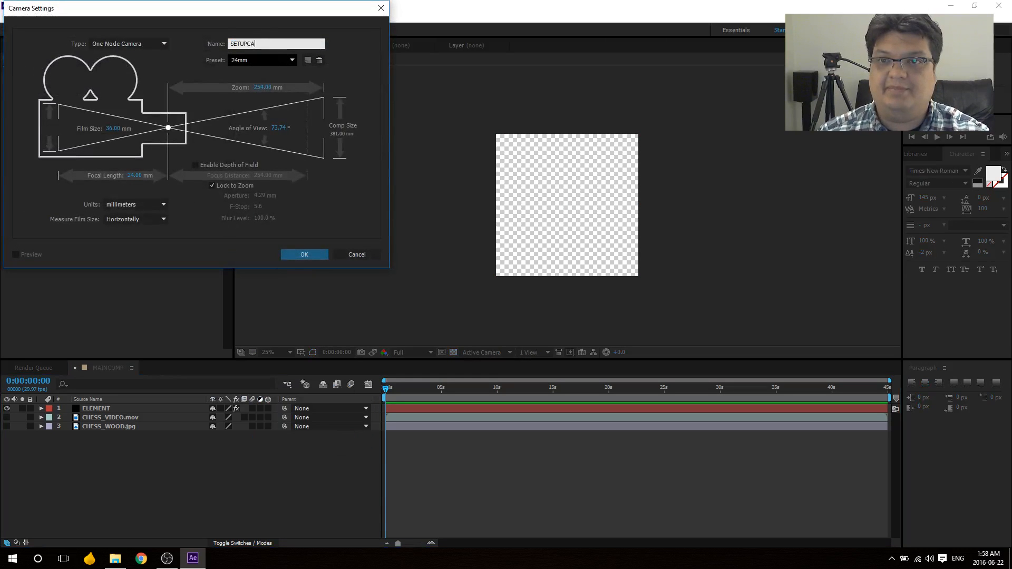
left_click(304, 254)
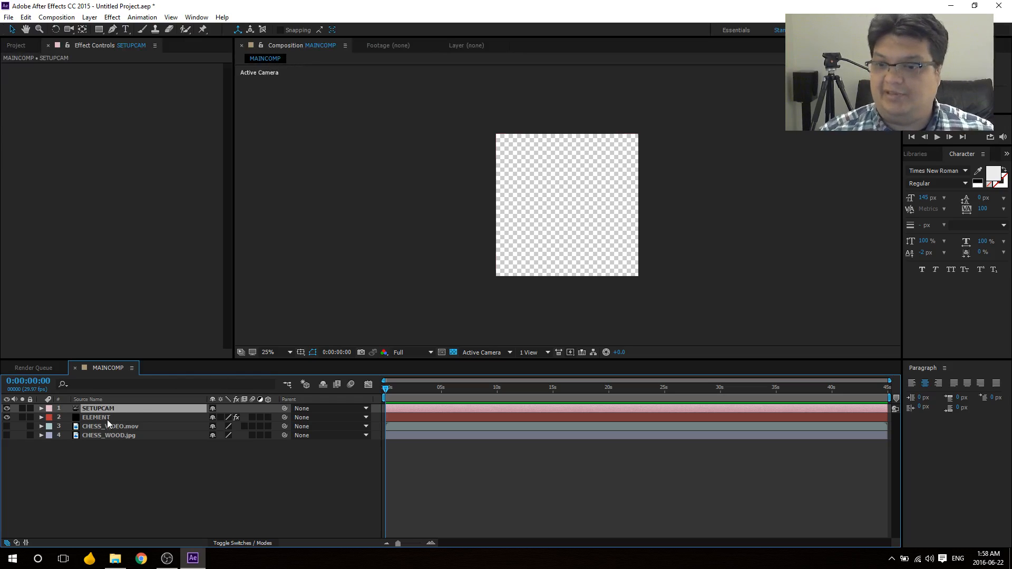
left_click(95, 417)
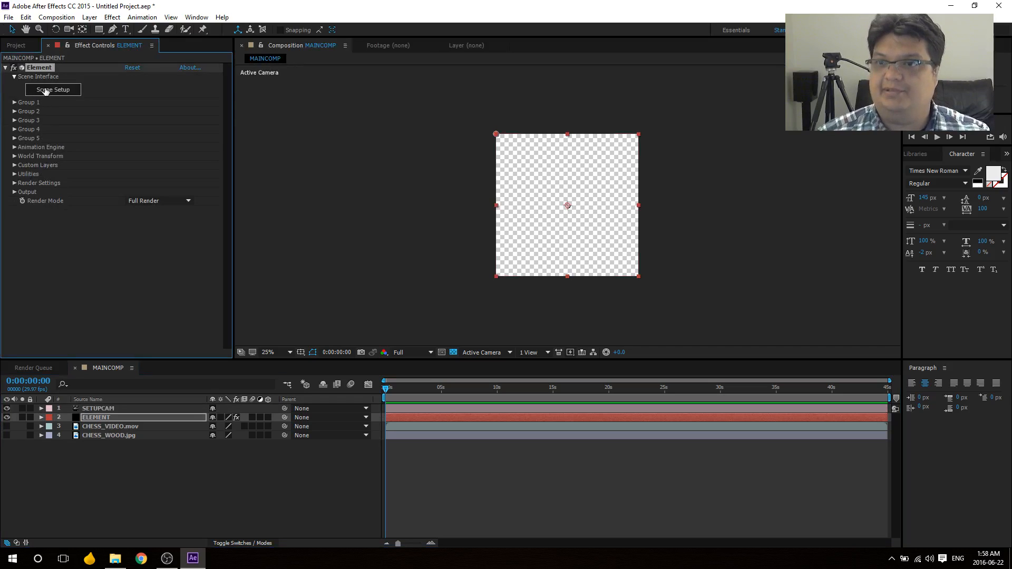
Step: In Element 3D Scene Setup, add the chess_board model and browse Basic_2K environment presets
left_click(53, 89)
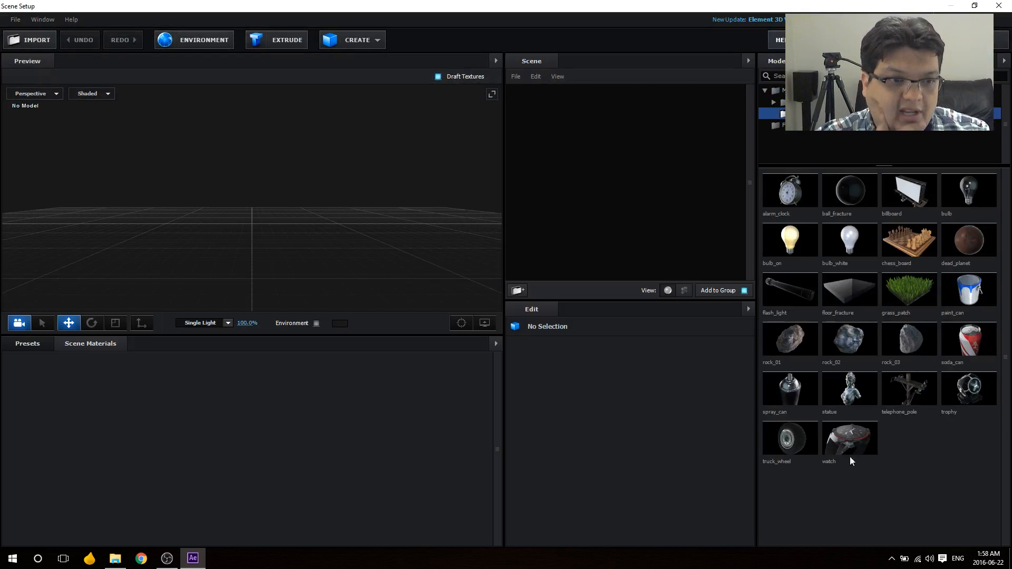
double_click(908, 241)
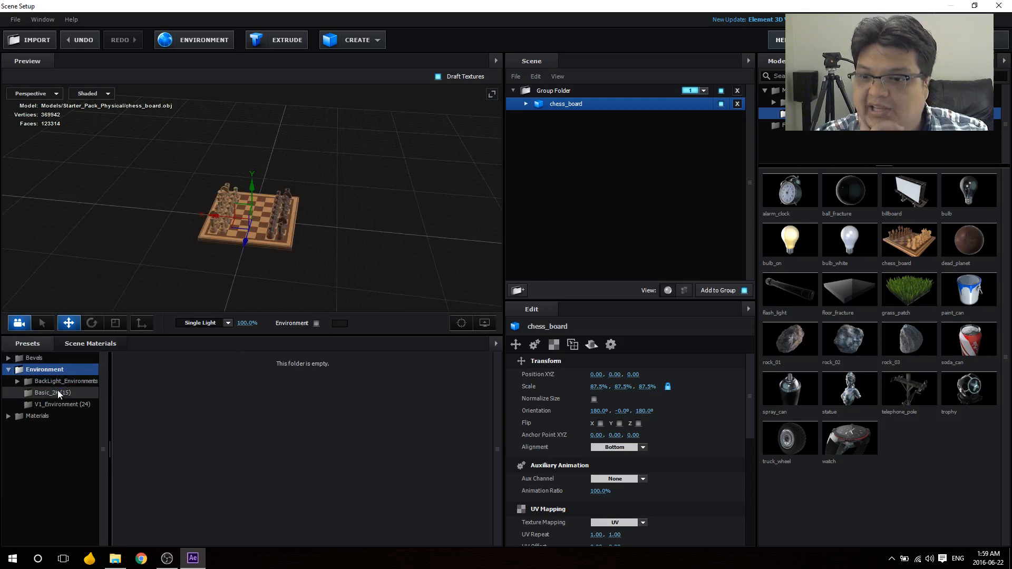
left_click(52, 393)
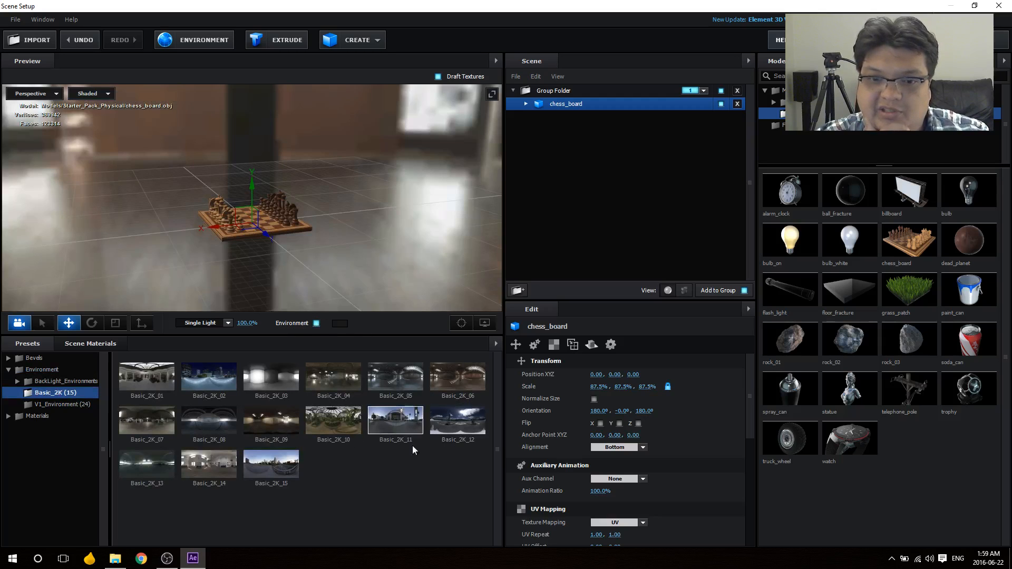
mouse_move(282, 282)
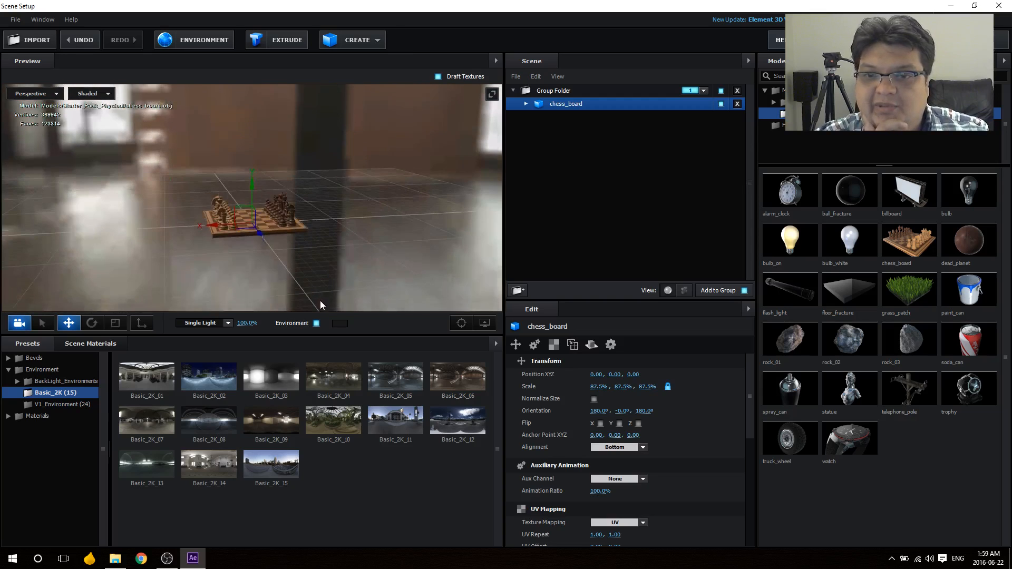
Step: Add a plane primitive under the board and set its diffuse texture to Custom Layer 1
left_click(356, 39)
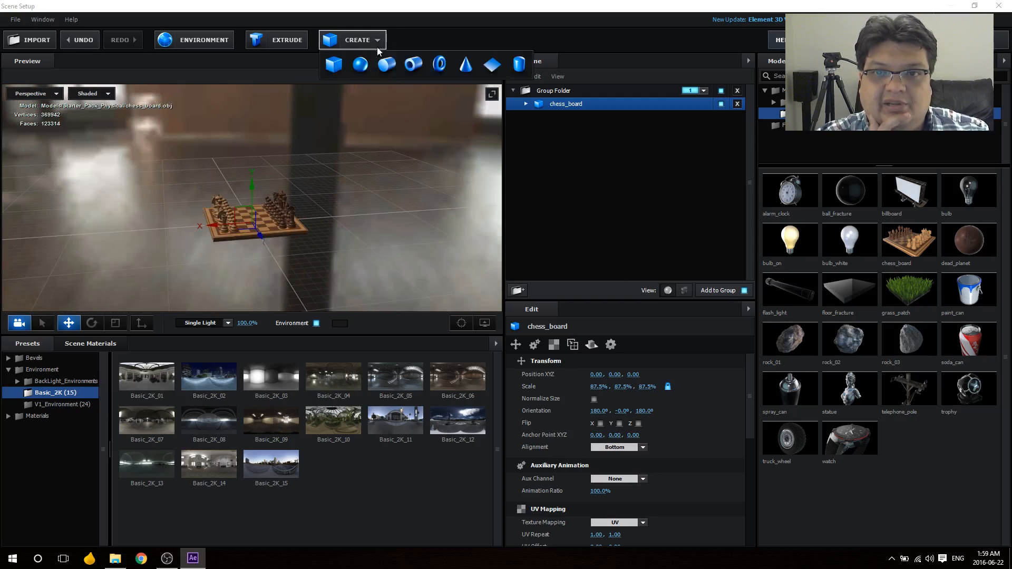
left_click(492, 64)
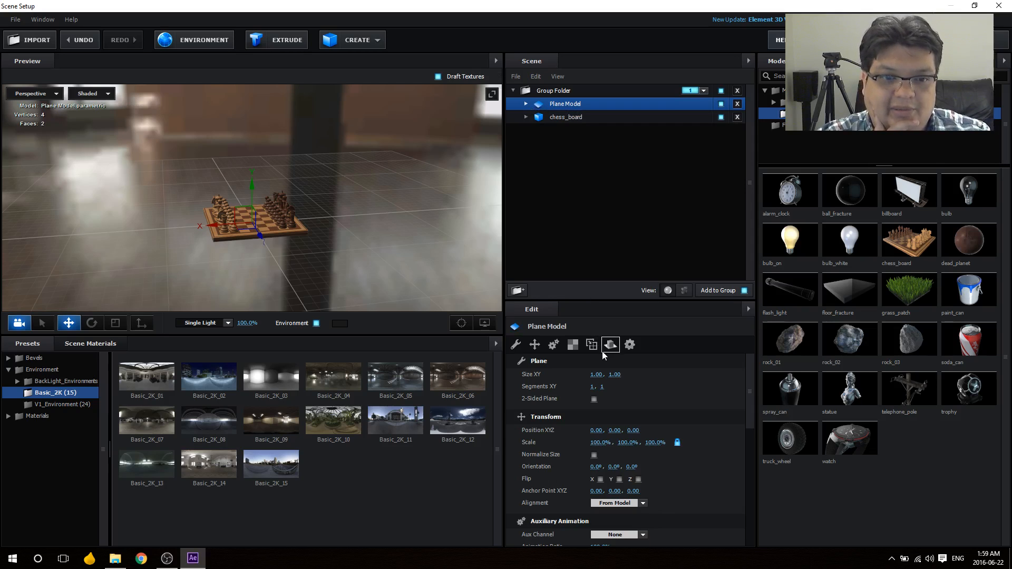
mouse_move(592, 374)
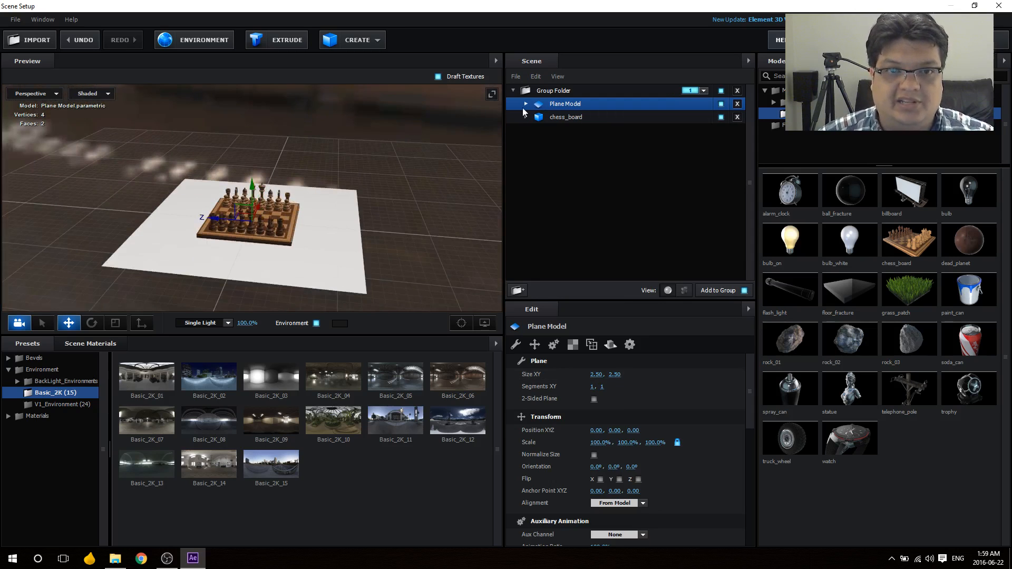
left_click(525, 103)
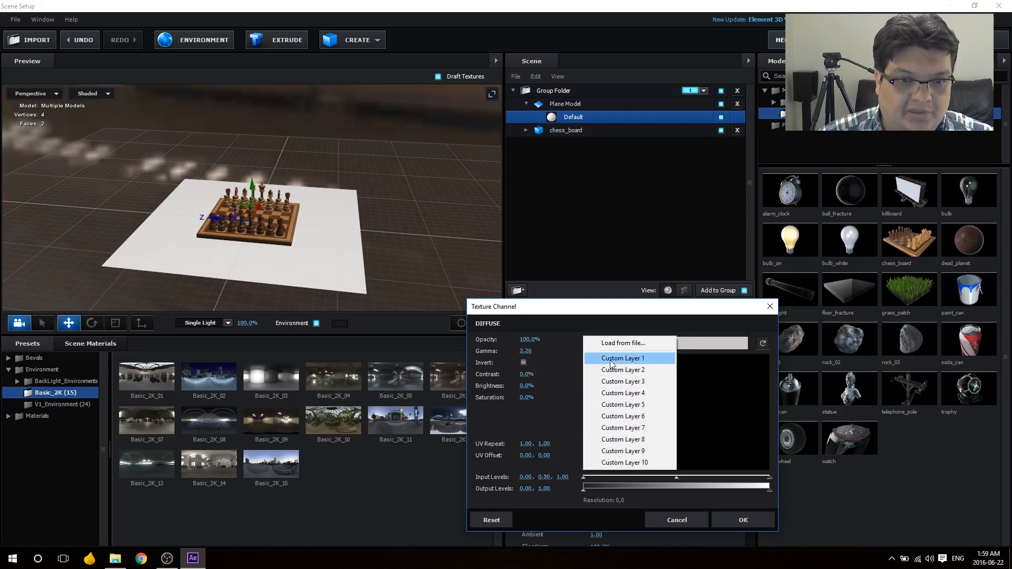
left_click(621, 358)
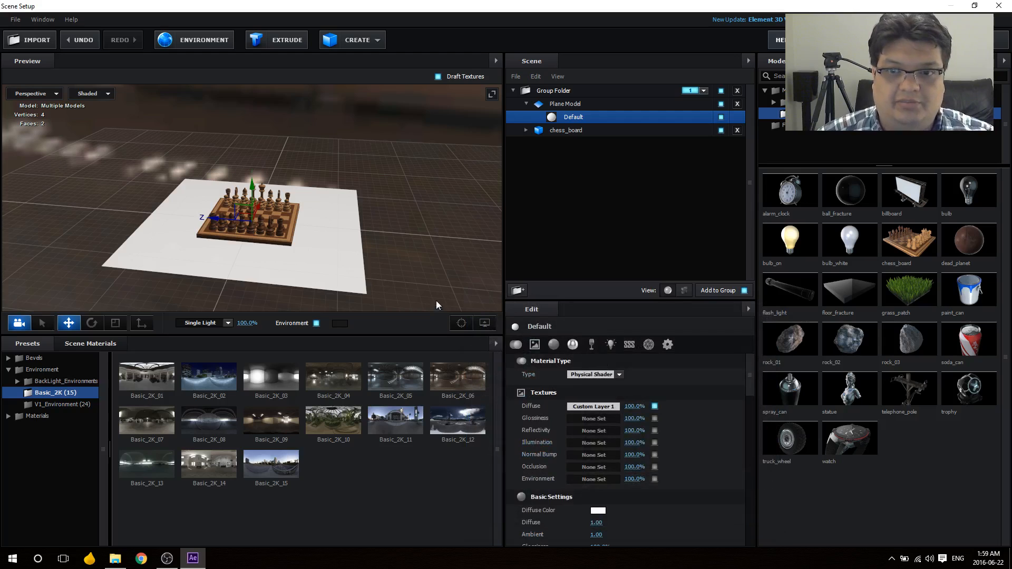
mouse_move(848, 212)
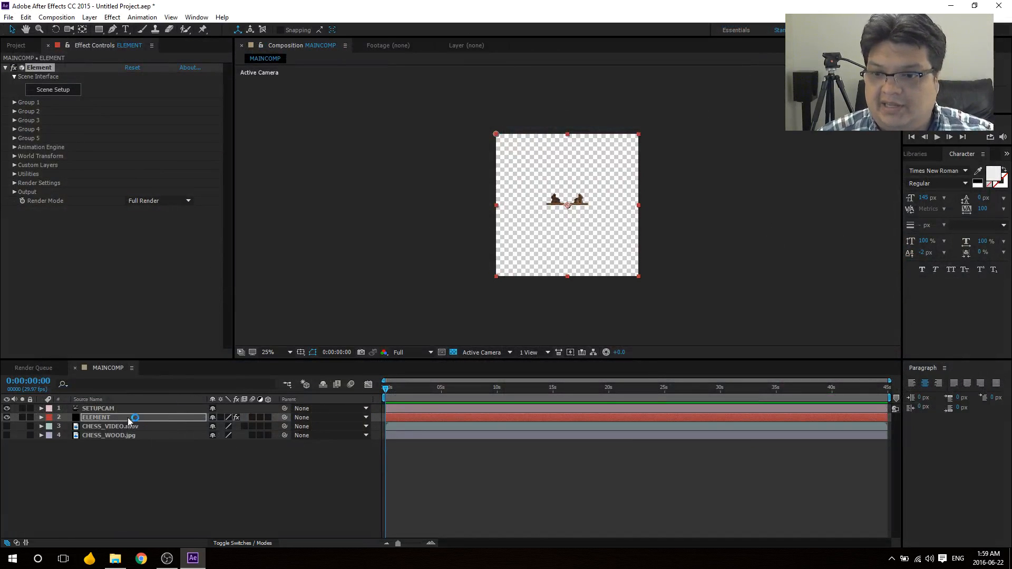
Step: Expand SETUPCAM's orientation and rotation properties, then reselect the ELEMENT layer
left_click(97, 408)
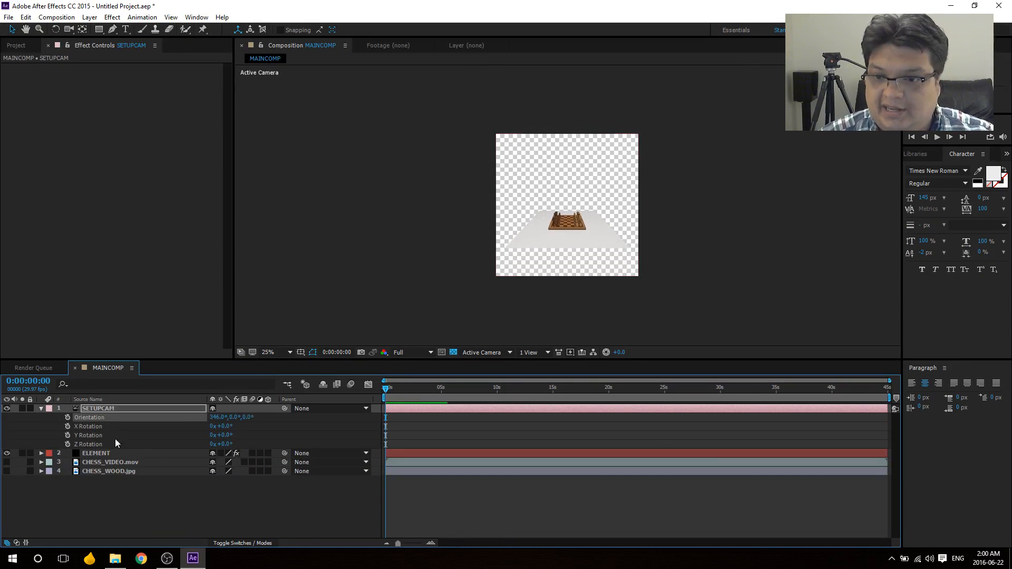
left_click(95, 453)
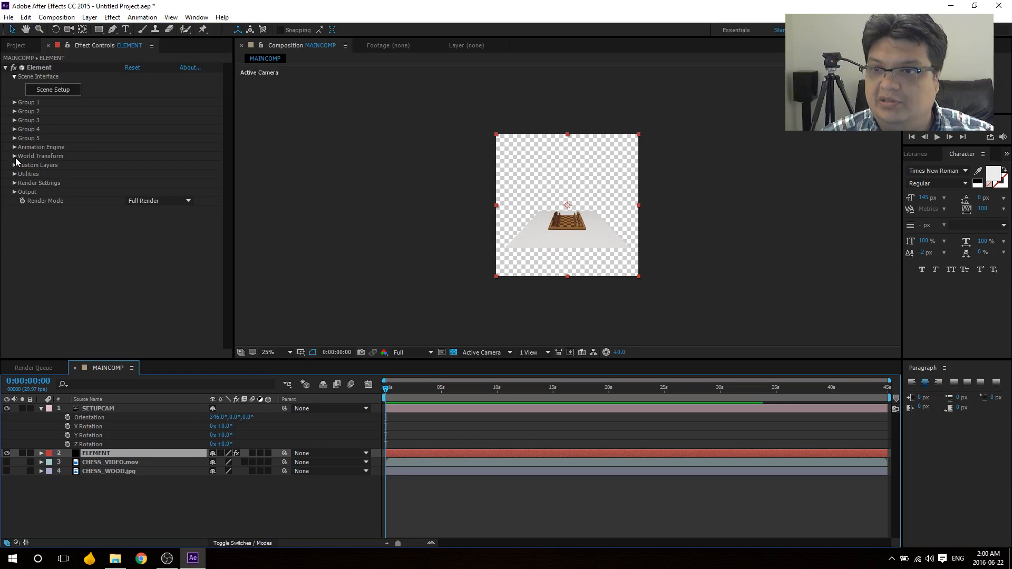
Step: Set custom texture map Layer 1 to CHESS_WOOD.jpg and Layer 2 to CHESS_VIDEO.mov
left_click(14, 164)
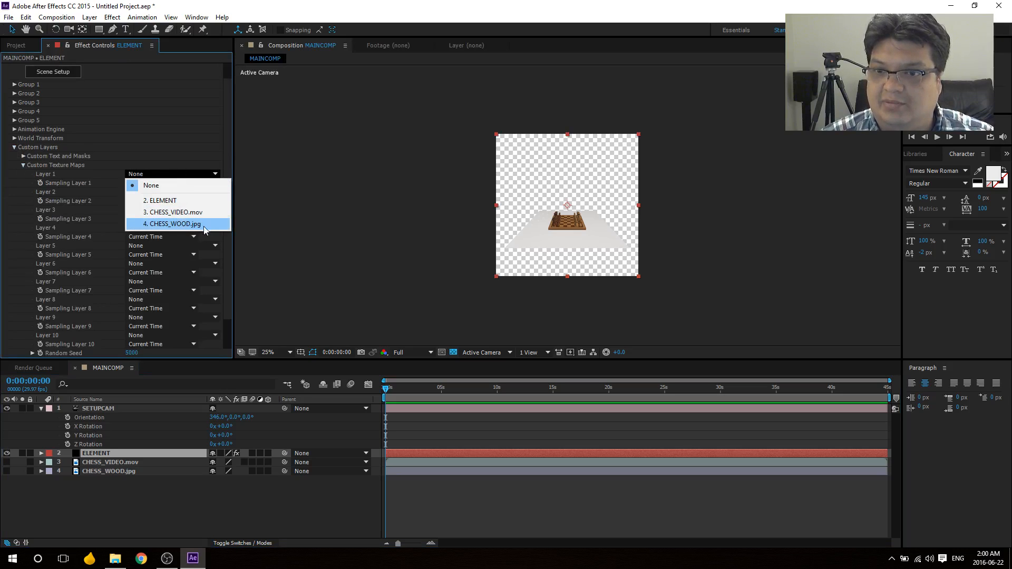
left_click(173, 225)
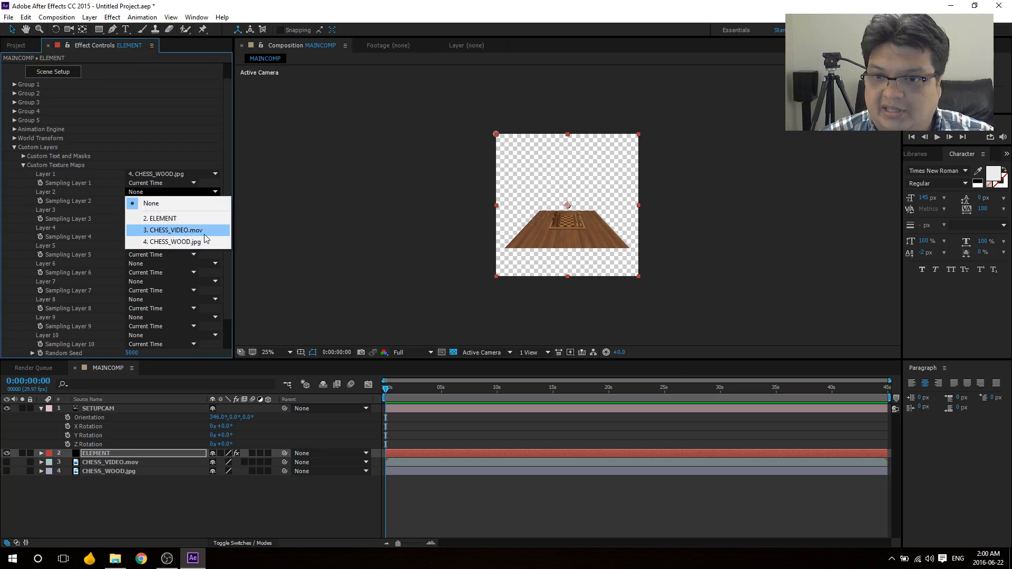
left_click(175, 230)
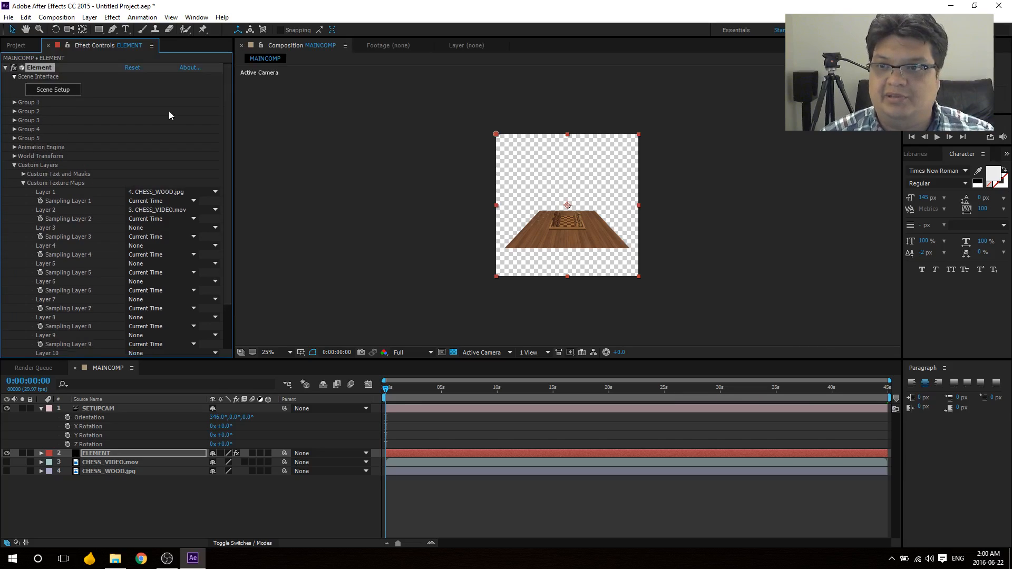
Step: Set Group 1's Particle Replicator to 12 copies on a Plane shape with X Scale 3.20
left_click(14, 101)
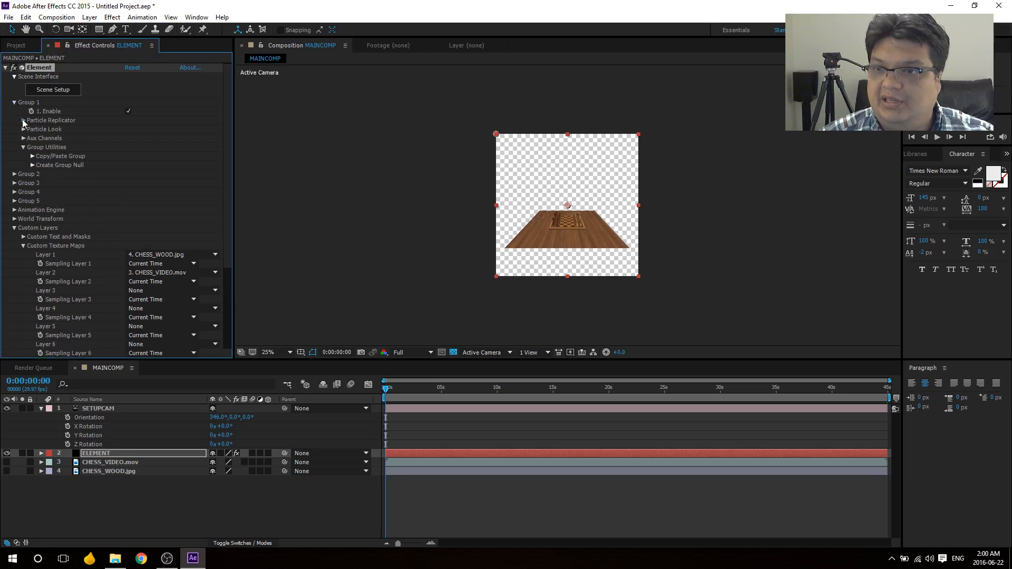
left_click(17, 120)
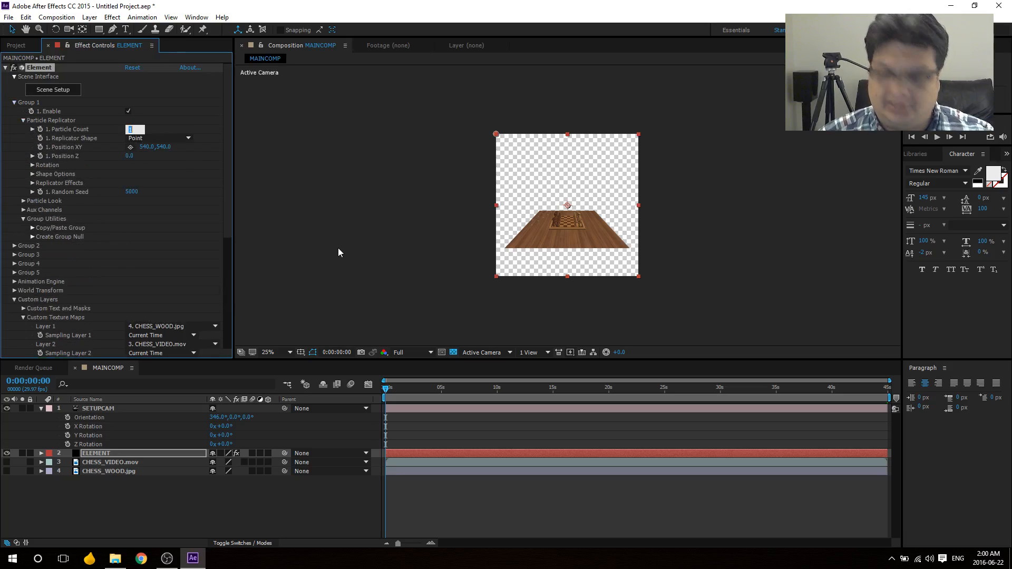
type("12")
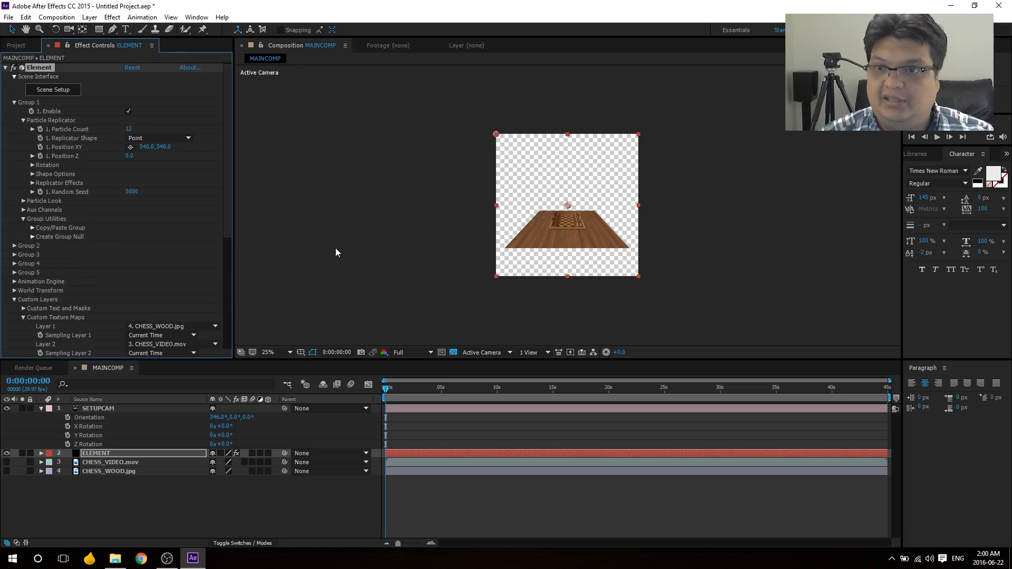
left_click(158, 138)
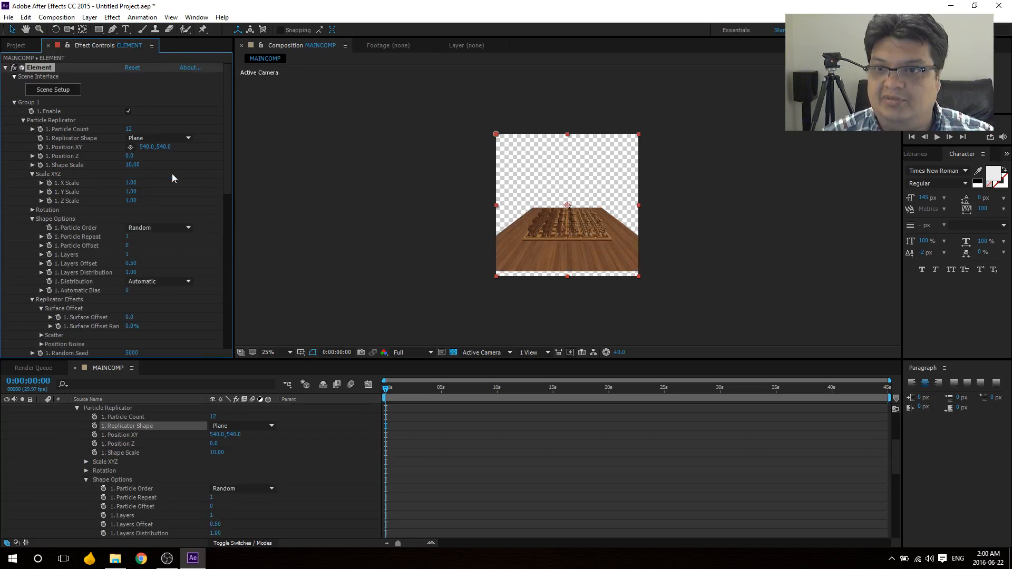
mouse_move(549, 247)
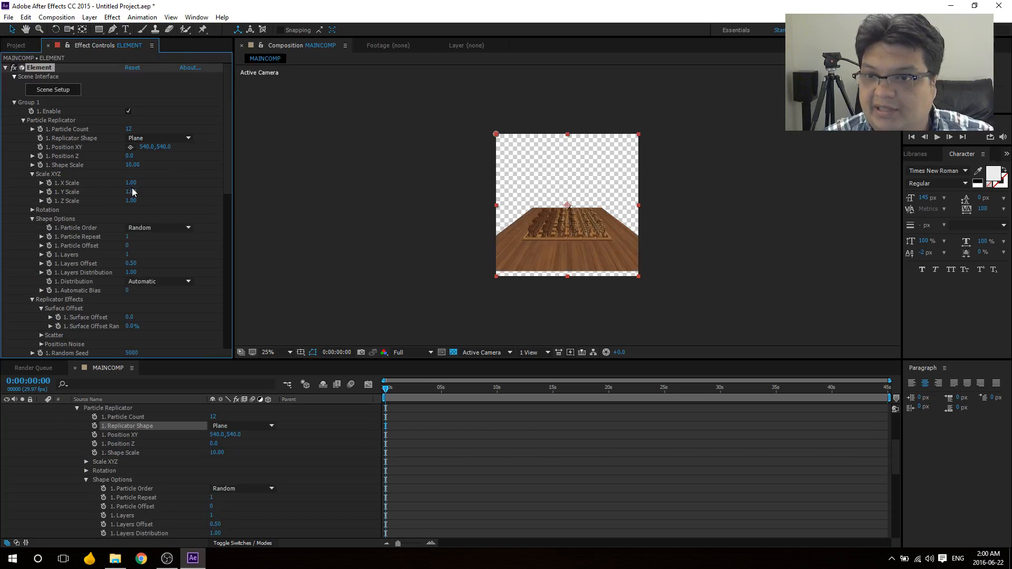
left_click_drag(131, 183, 141, 183)
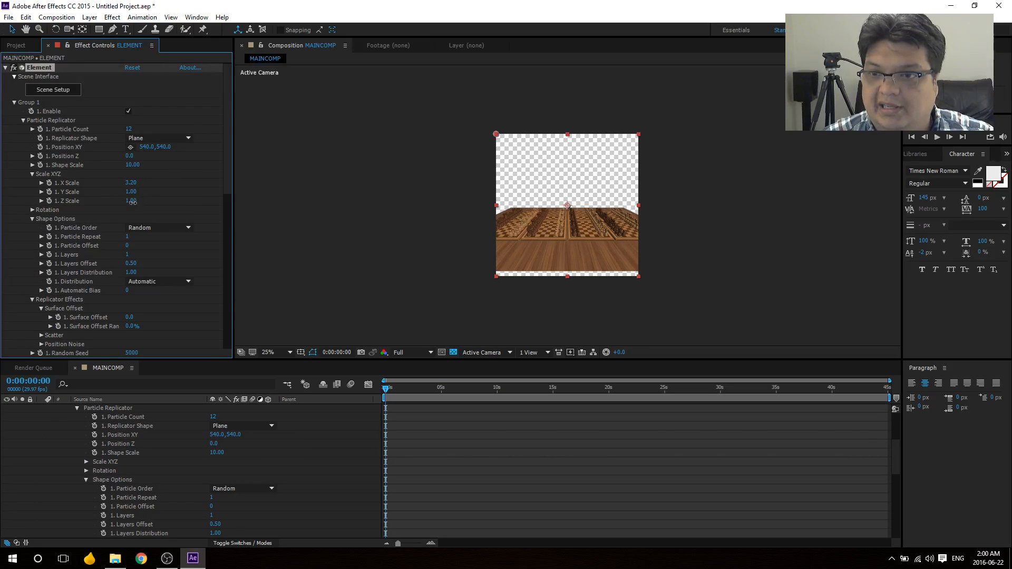
Step: Scale the board grid's Z to 2.10 and switch the viewer to 2 Views - Horizontal
left_click_drag(132, 200, 137, 201)
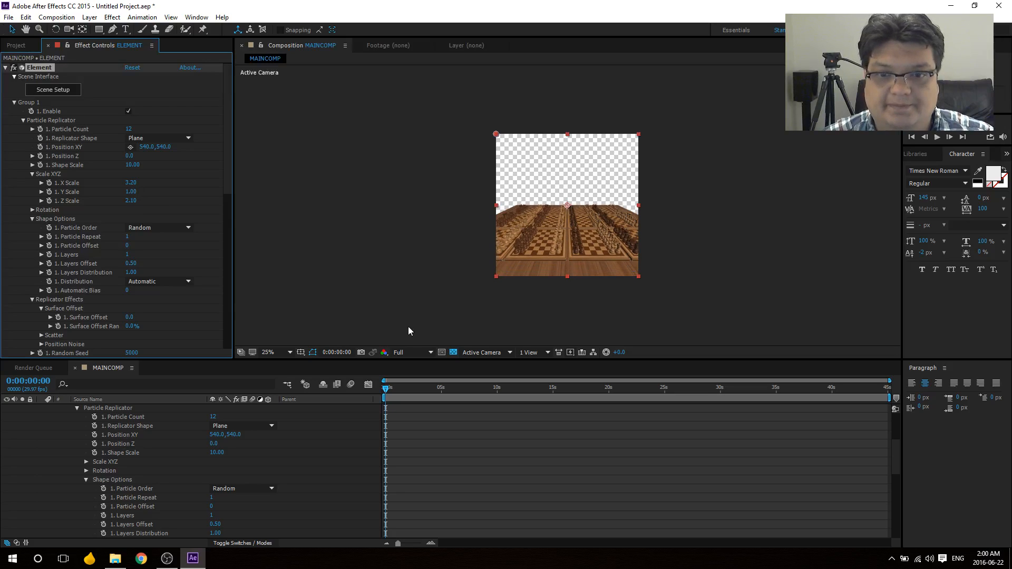
left_click(531, 352)
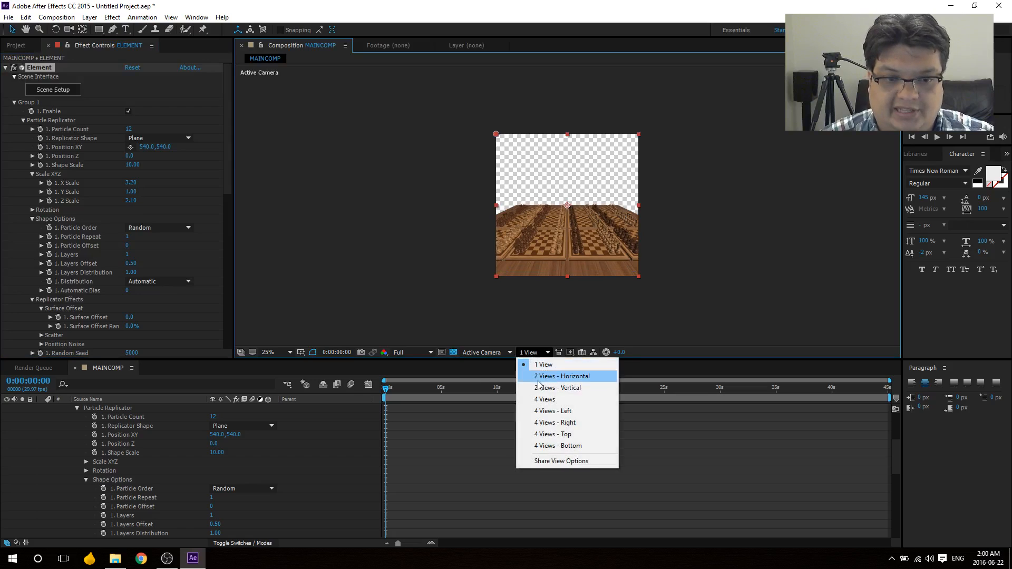
left_click(561, 376)
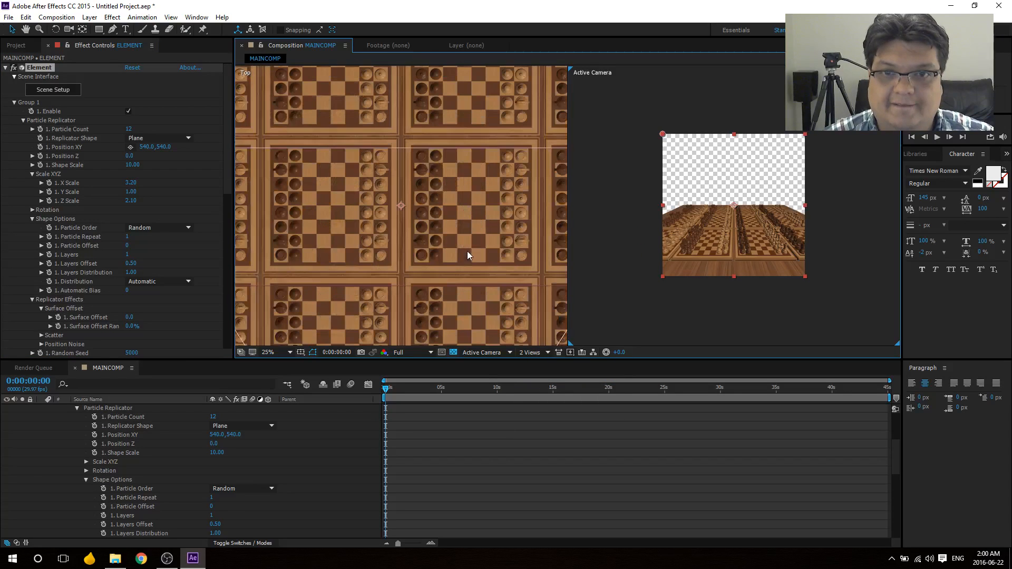
mouse_move(154, 170)
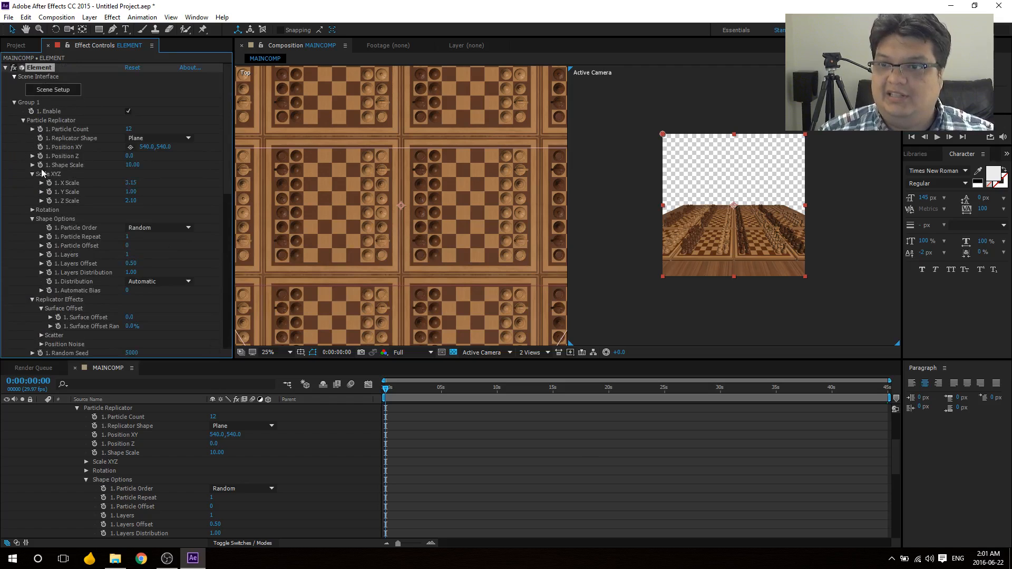
Step: Show the environment map in the background under Render Settings' Physical Environment
scroll("down", 3)
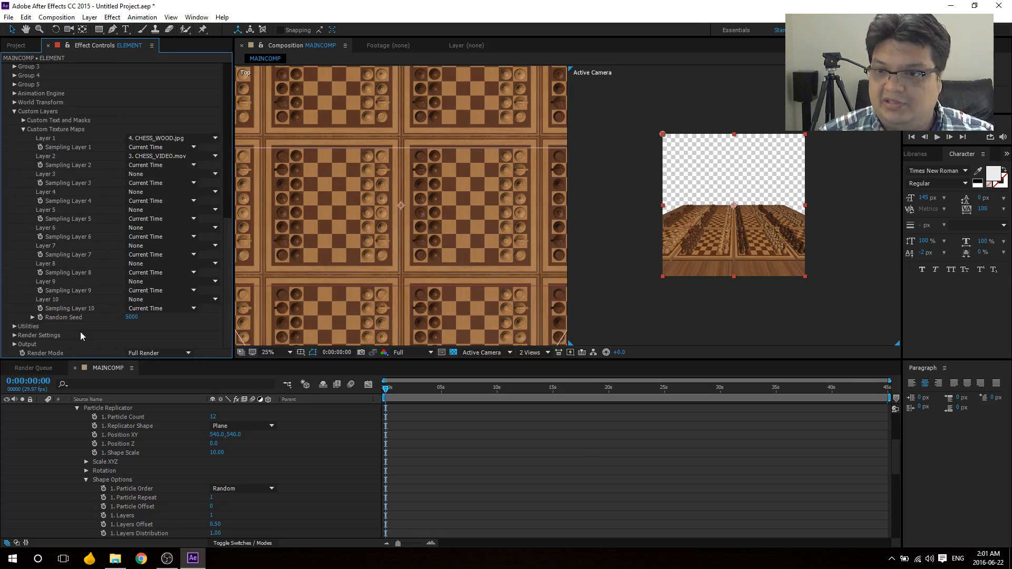
left_click(14, 325)
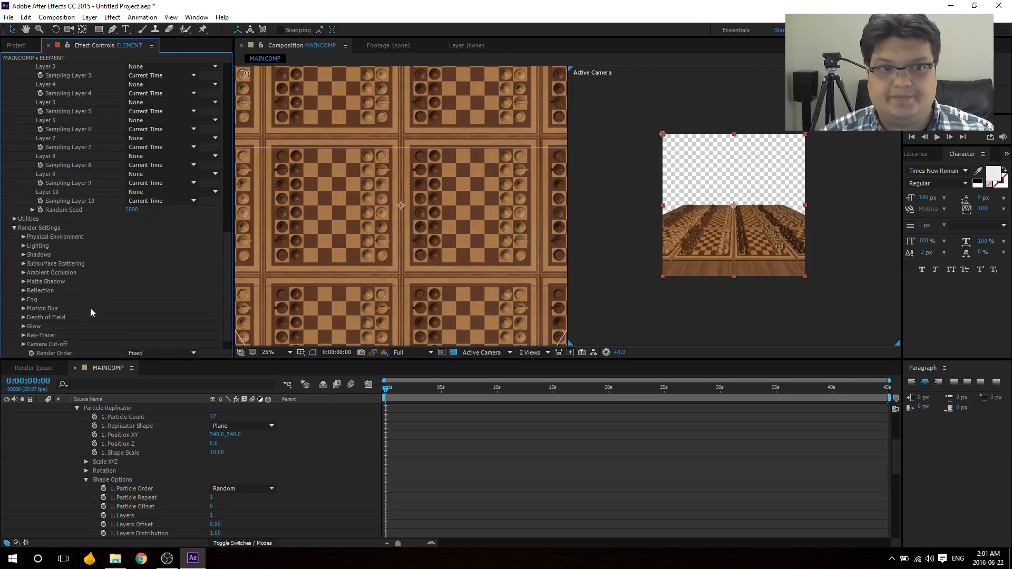
mouse_move(739, 179)
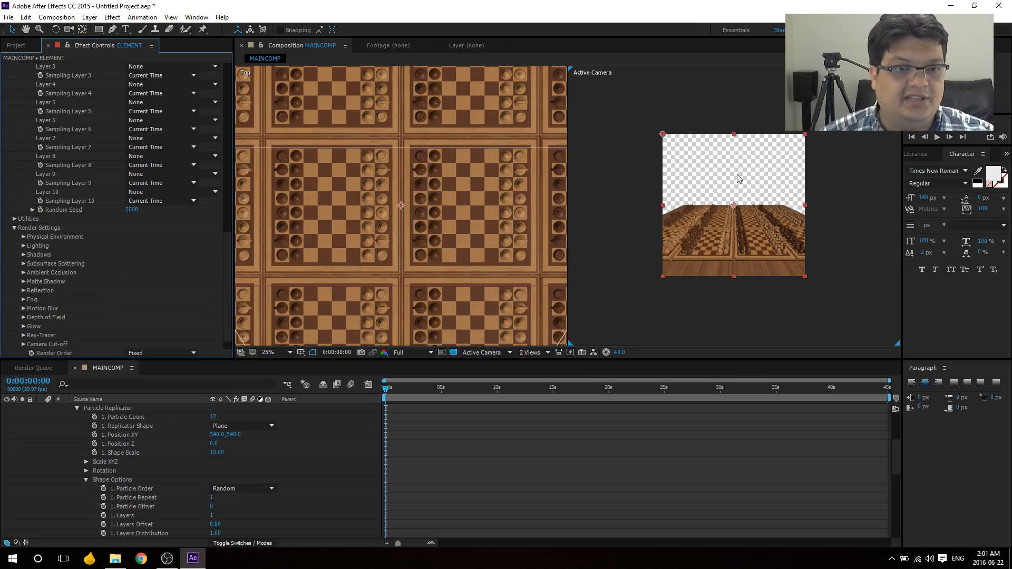
mouse_move(678, 188)
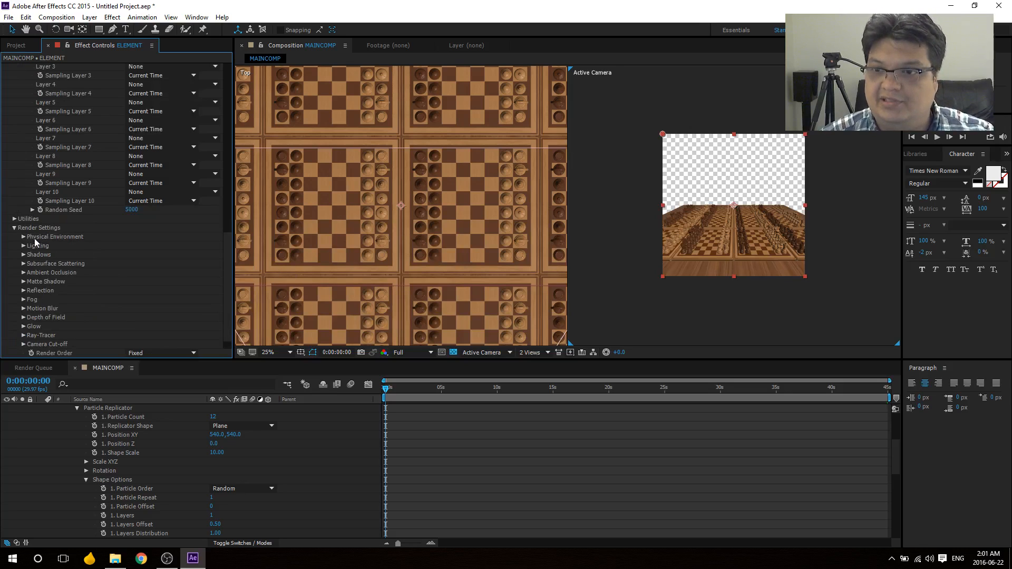
left_click(24, 237)
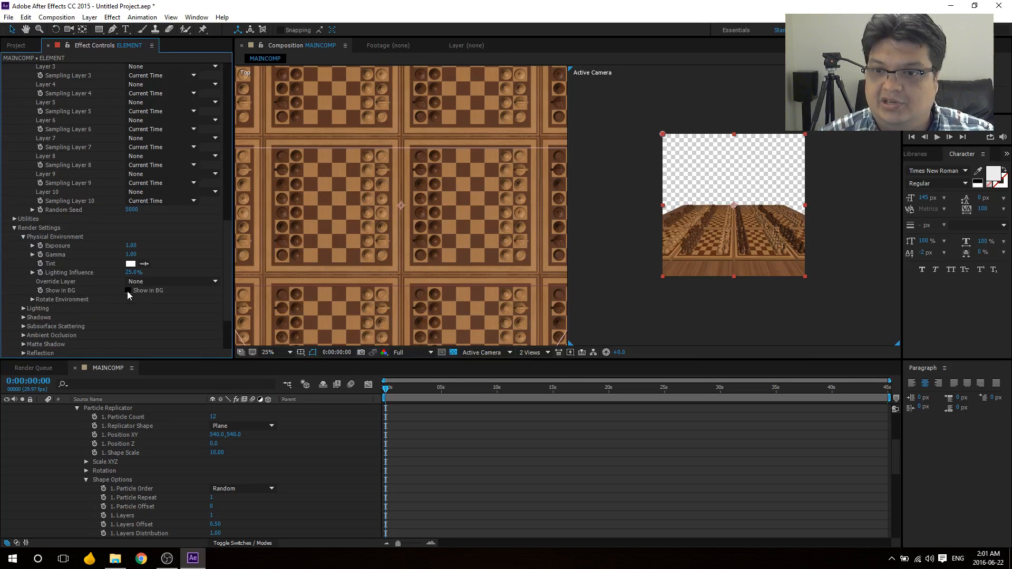
left_click(127, 290)
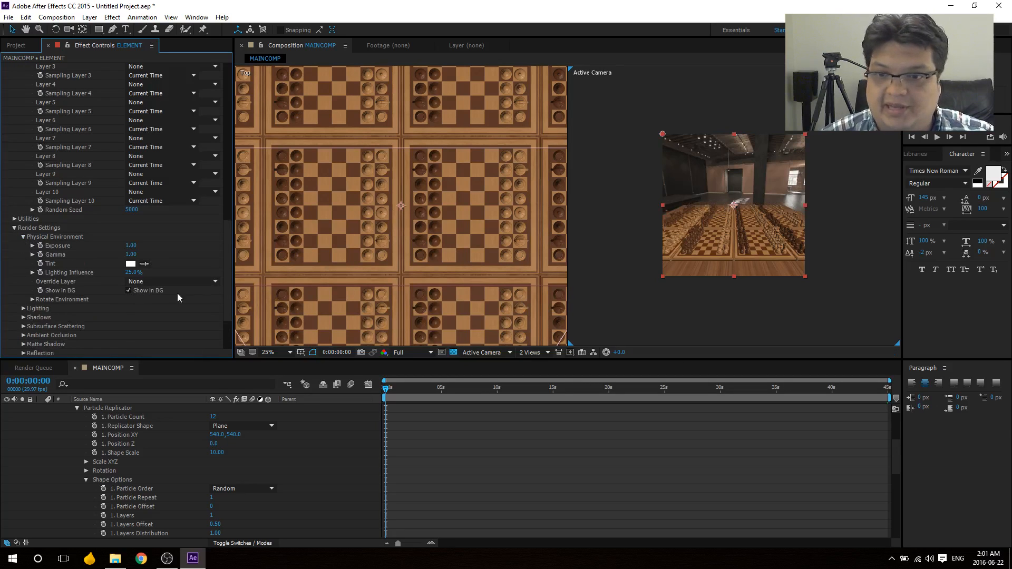
Step: Turn on fog and expand the Camera Cut-off settings
scroll("down", 3)
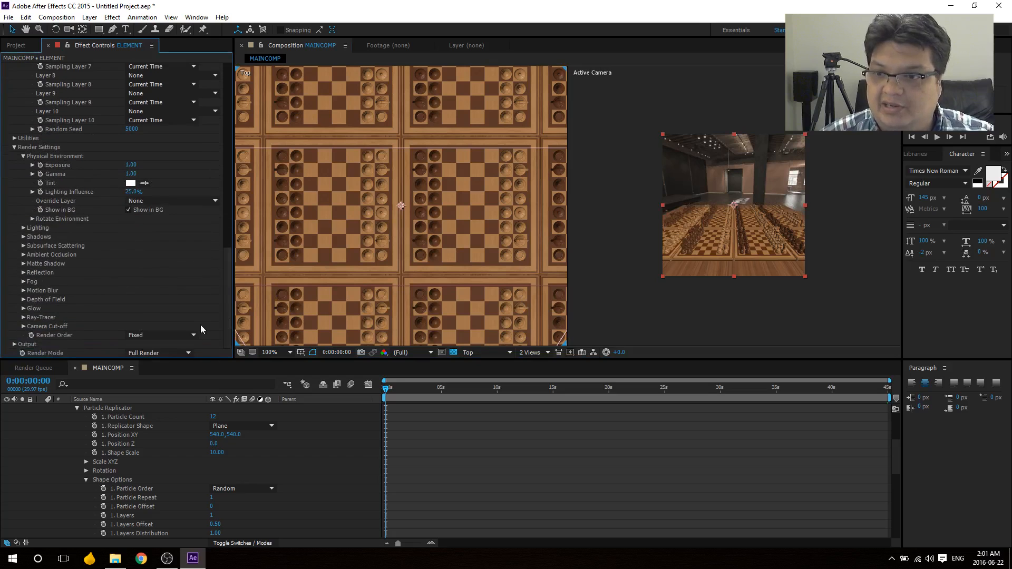
left_click(23, 282)
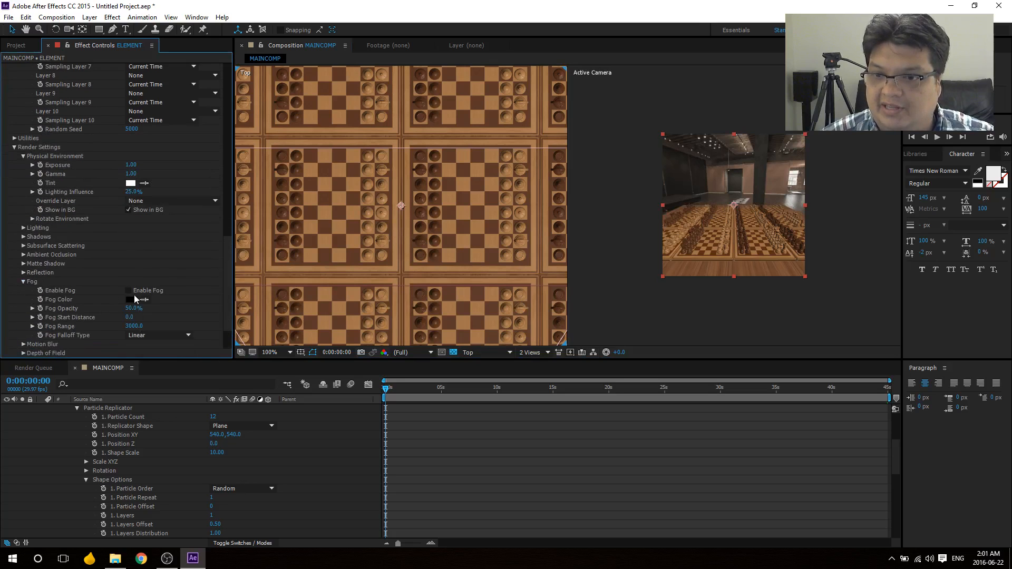
left_click(127, 290)
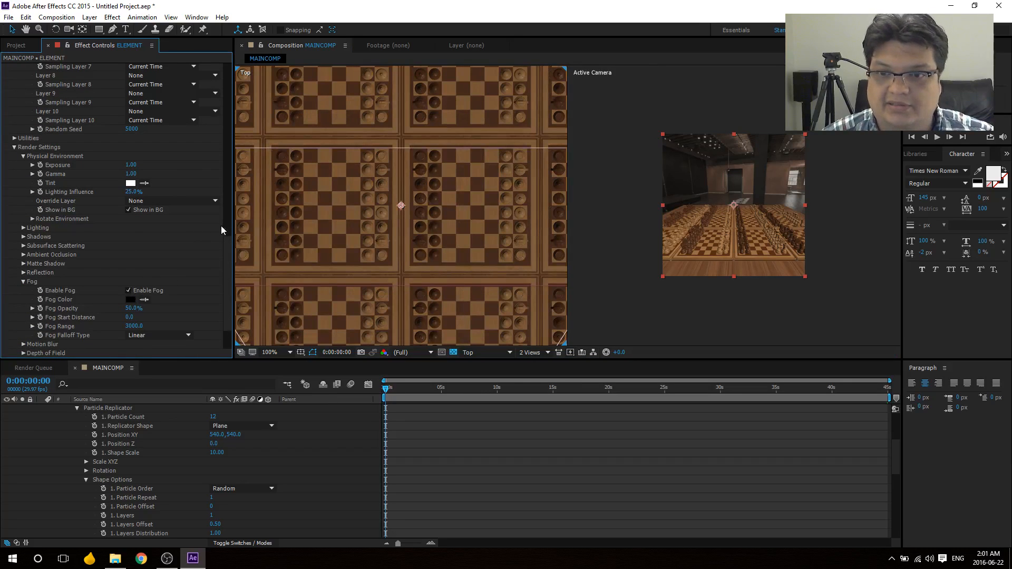
scroll("down", 3)
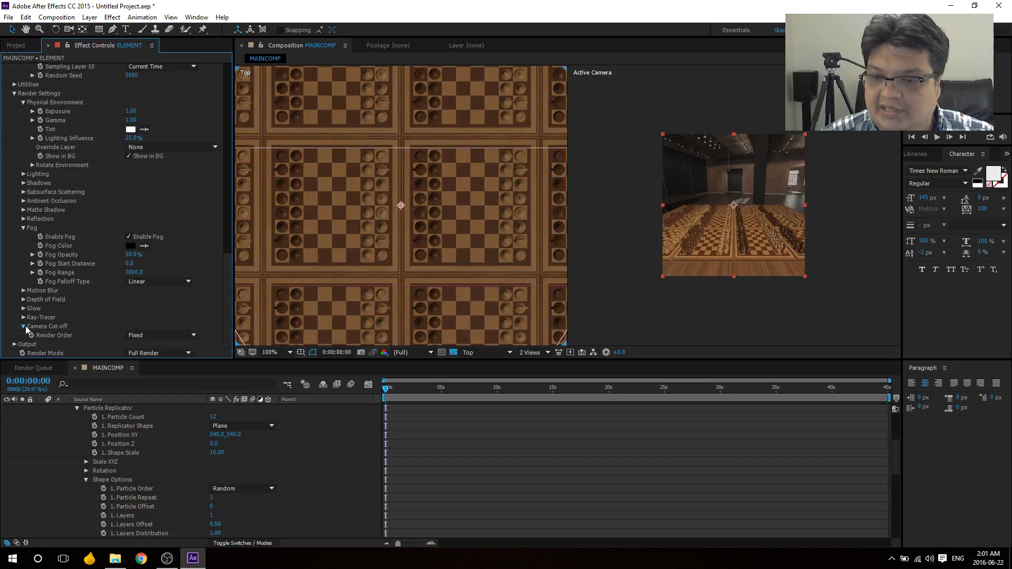
left_click(23, 326)
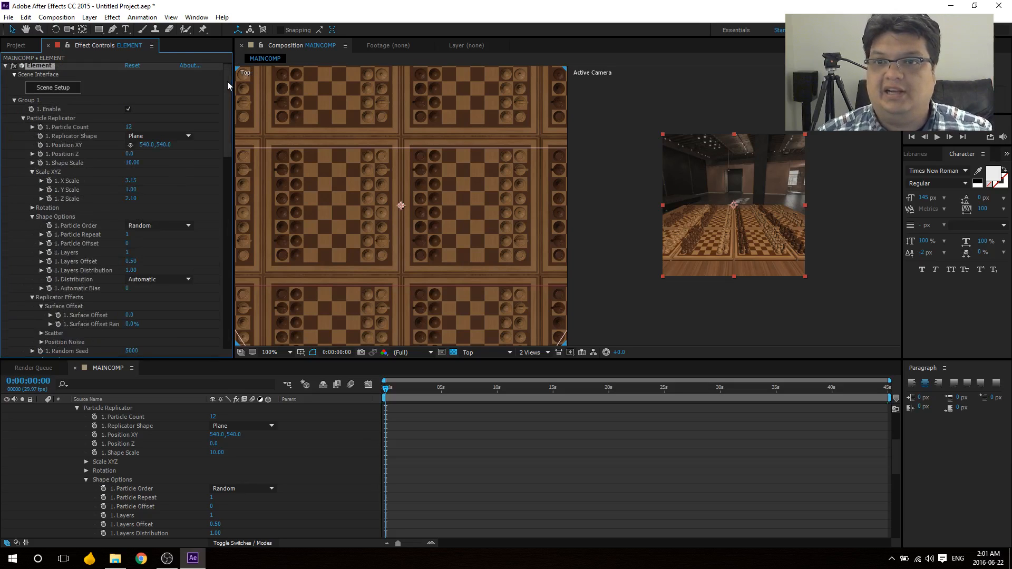
Step: Save As CHESSBOARD_TUTORIAL.aep in the VRExplorations folder
left_click(5, 67)
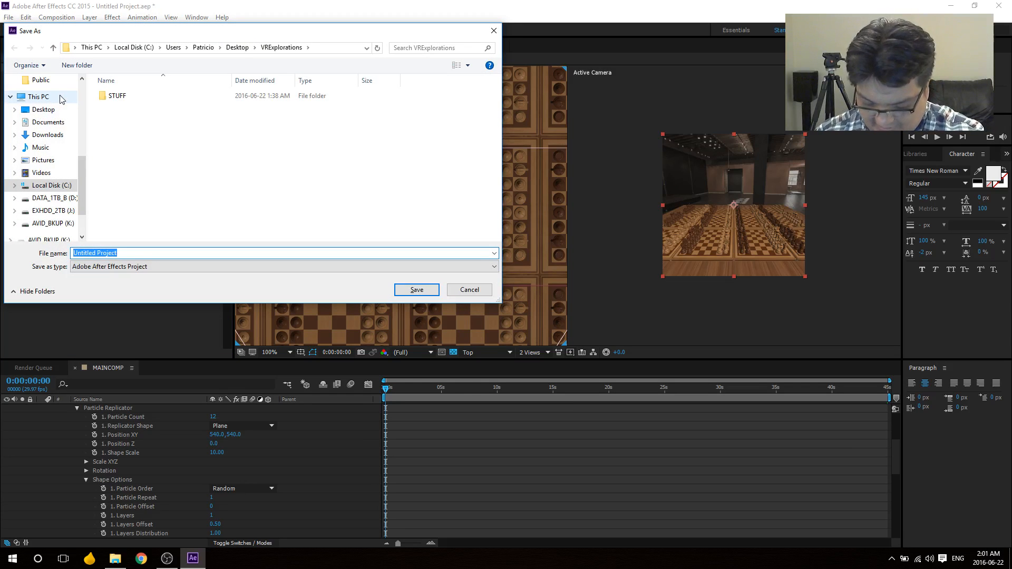
type("CH")
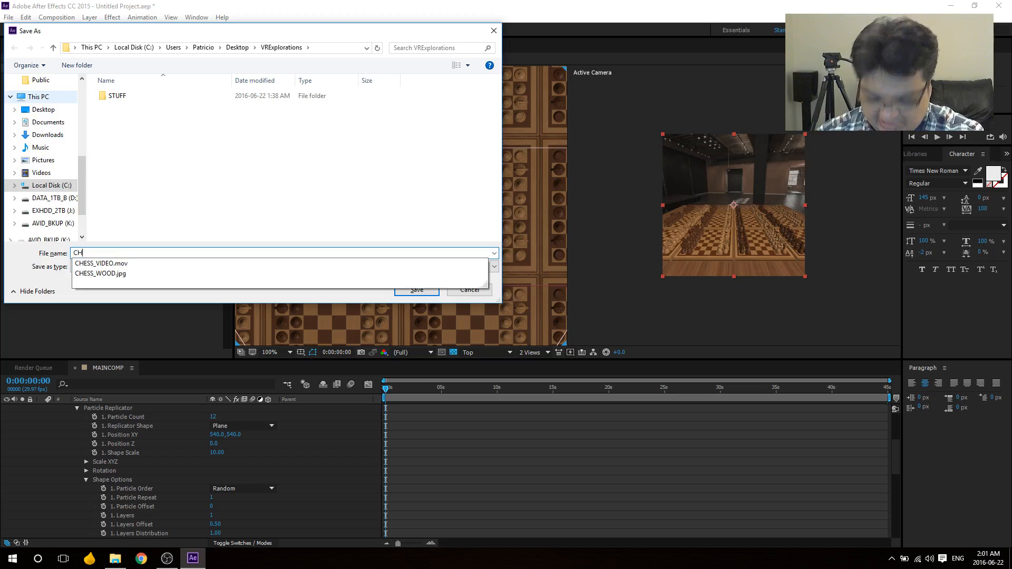
type("ESSBOARD_TUTO")
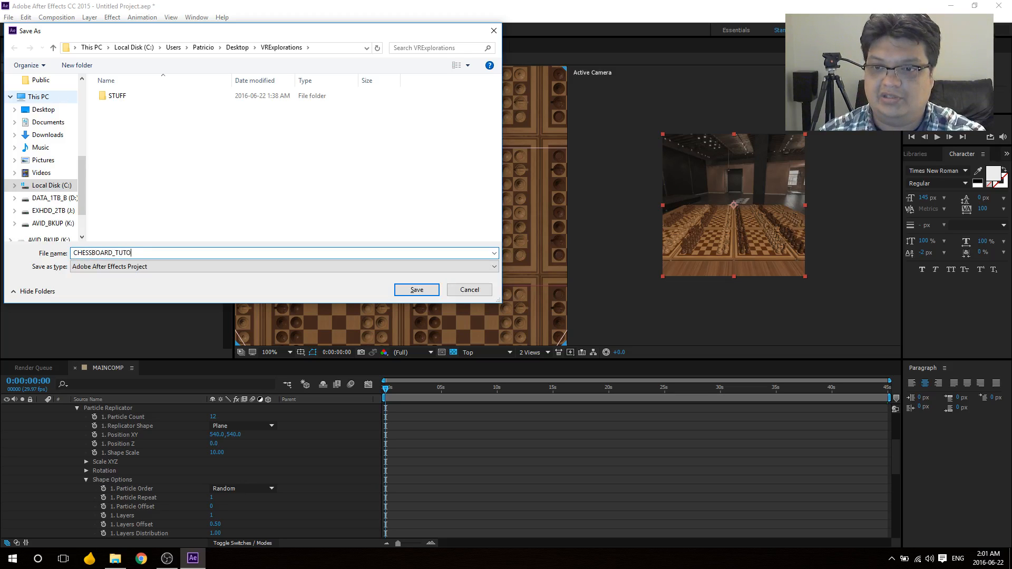
left_click(416, 290)
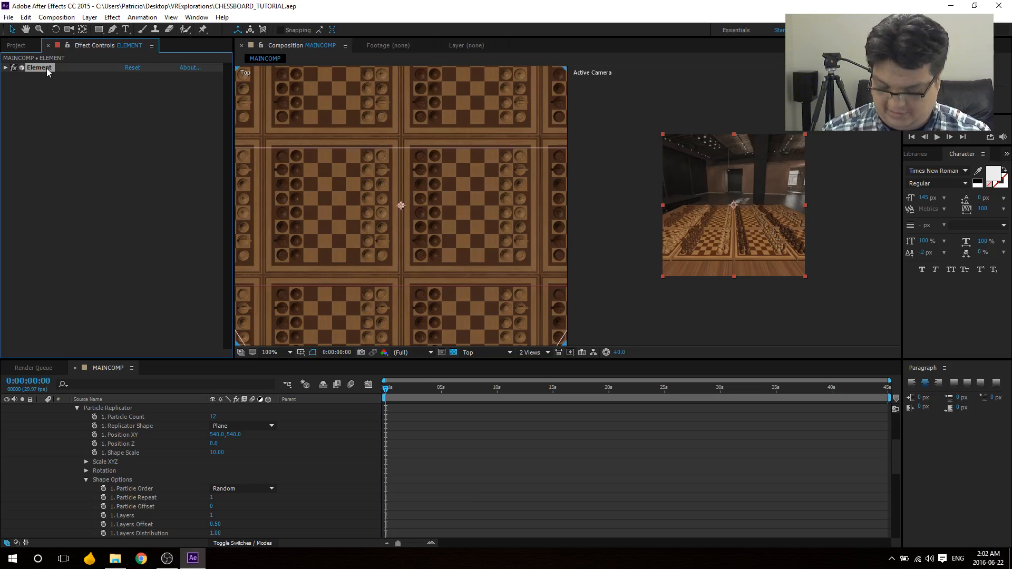
Step: Duplicate the Element effect, naming the copy BILLBOARD and the original CHESSBOARDS
left_click(5, 67)
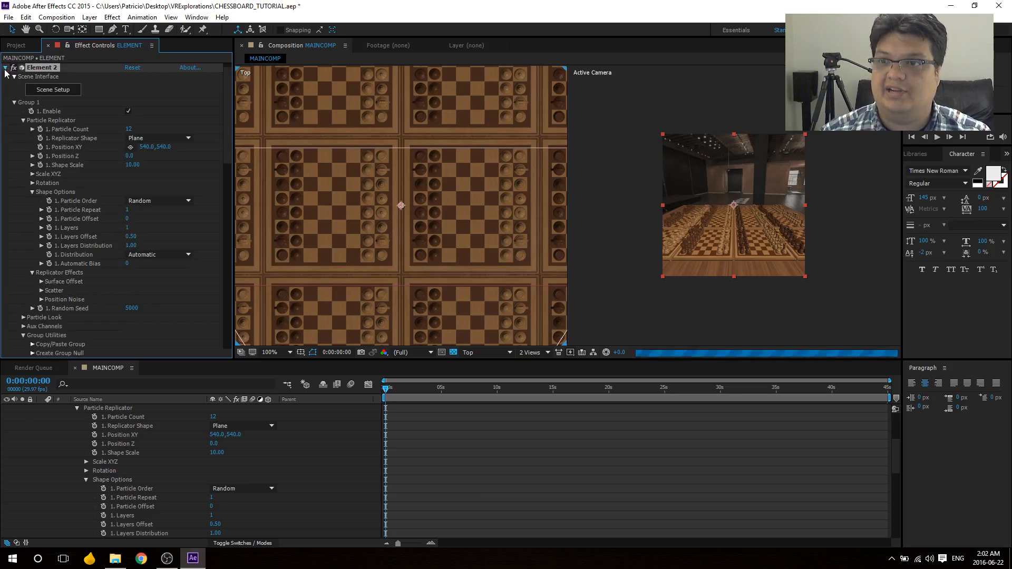
left_click(5, 77)
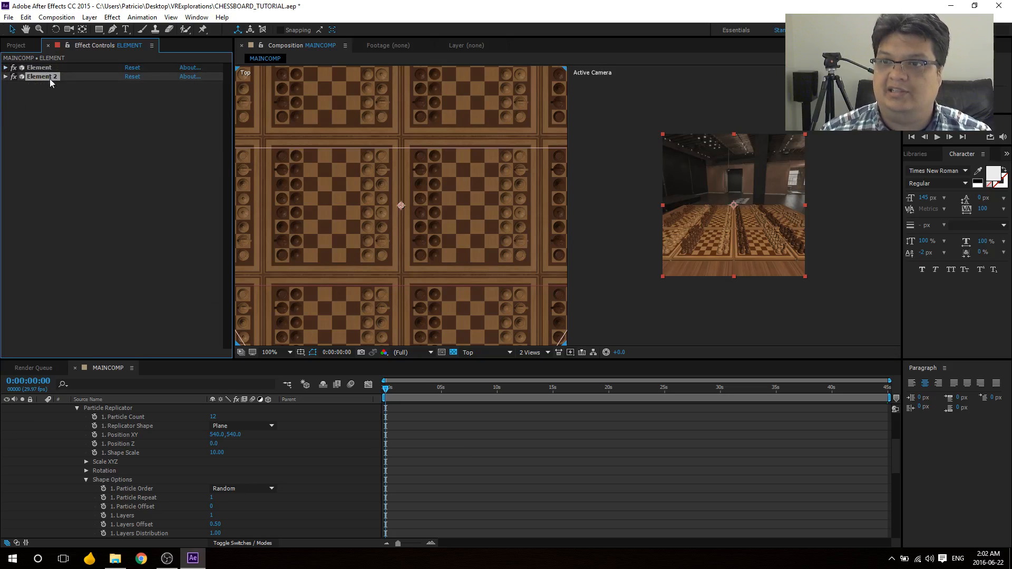
double_click(35, 76)
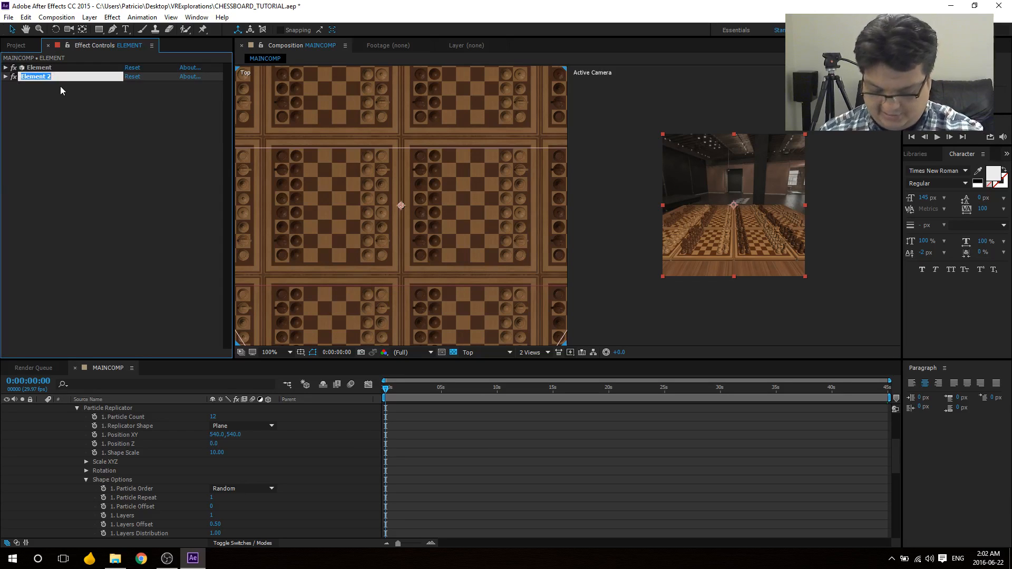
type("BILLBOARD")
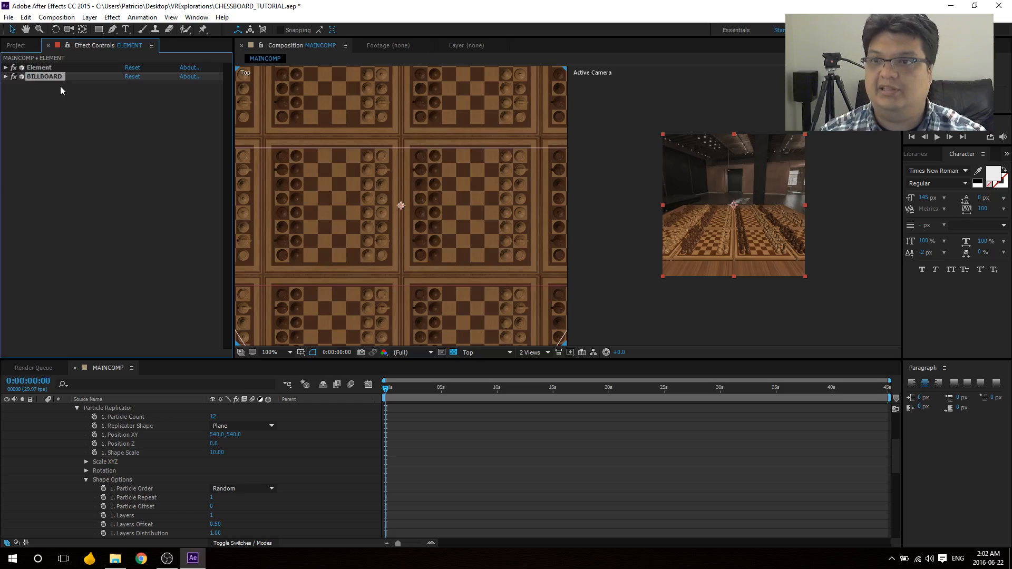
double_click(38, 67)
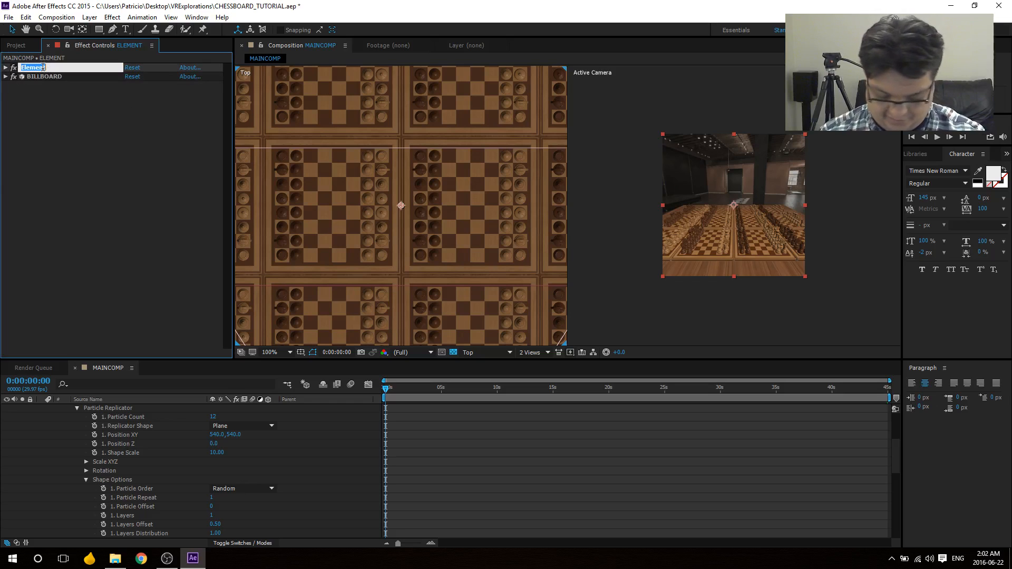
type("CHESSBOARDS")
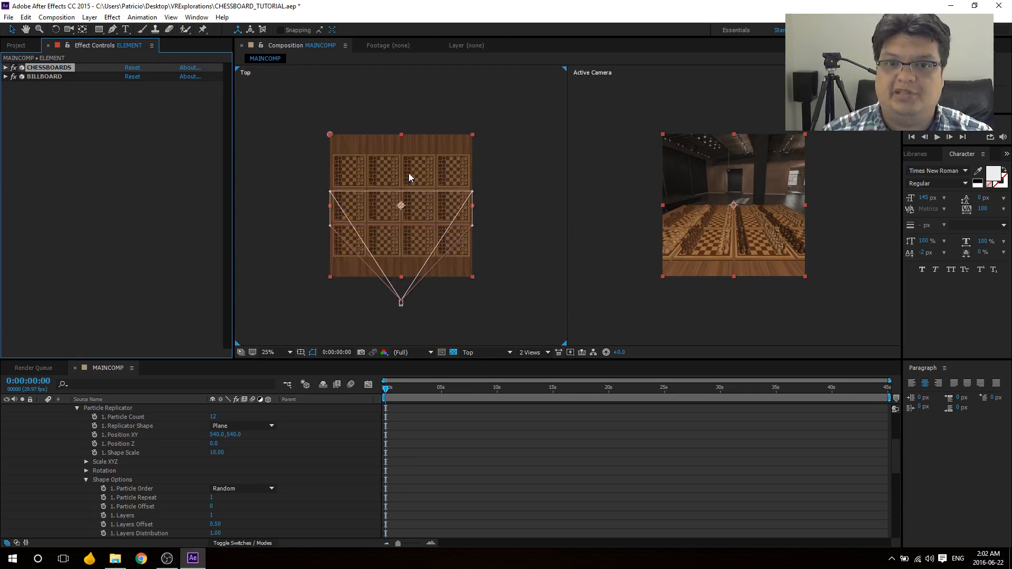
mouse_move(414, 147)
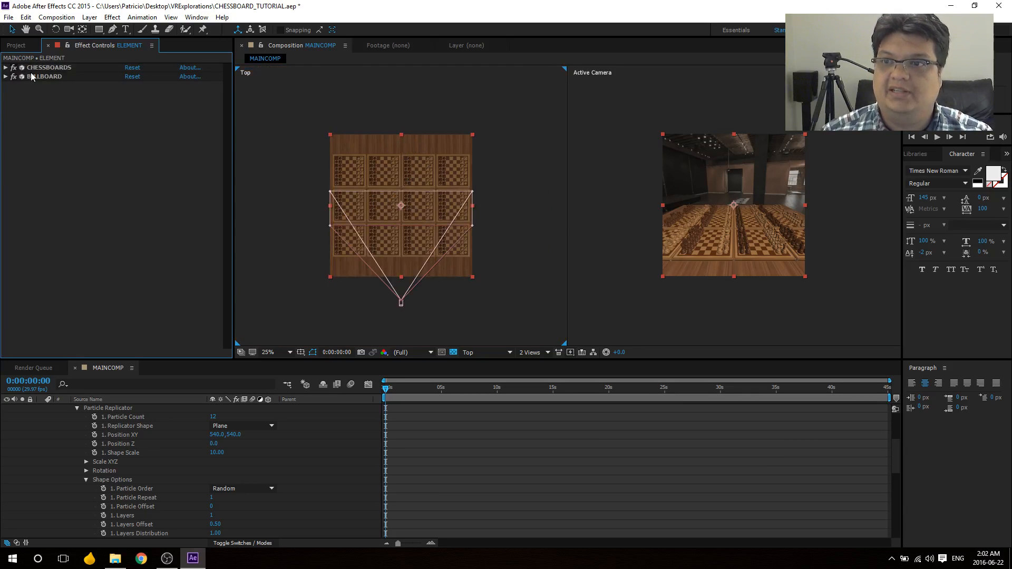
Step: Expand BILLBOARD and set its Output Render Mode to Unified
left_click(6, 76)
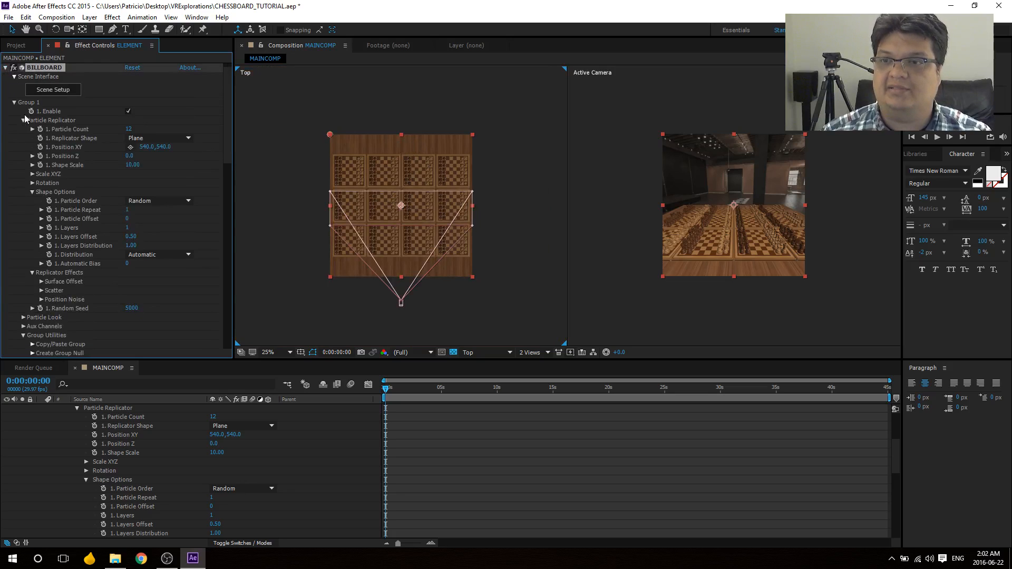
scroll("down", 3)
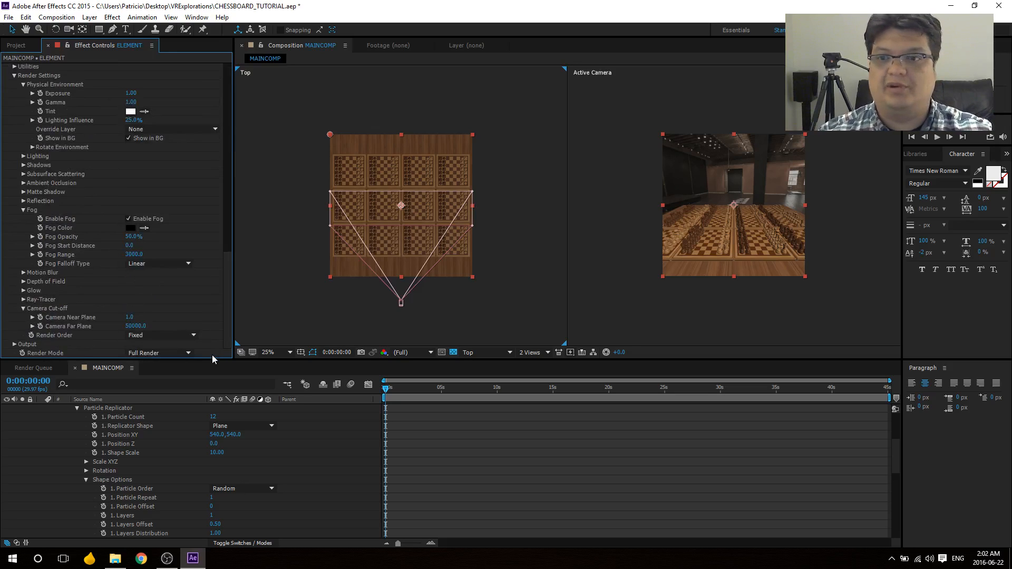
left_click(158, 354)
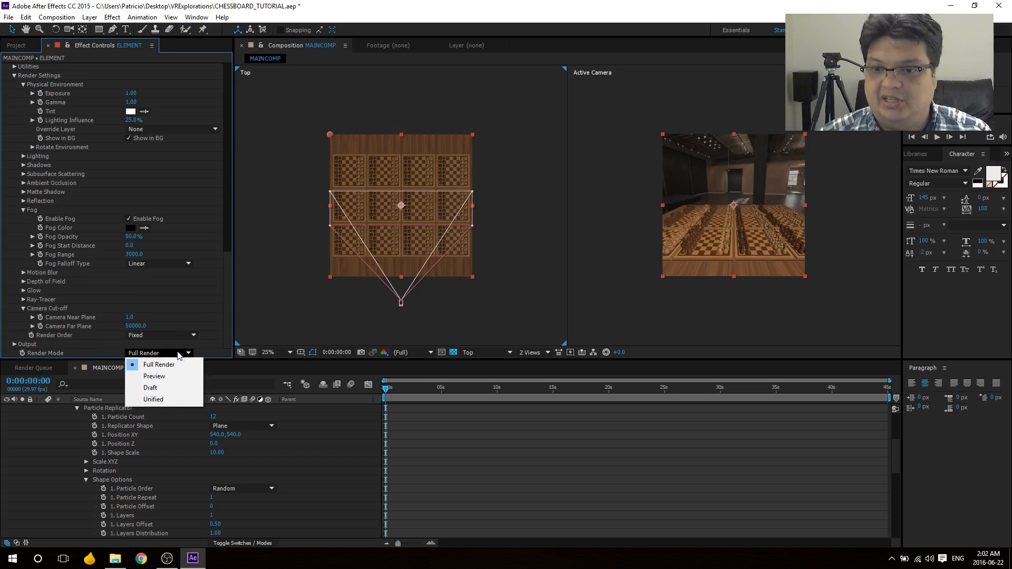
mouse_move(154, 400)
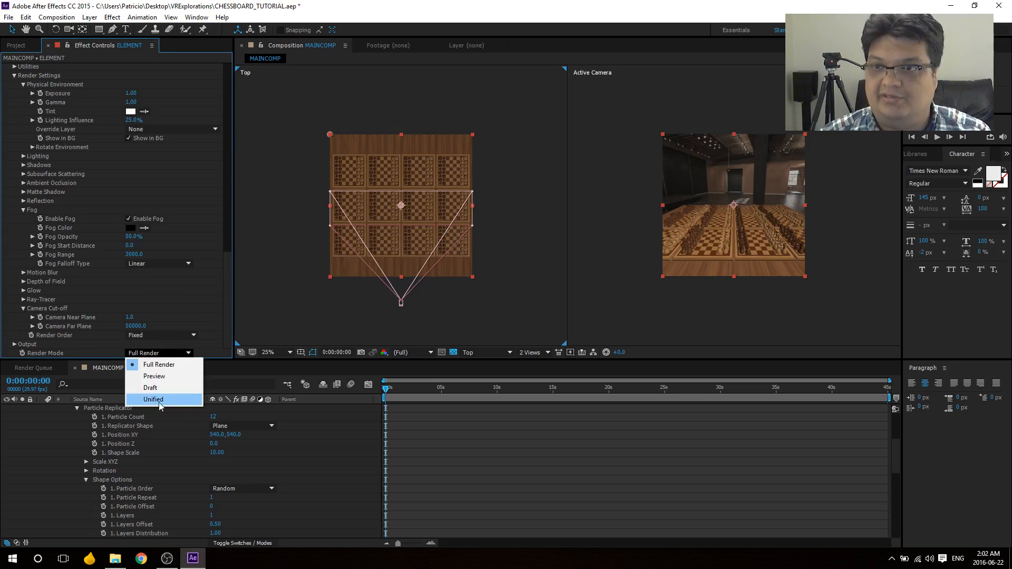
mouse_move(172, 402)
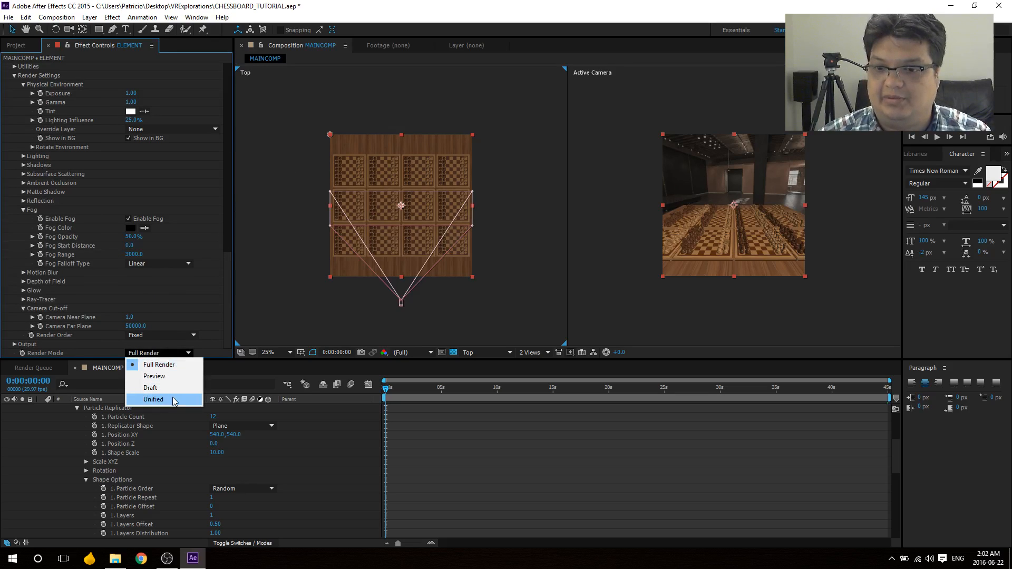
left_click(153, 399)
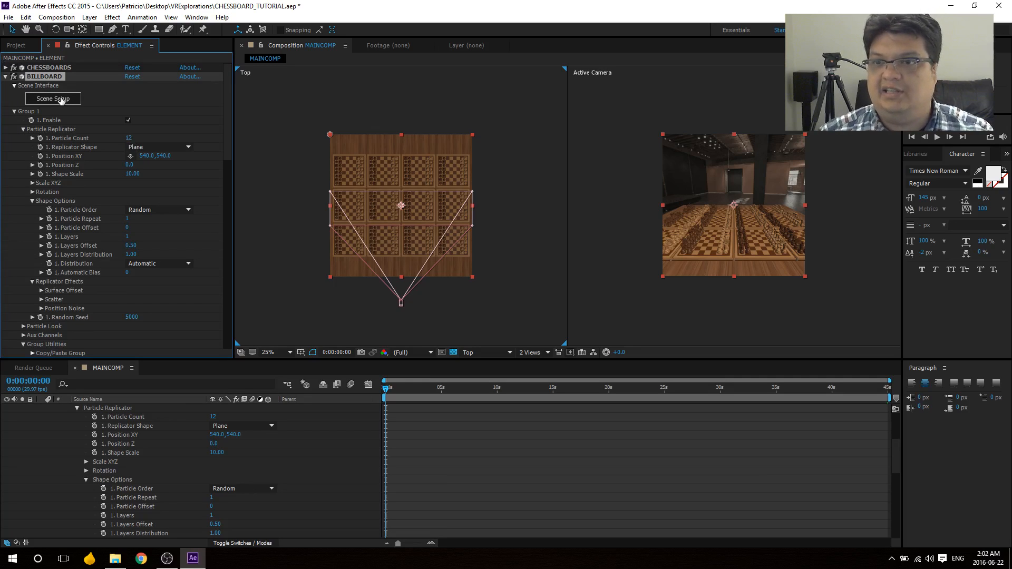
Step: In BILLBOARD's Scene Setup, delete Plane Model and chess_board, then add the billboard model
left_click(52, 99)
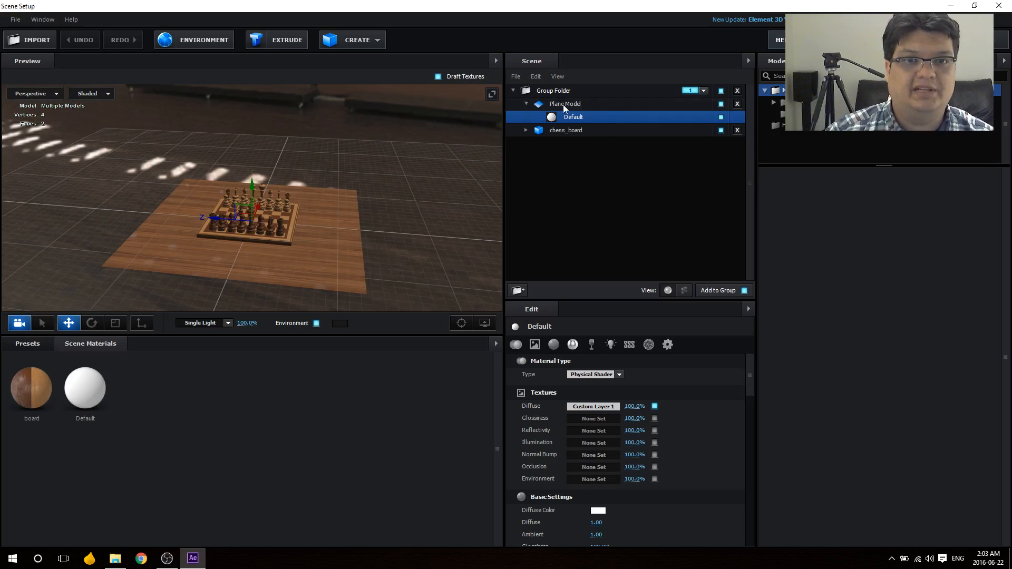
left_click(565, 104)
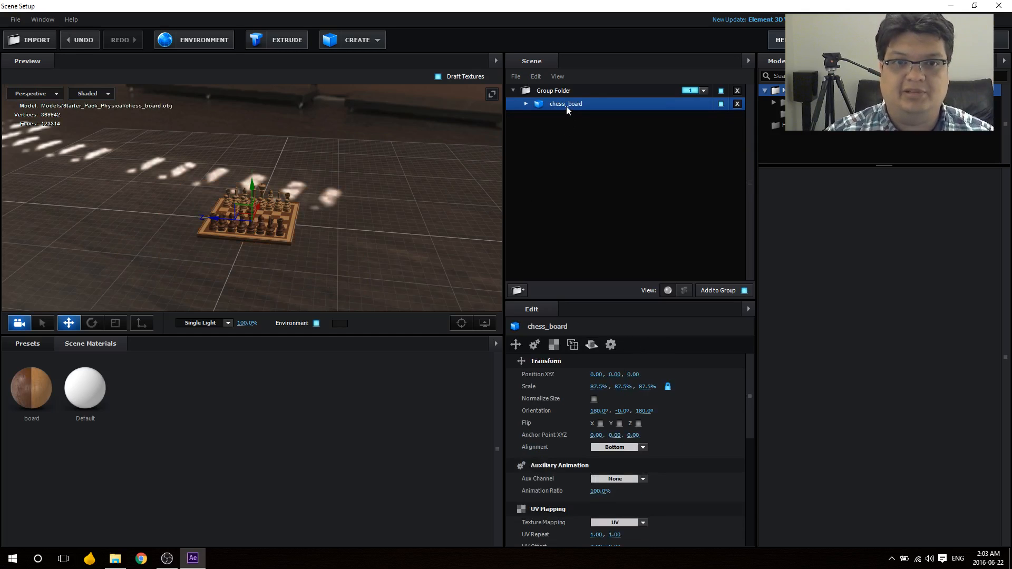
left_click(736, 104)
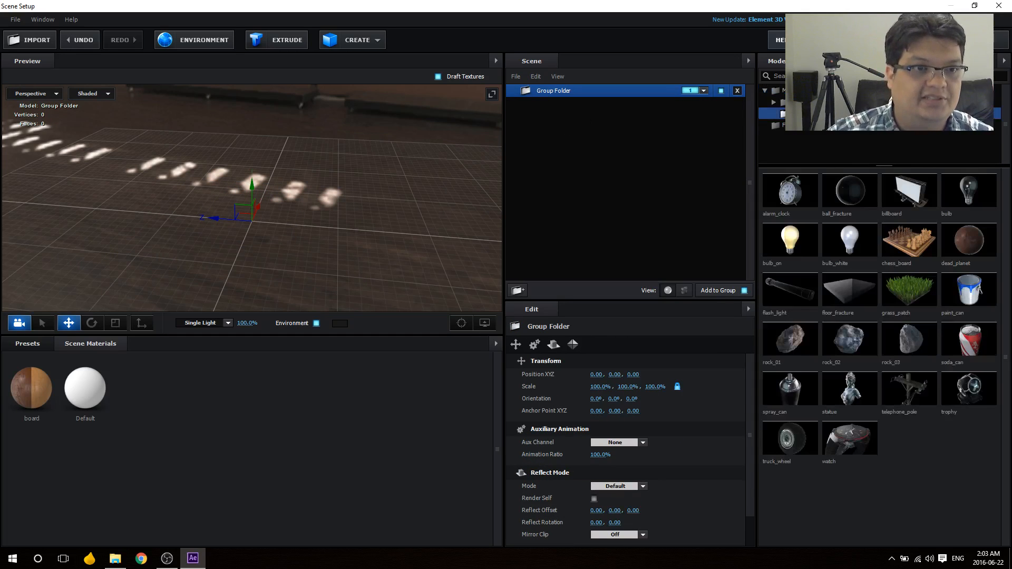
double_click(908, 189)
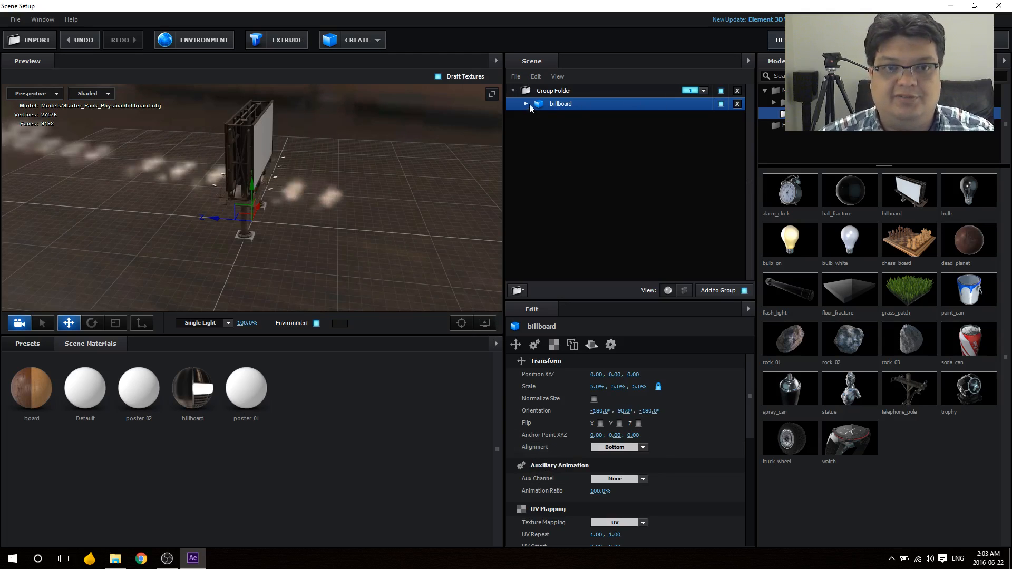
left_click(525, 103)
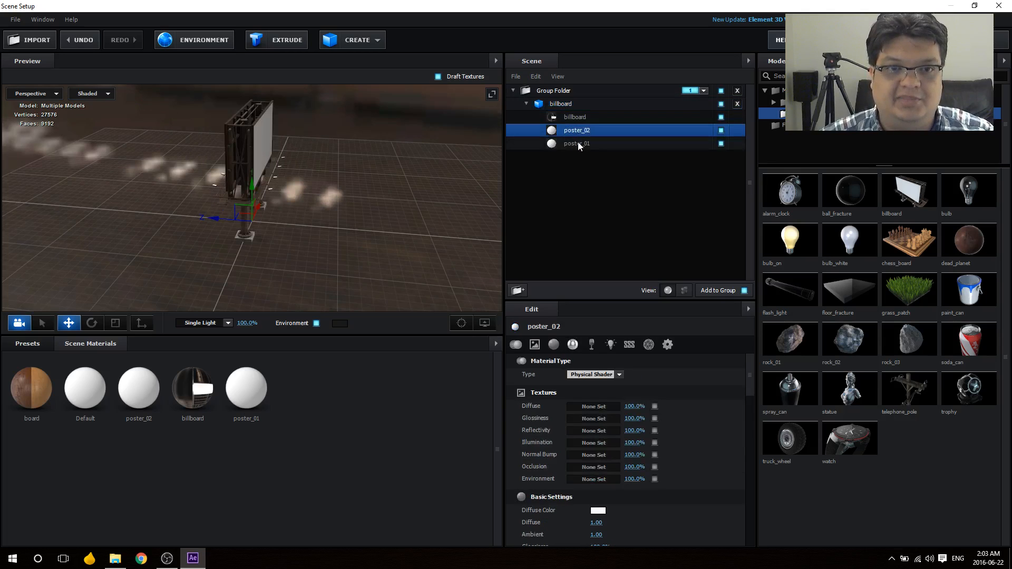
Step: Give poster_01 Custom Layer 2 as its diffuse texture and exit Scene Setup
left_click(576, 143)
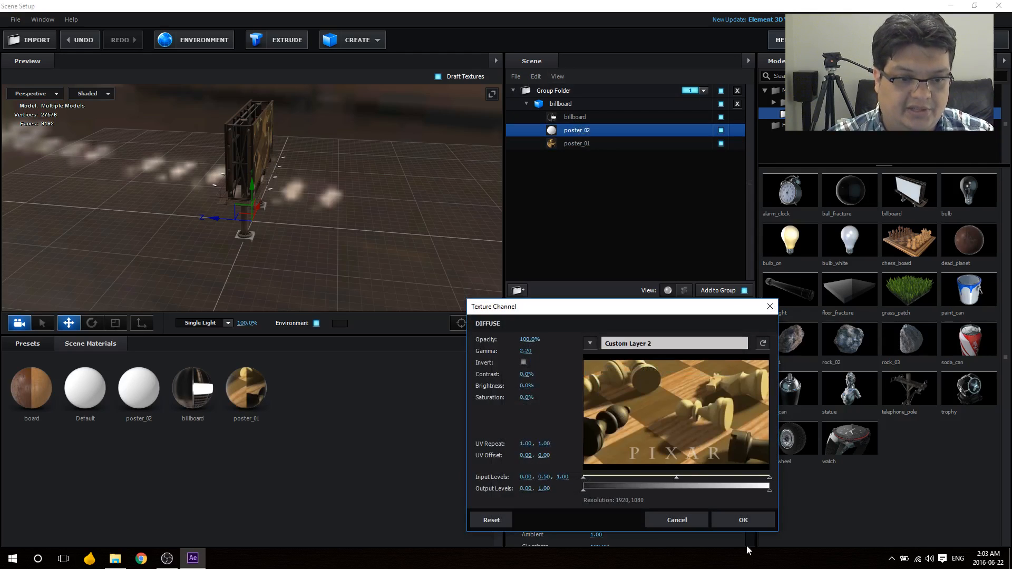
left_click(742, 520)
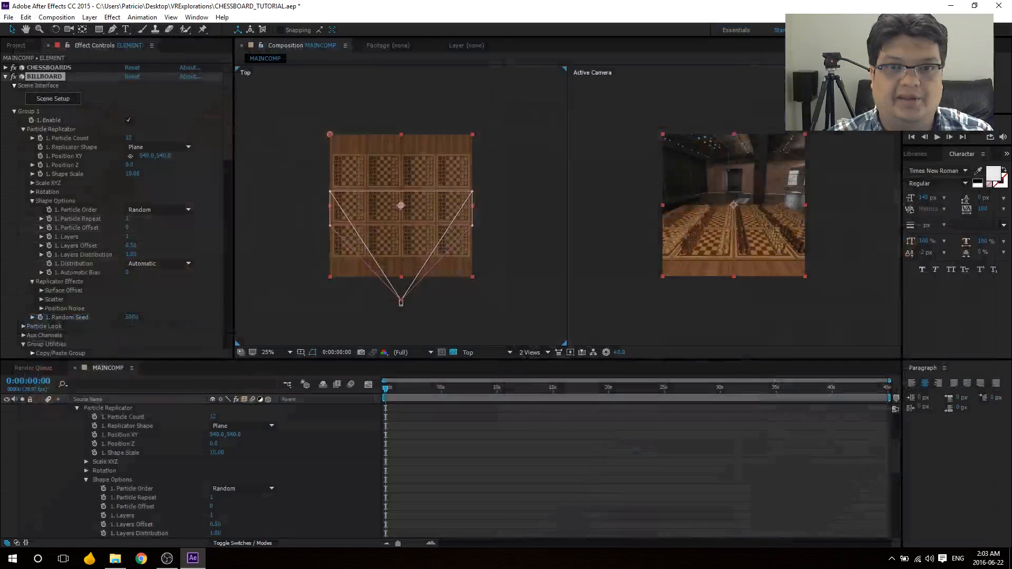
Step: Zoom the top view and change BILLBOARD's Replicator Shape to Point
left_click(267, 352)
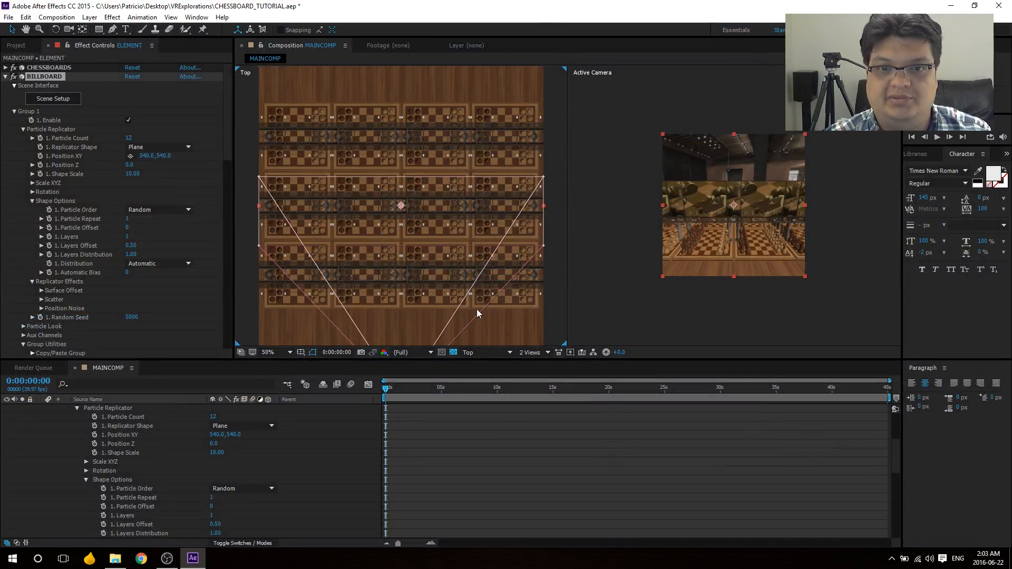
left_click(158, 147)
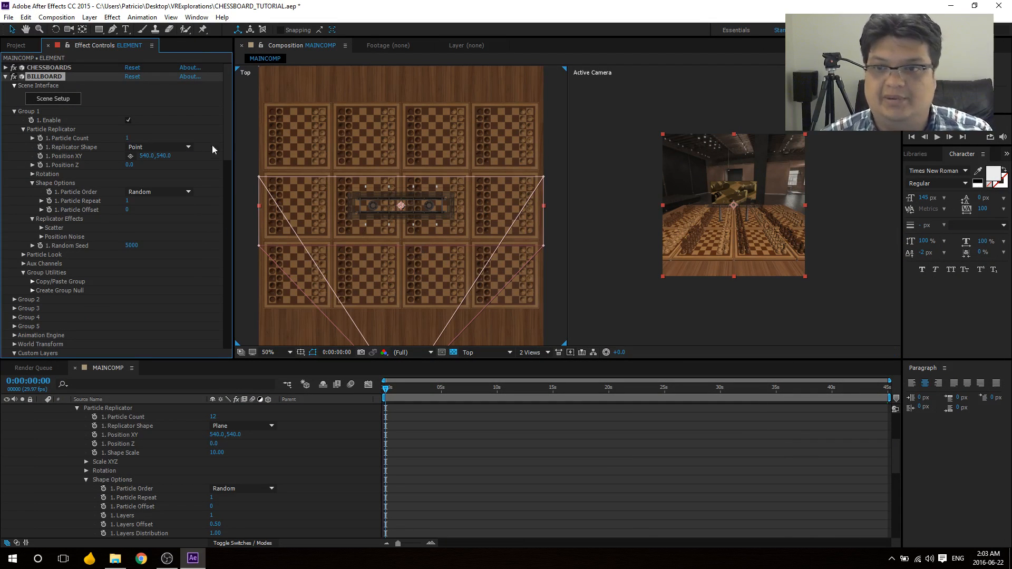
mouse_move(148, 174)
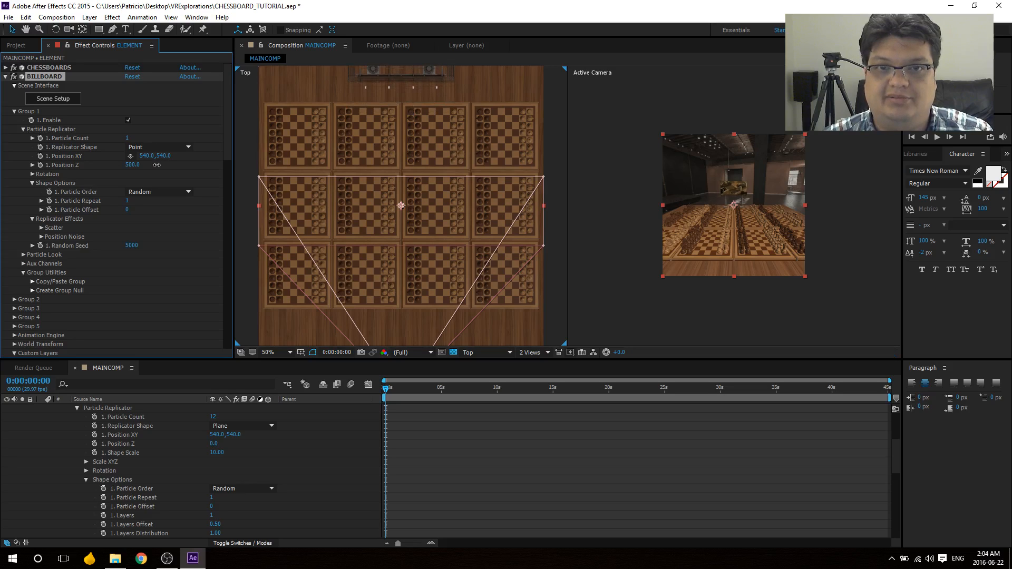
mouse_move(768, 204)
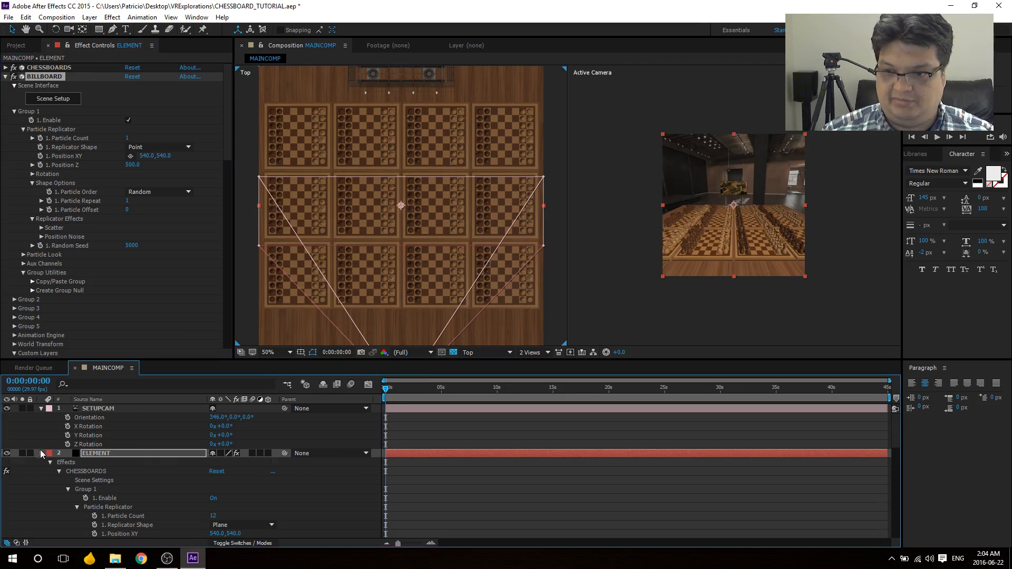
left_click(41, 454)
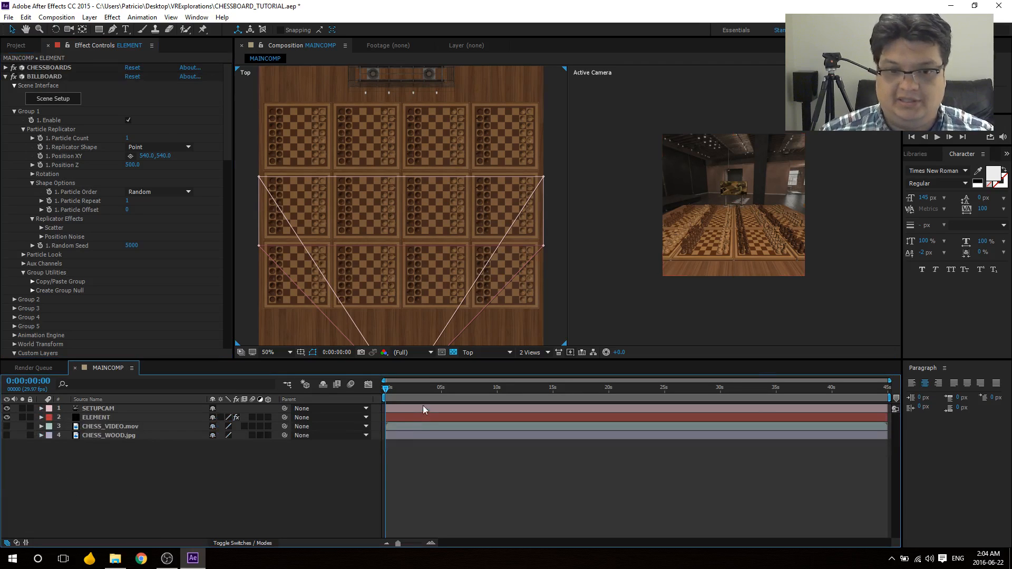
left_click(436, 388)
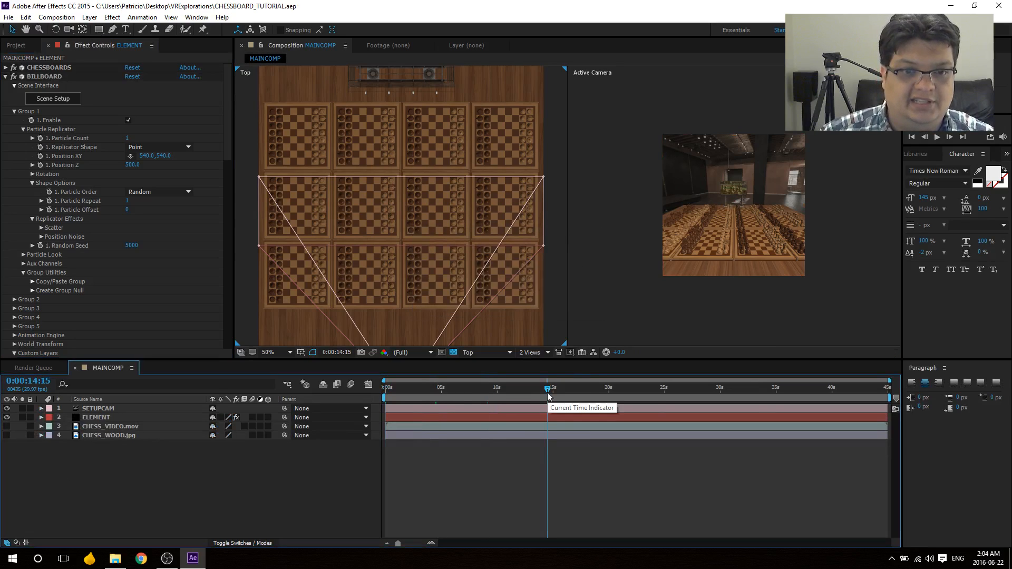
left_click(669, 388)
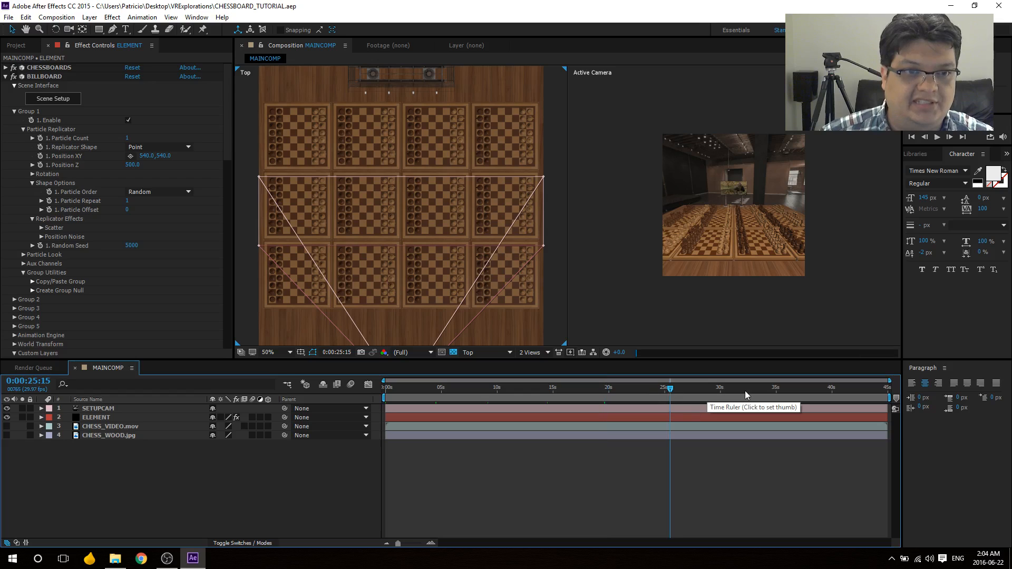
left_click(792, 388)
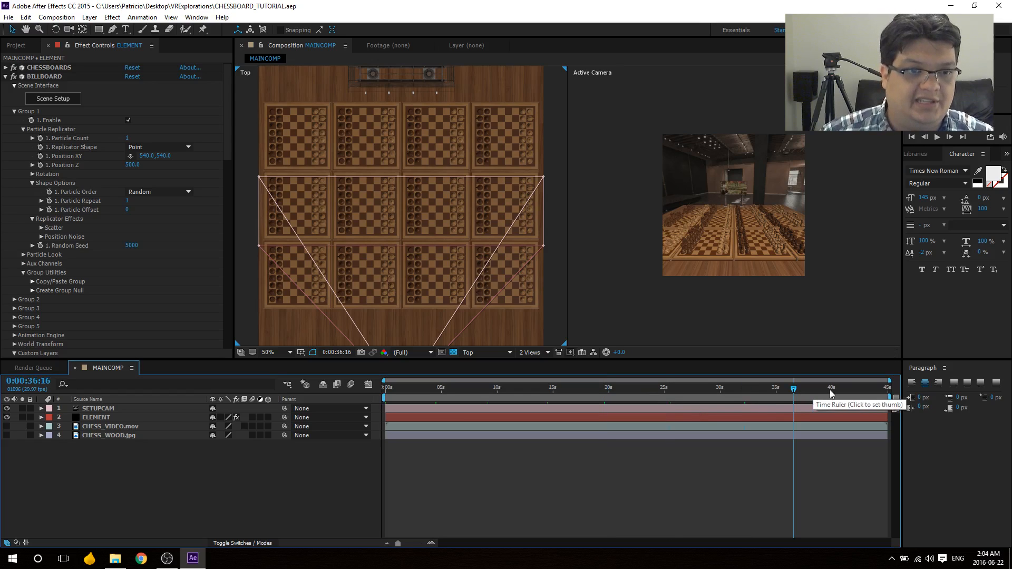
left_click(831, 387)
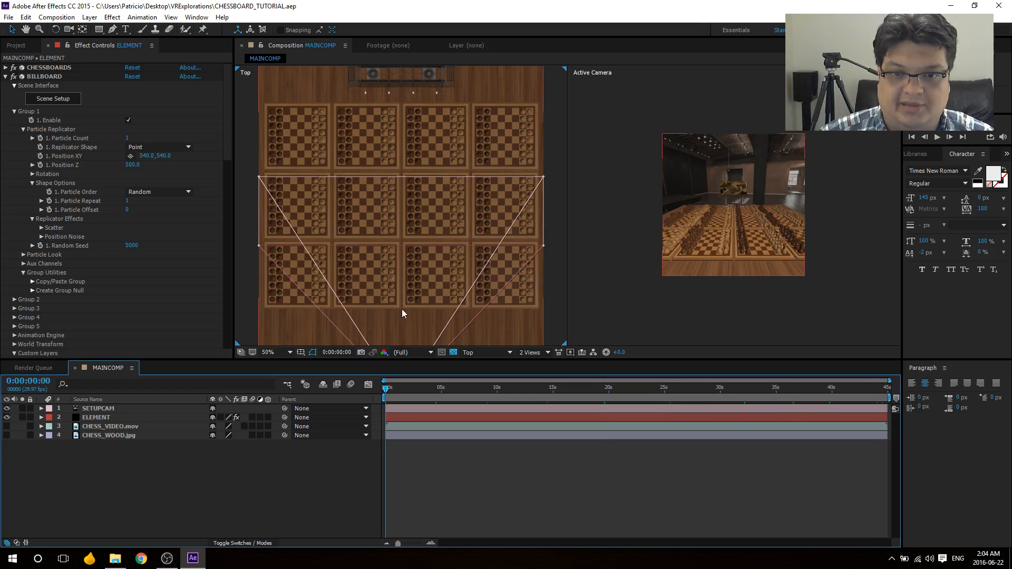
left_click(98, 408)
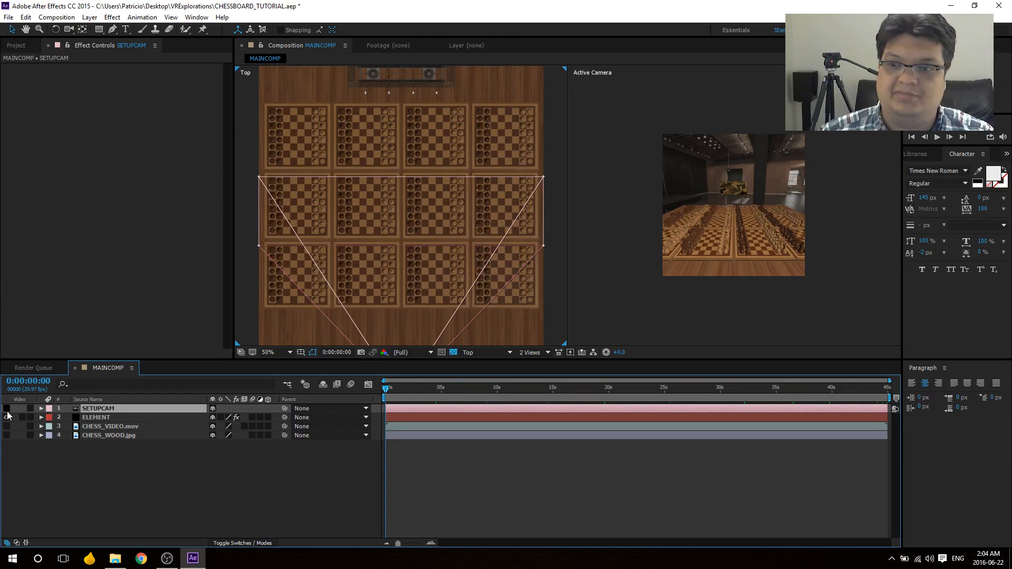
Step: Hide the SETUPCAM layer and run File > Scripts > SkyBox Creator.jsxbin
left_click(7, 409)
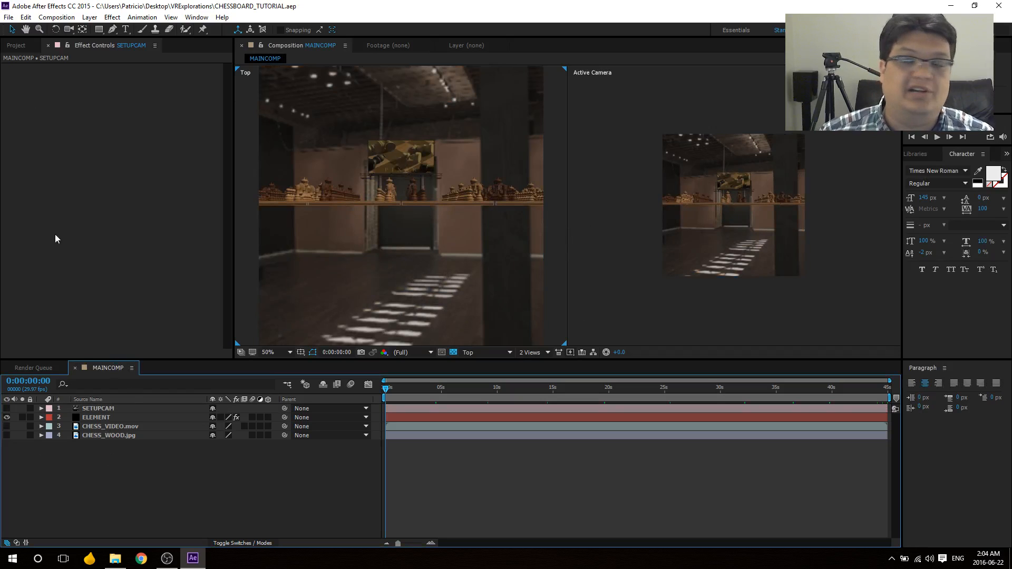
left_click(8, 17)
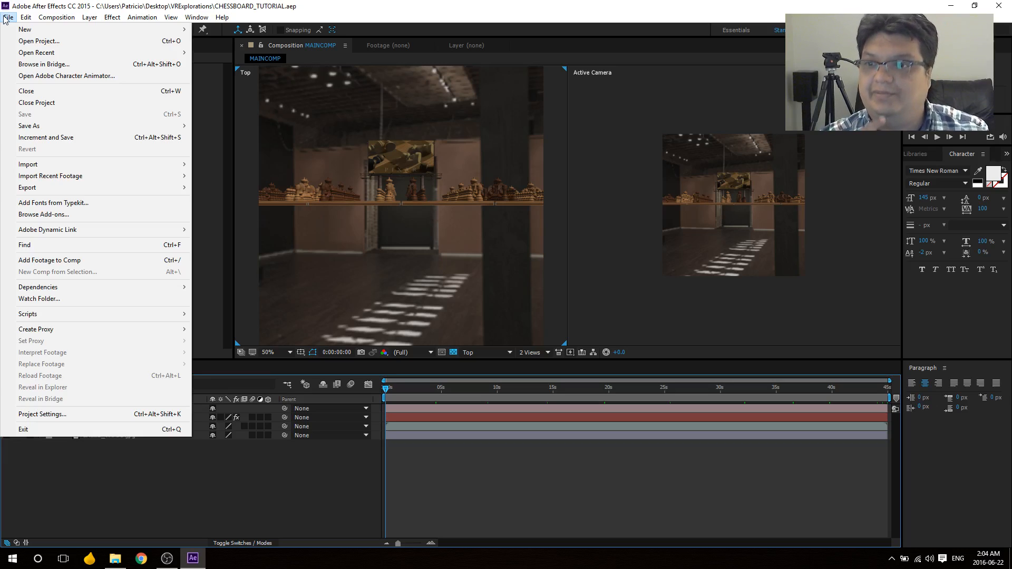
mouse_move(28, 314)
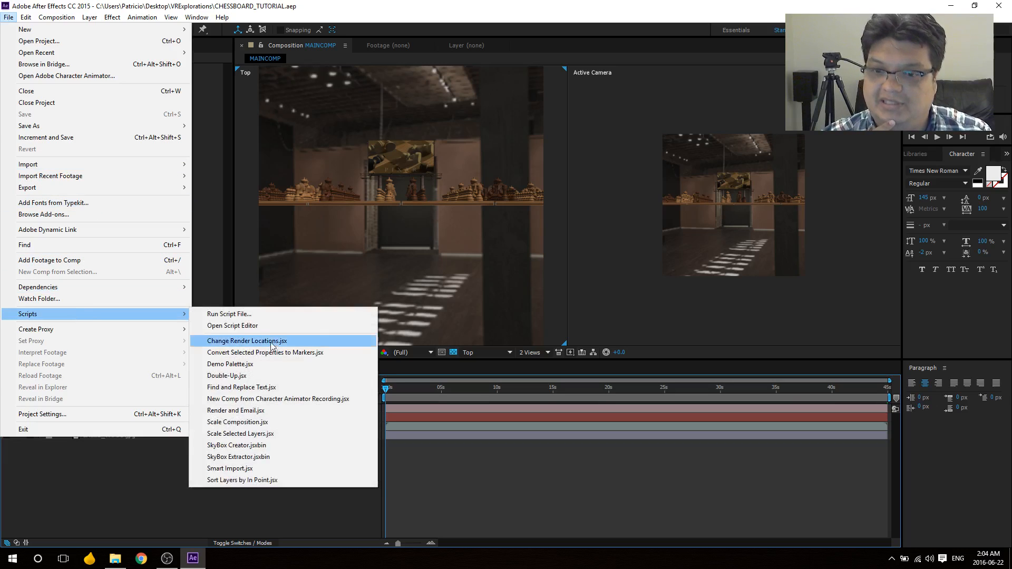
mouse_move(293, 450)
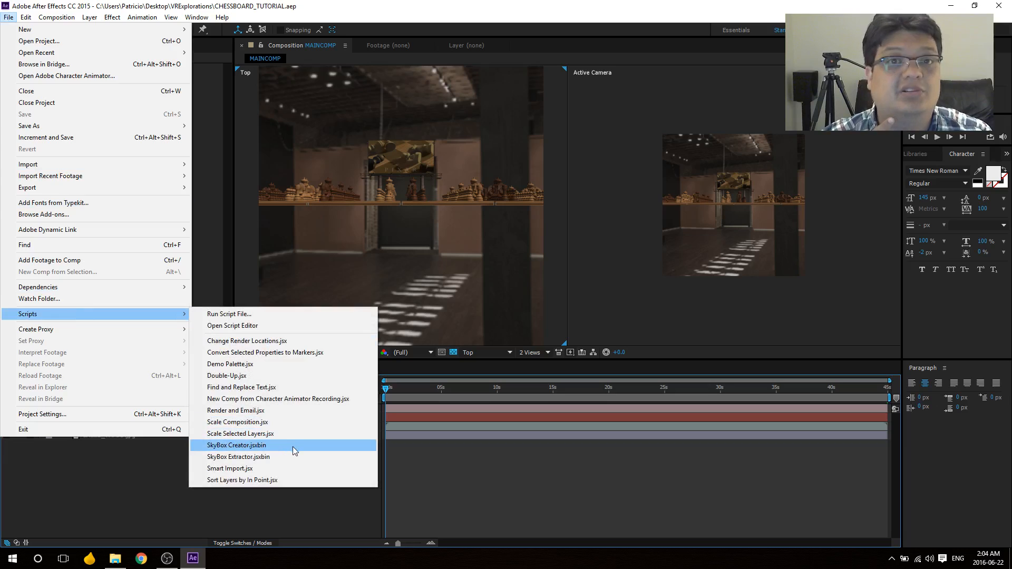
left_click(236, 445)
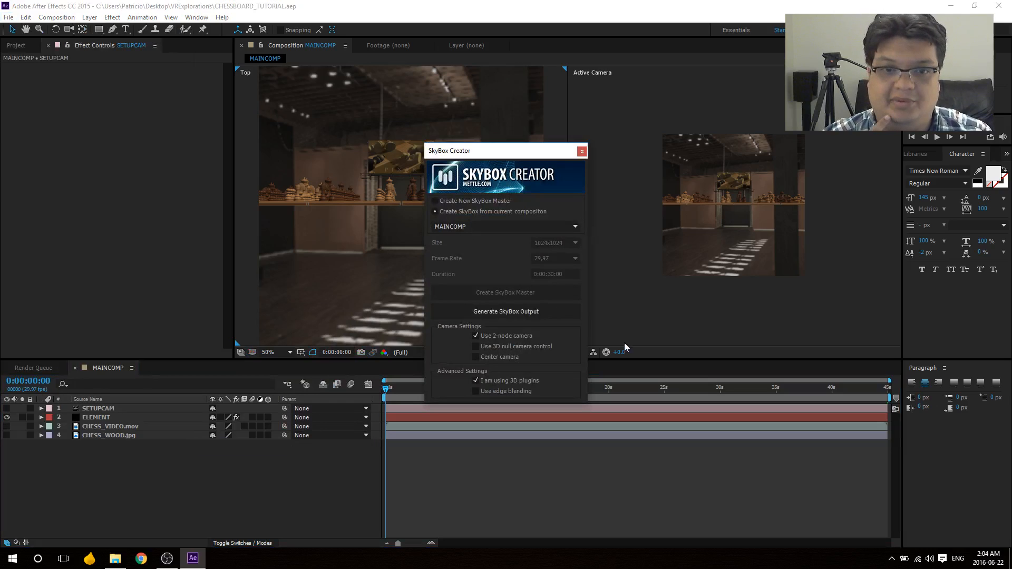
mouse_move(567, 250)
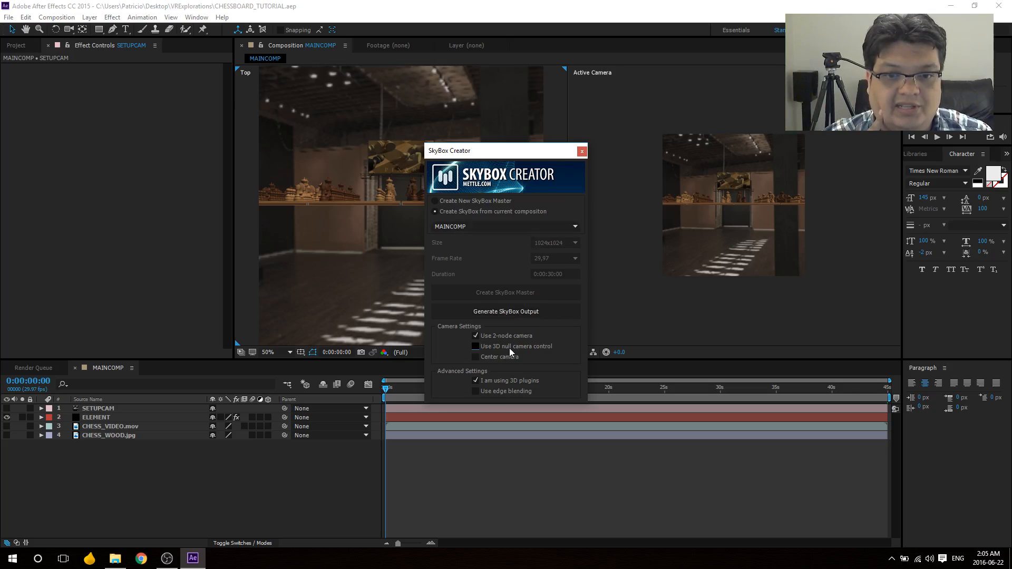
Step: Tick 'Use 3D null camera control' in SkyBox Creator for MAINCOMP
left_click(477, 345)
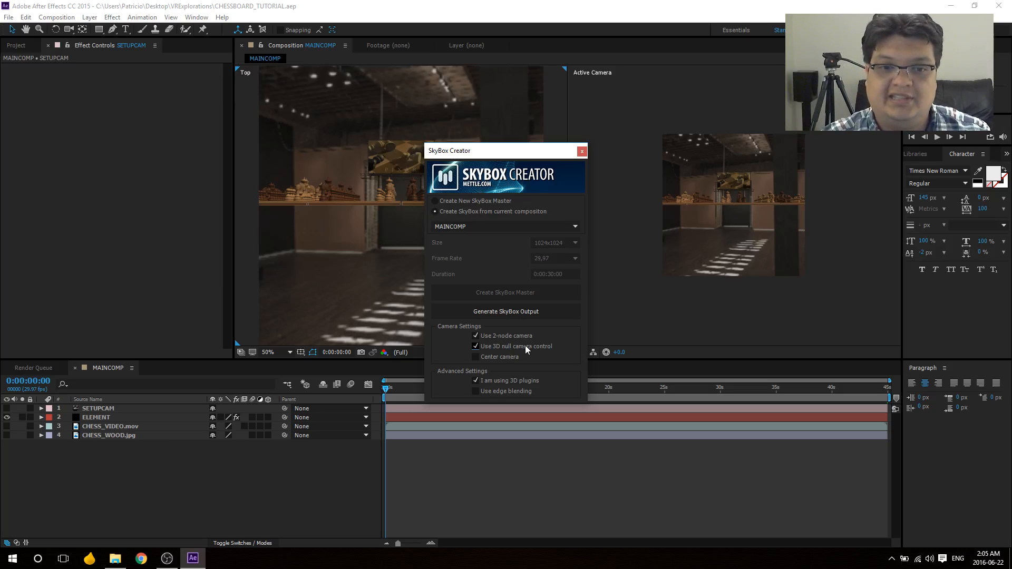
mouse_move(535, 346)
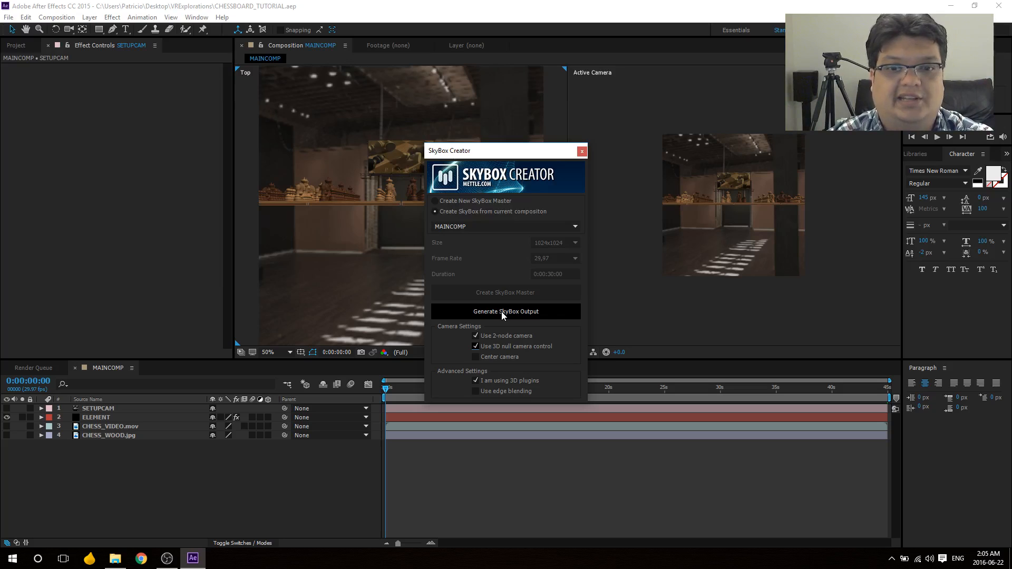
Step: Run Generate SkyBox Output, dismiss the video card warning, and build MAINCOMP (SkyBox Output)
left_click(506, 311)
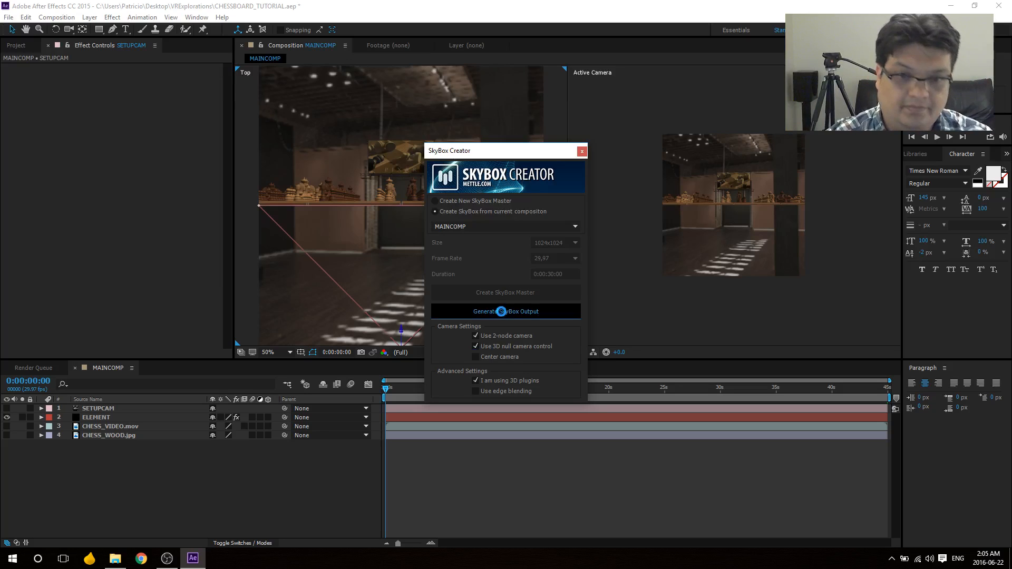
left_click(506, 311)
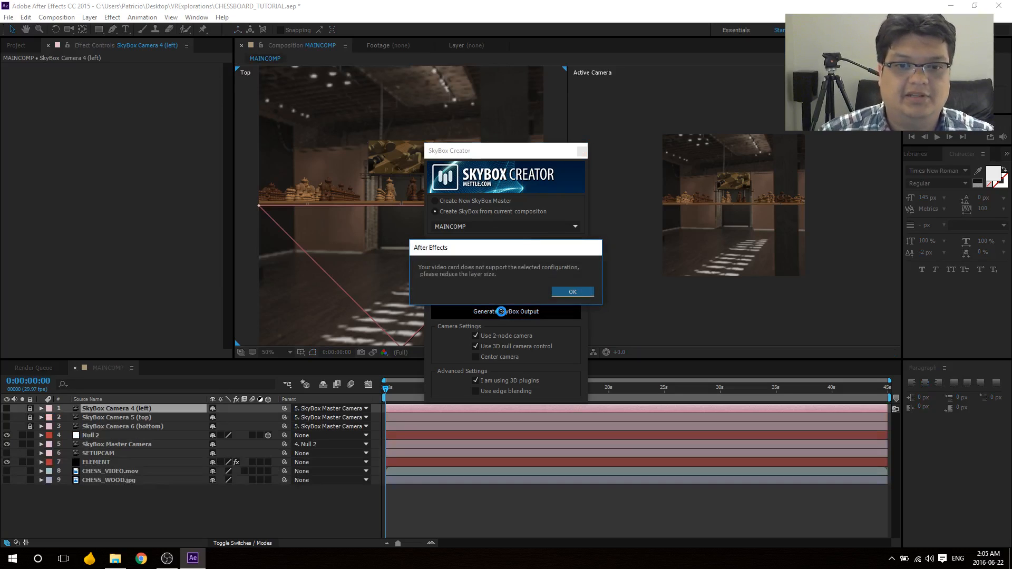
left_click(571, 291)
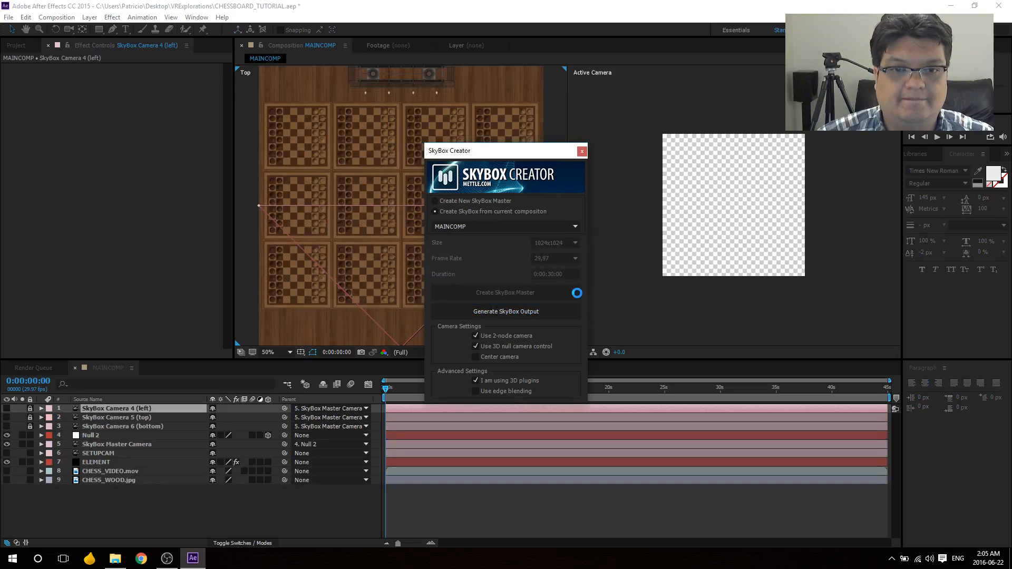
left_click(506, 311)
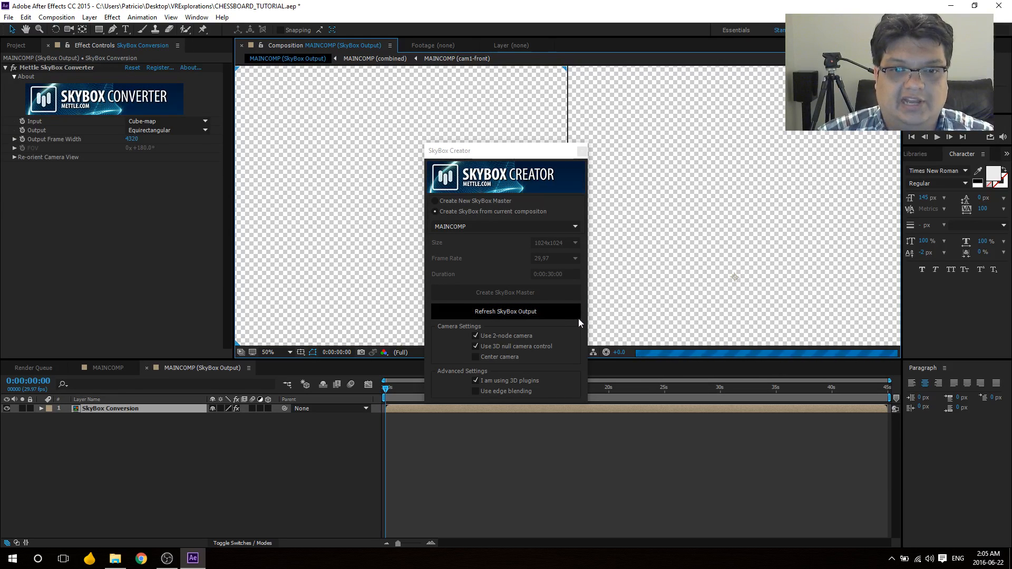
left_click(505, 311)
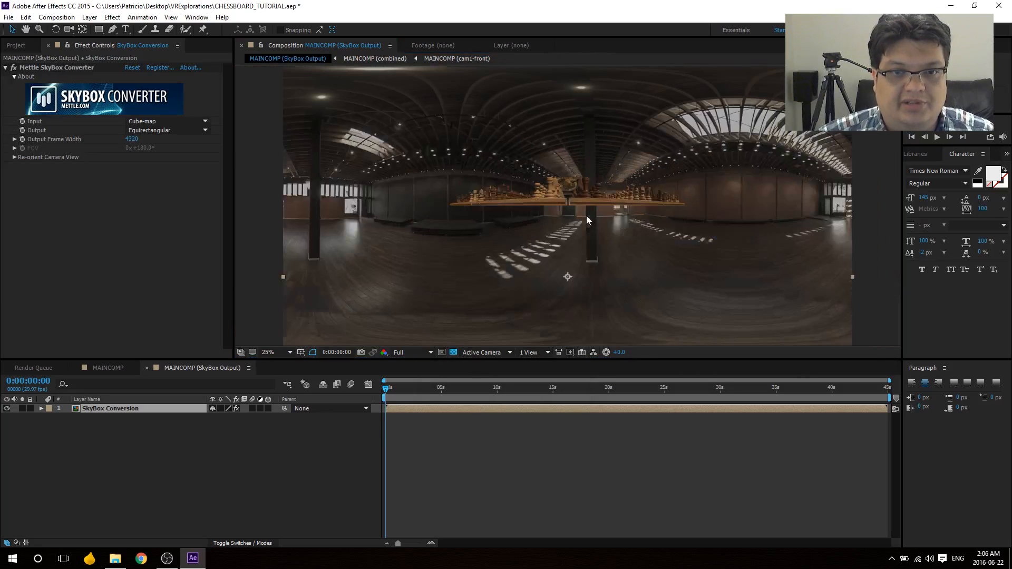
mouse_move(231, 205)
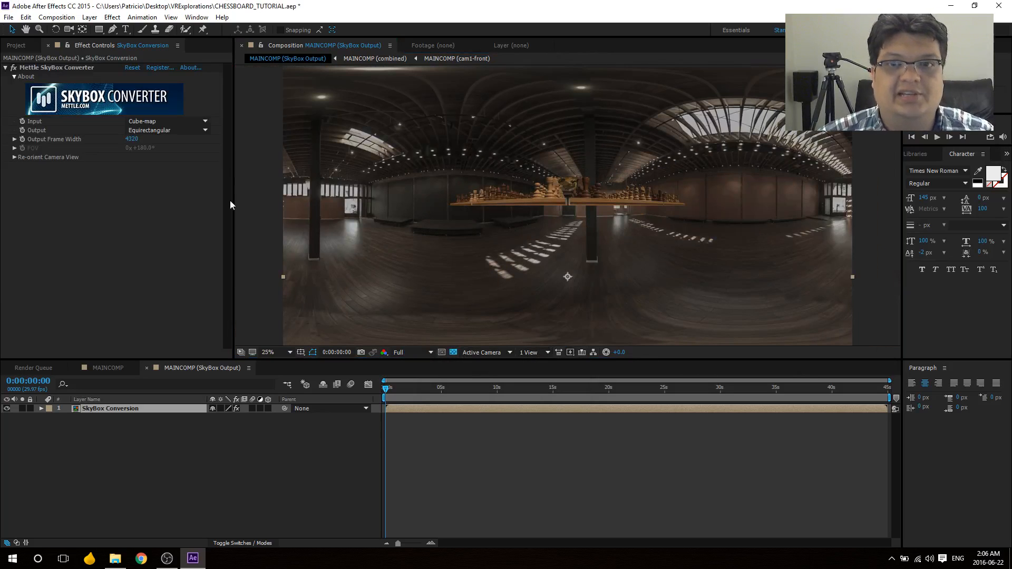
mouse_move(725, 215)
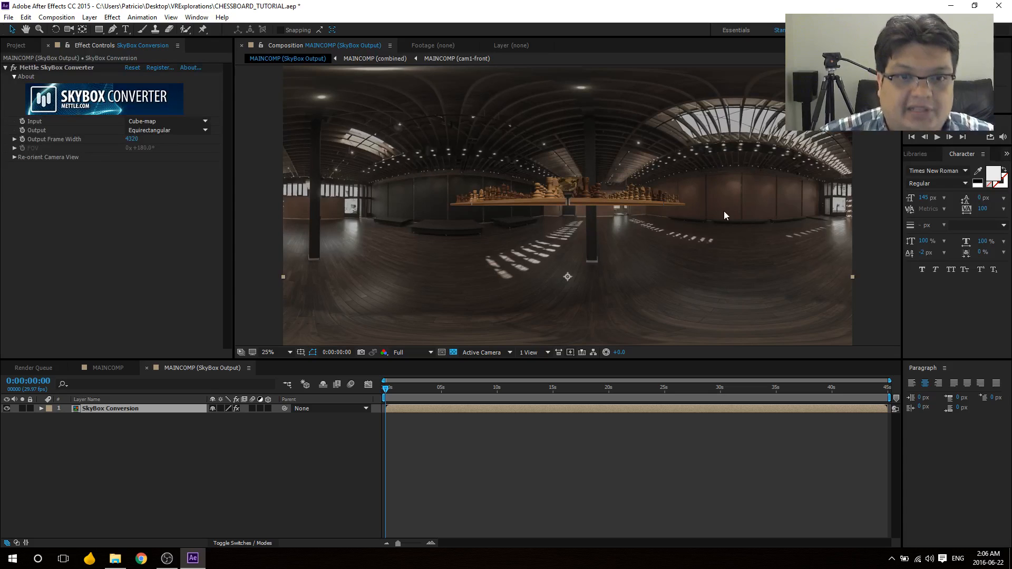
Step: Preview the equirectangular panorama at about 33 and 41 seconds, then select the SkyBox Conversion layer
left_click(753, 388)
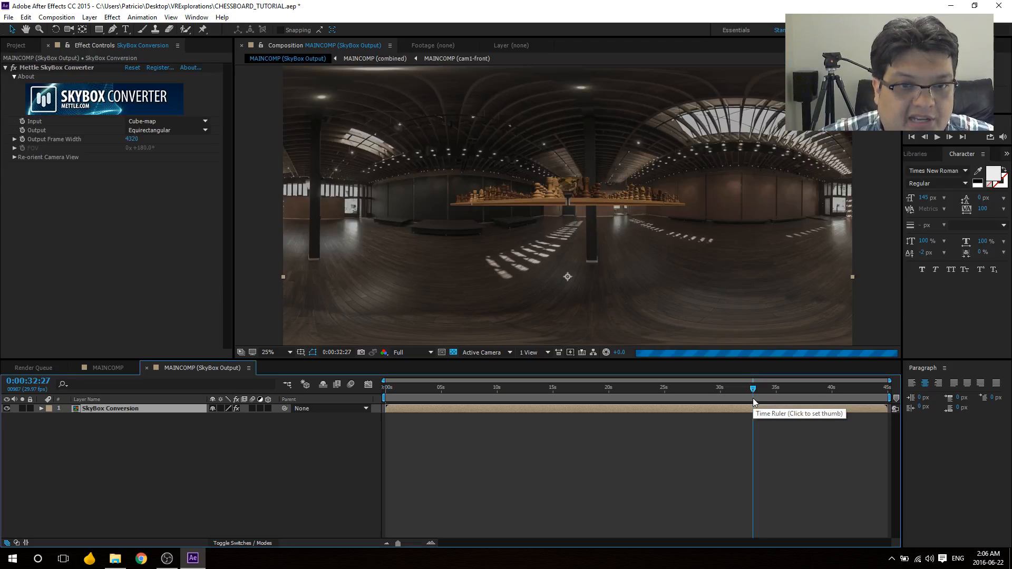
mouse_move(823, 395)
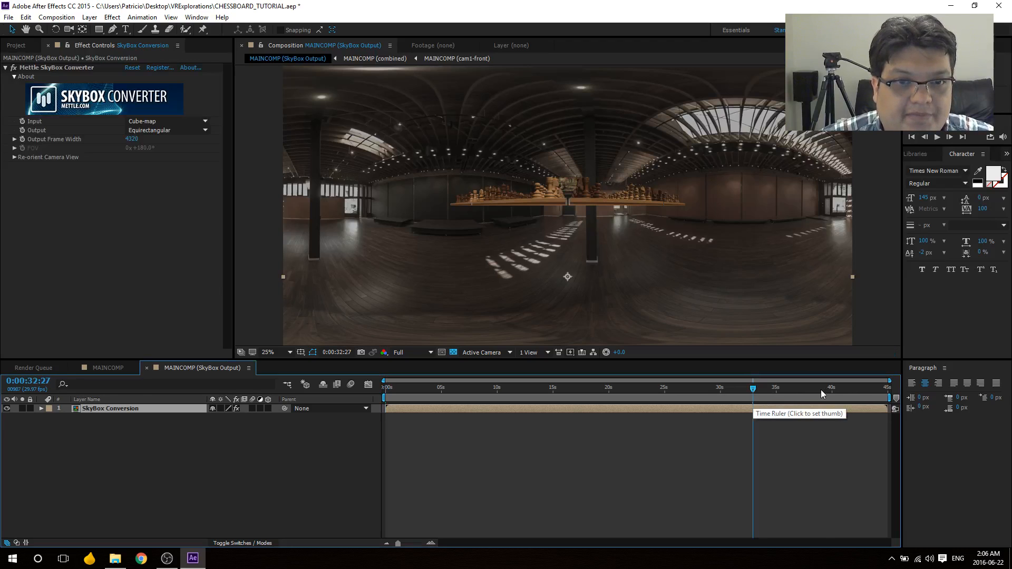
left_click(825, 388)
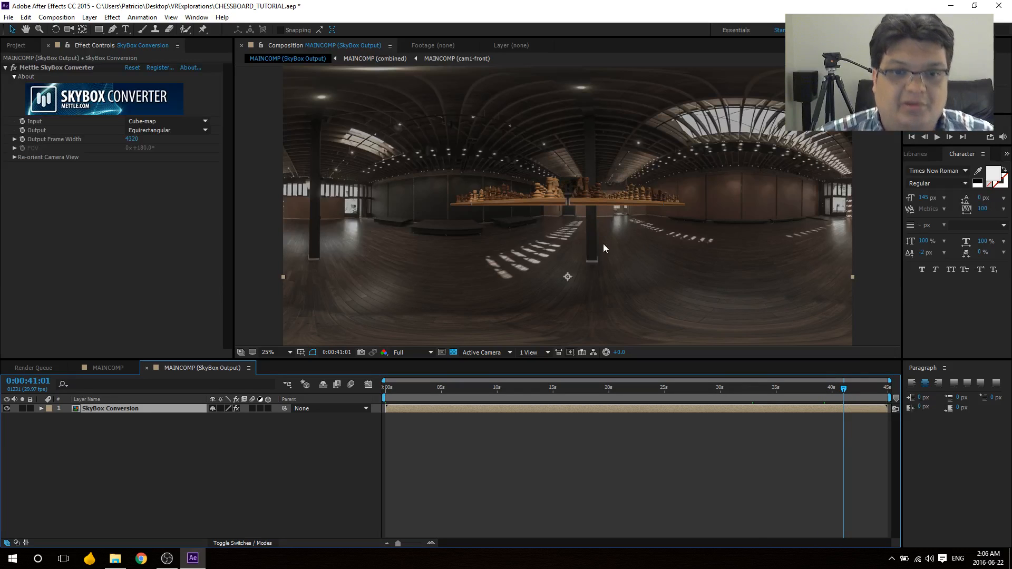
mouse_move(207, 377)
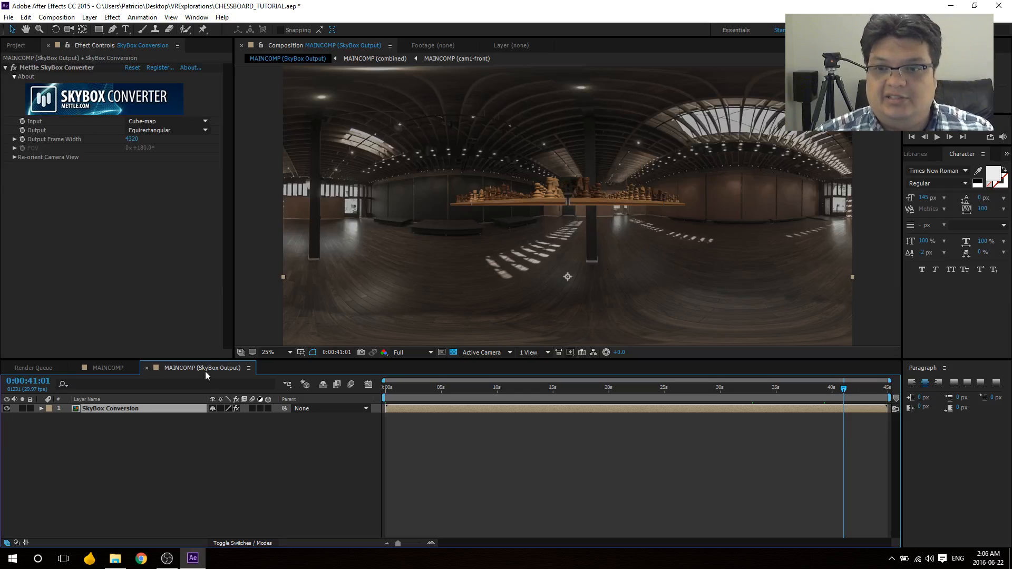
mouse_move(185, 371)
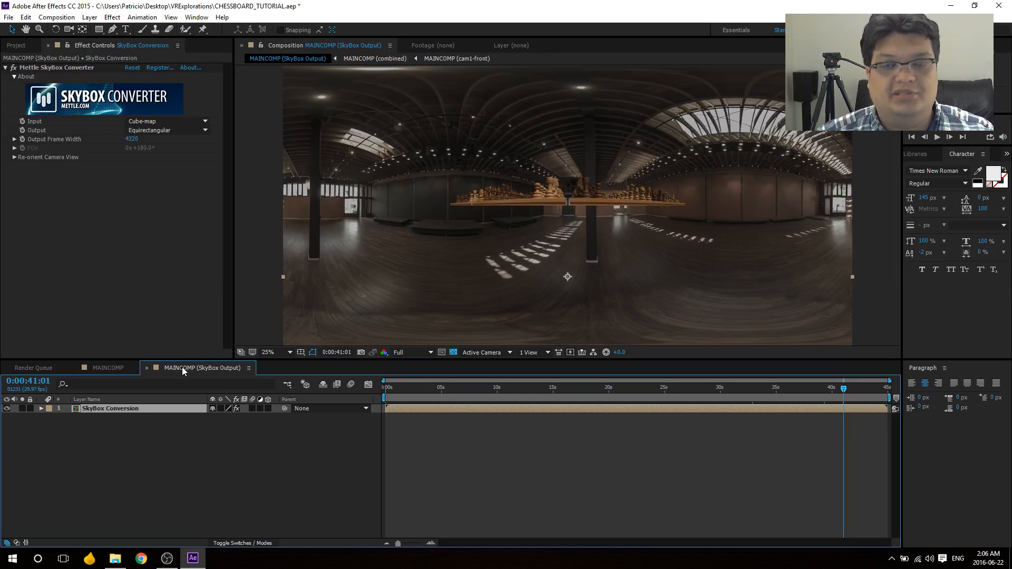
mouse_move(432, 315)
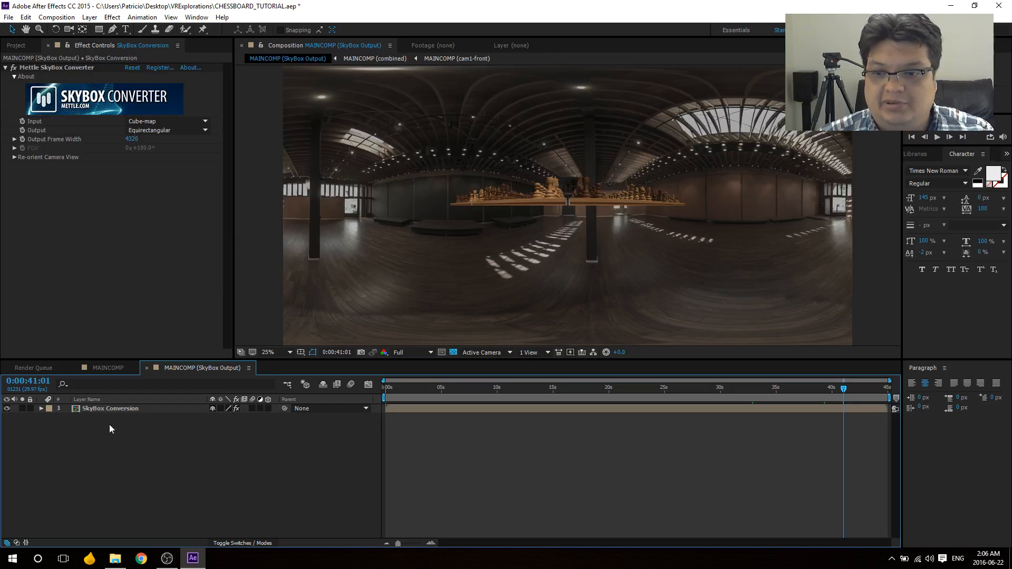
left_click(110, 409)
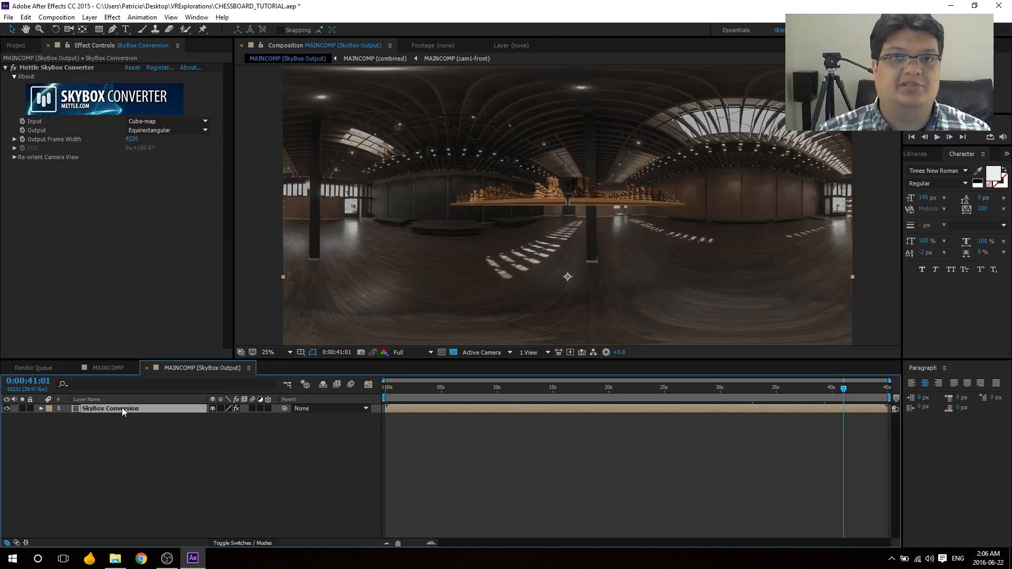
mouse_move(145, 425)
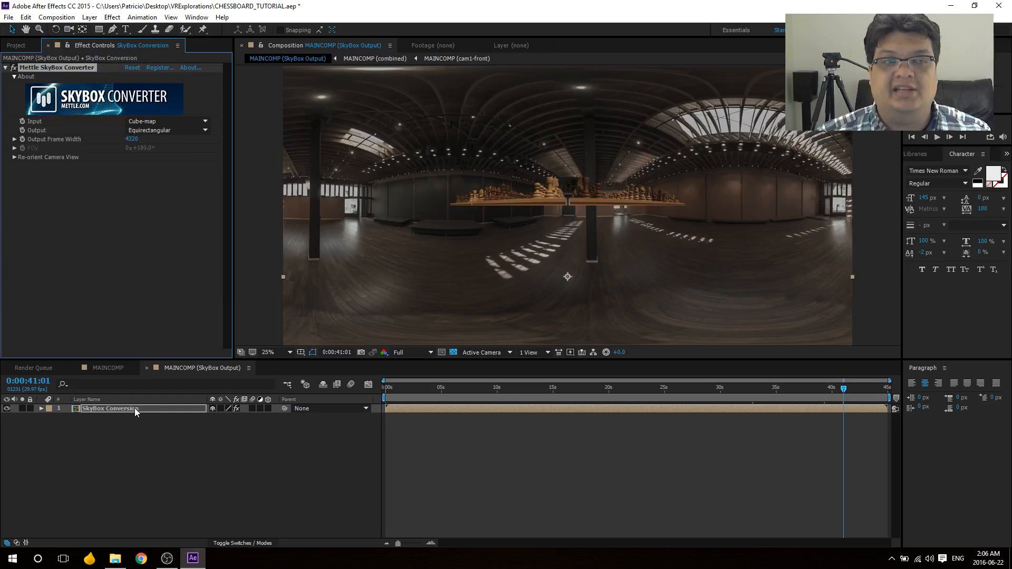
mouse_move(667, 89)
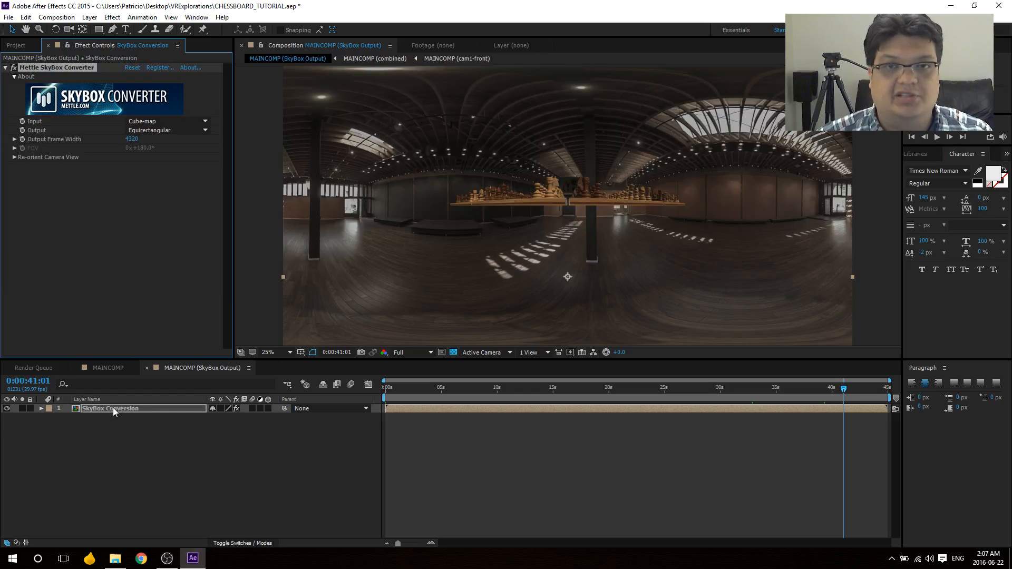
Step: Show the MAINCOMP (combined) six-view cube-map cross at 12.5% magnification
left_click(374, 58)
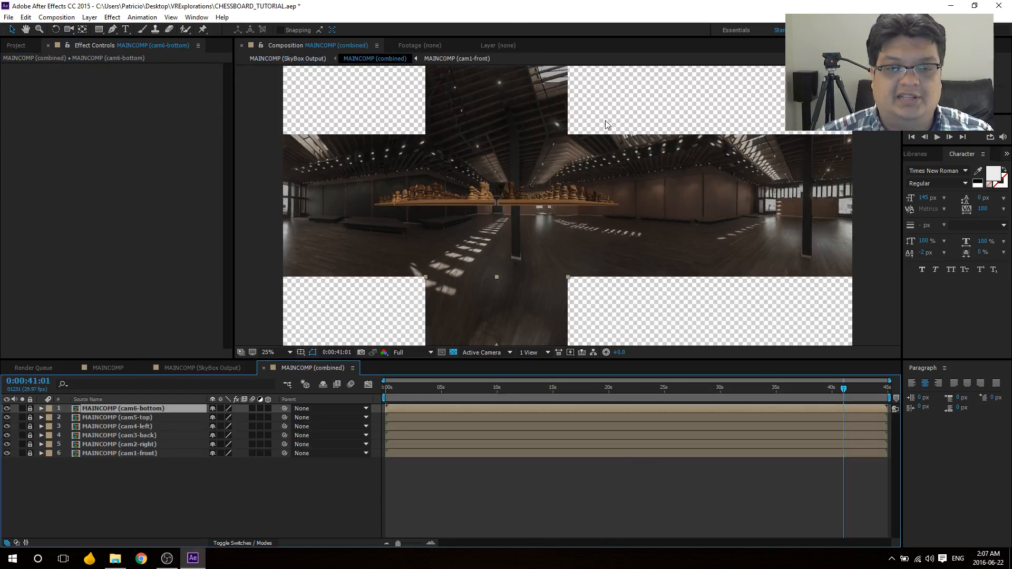
left_click(269, 352)
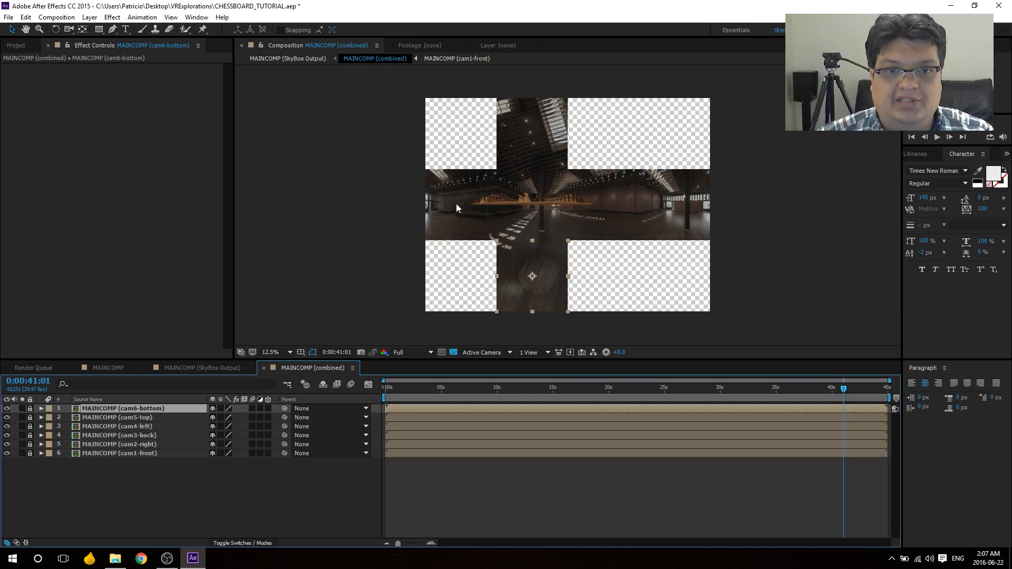
mouse_move(541, 220)
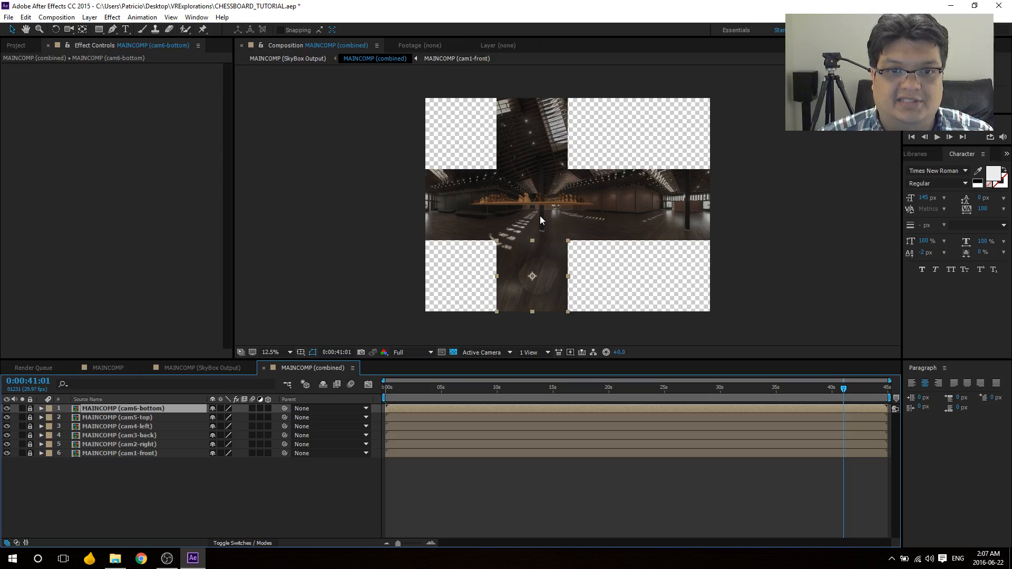
mouse_move(454, 222)
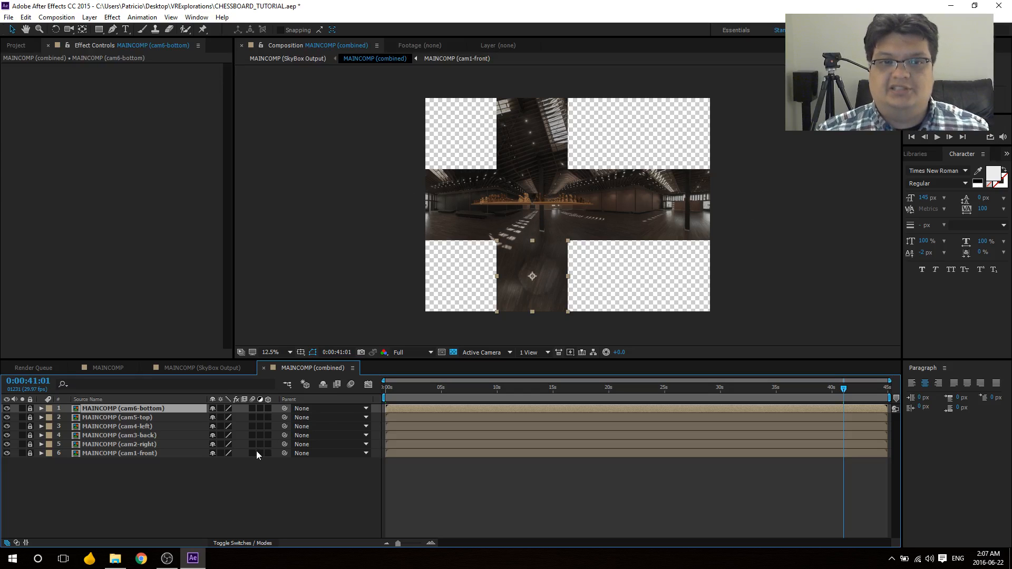
mouse_move(571, 212)
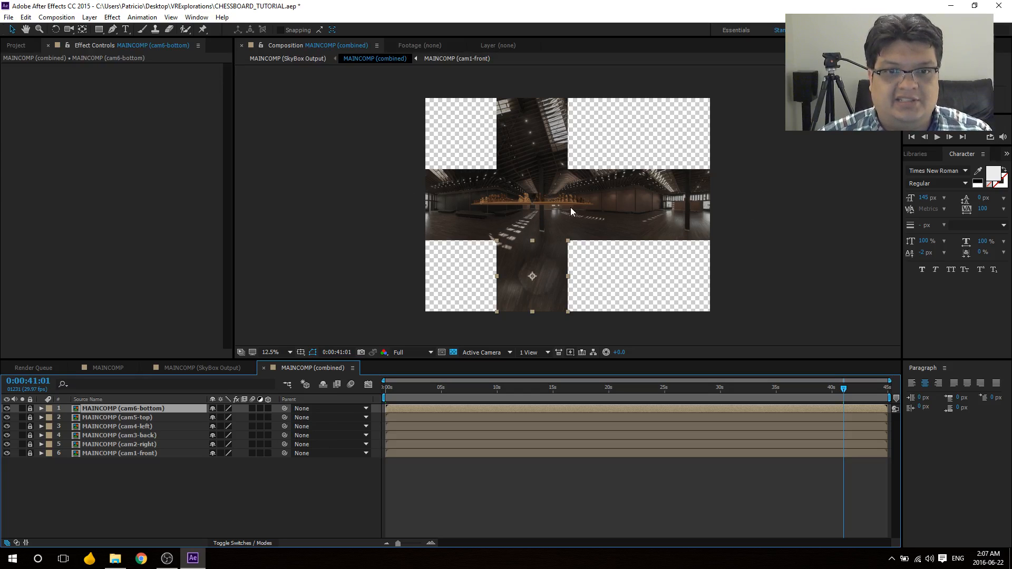
mouse_move(701, 228)
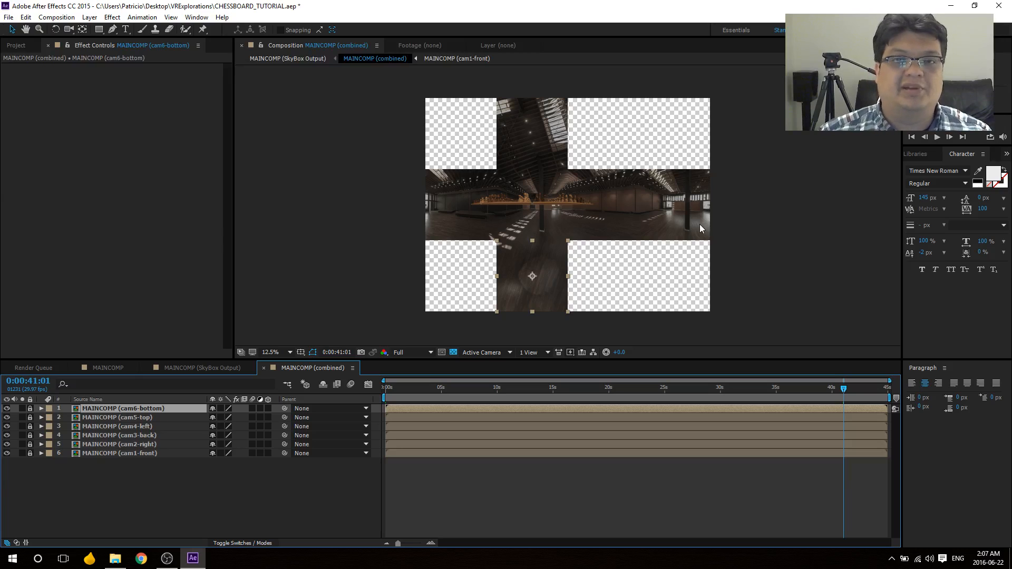
mouse_move(222, 375)
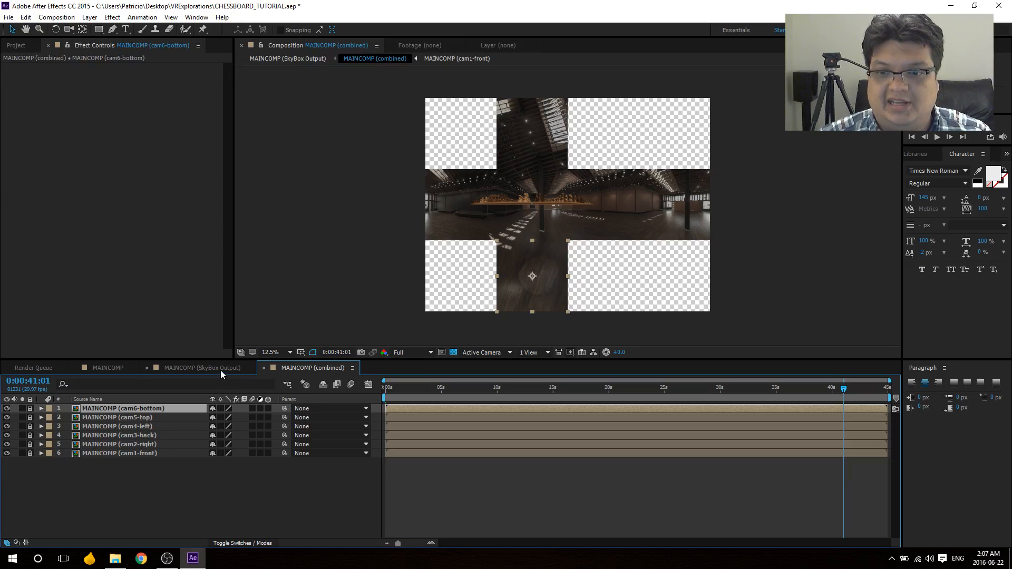
Step: Show the MAINCOMP (SkyBox Output) chess-hall panorama at 25% magnification
left_click(199, 367)
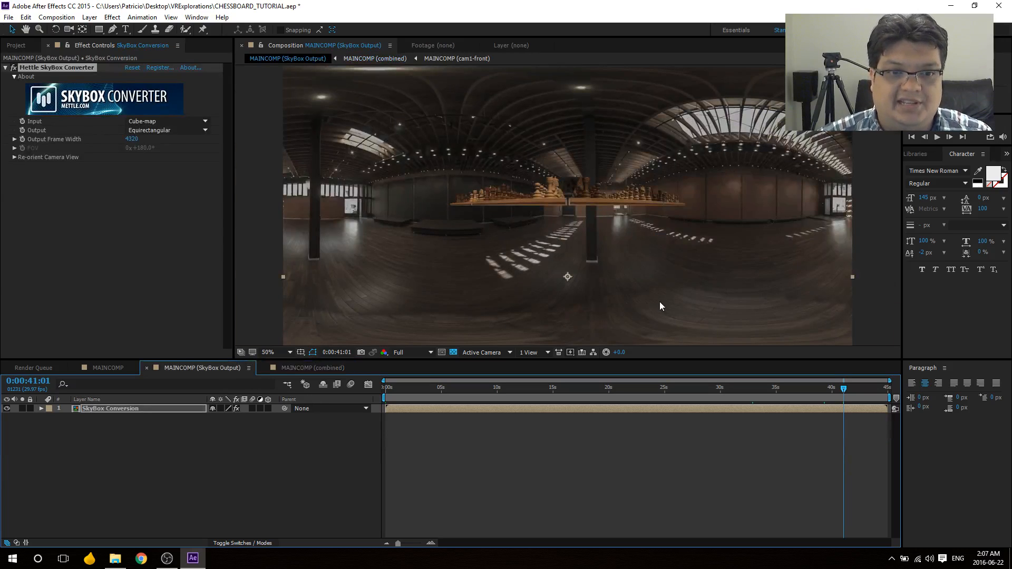
left_click(267, 352)
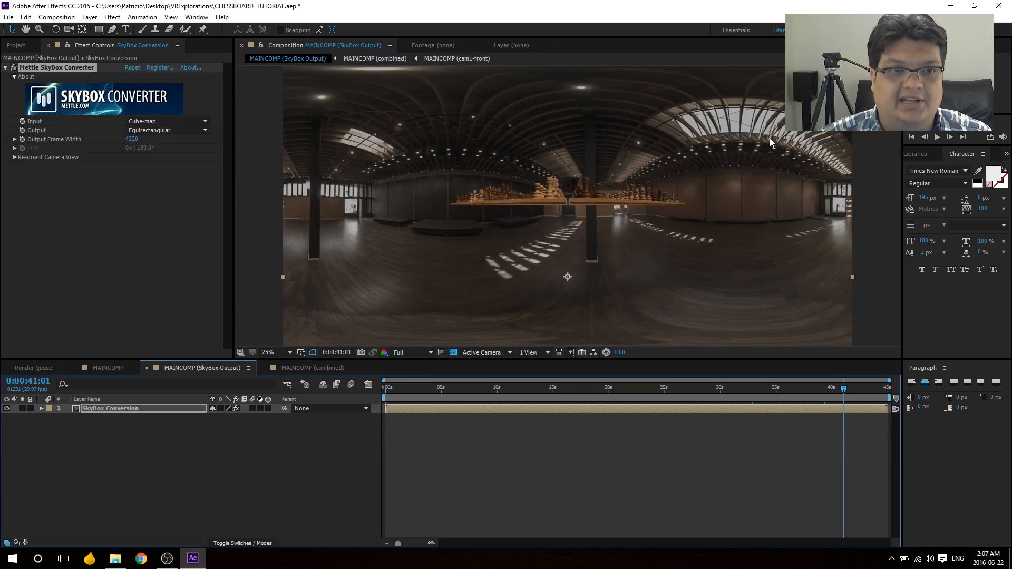
left_click(224, 468)
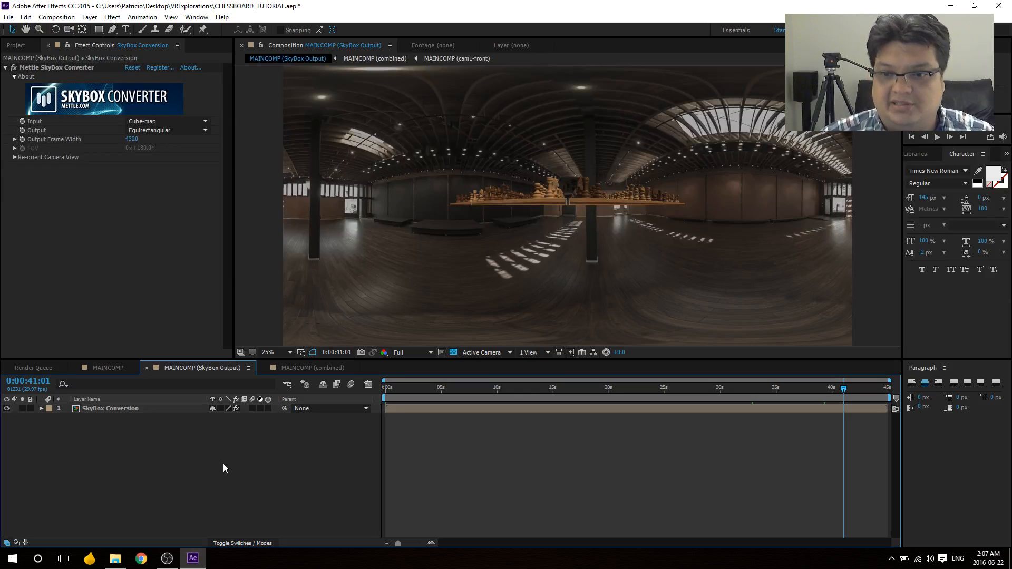
Step: Switch to MAINCOMP, select the SETUPCAM layer, then select Null 2
left_click(108, 368)
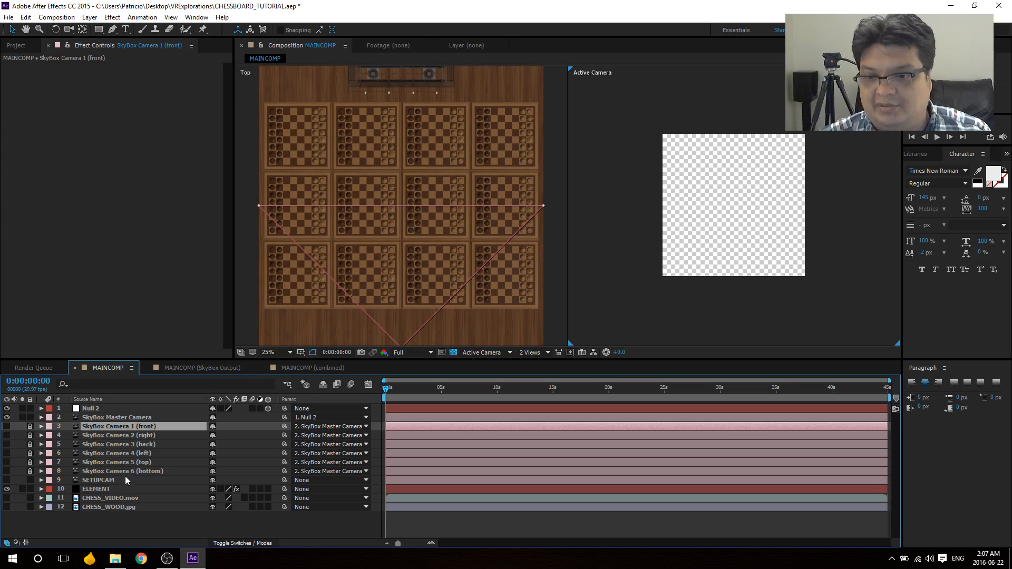
mouse_move(153, 474)
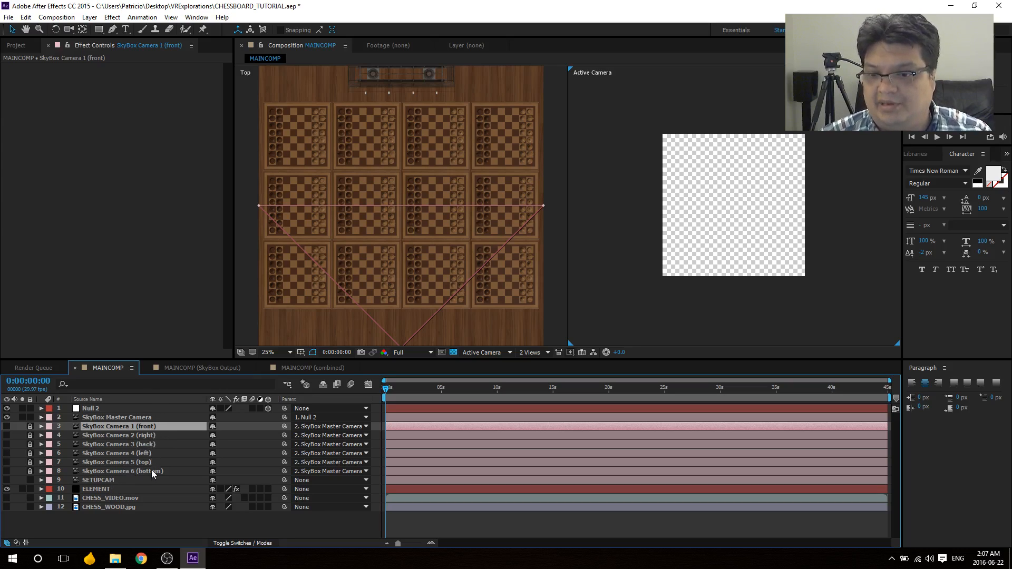
left_click(98, 480)
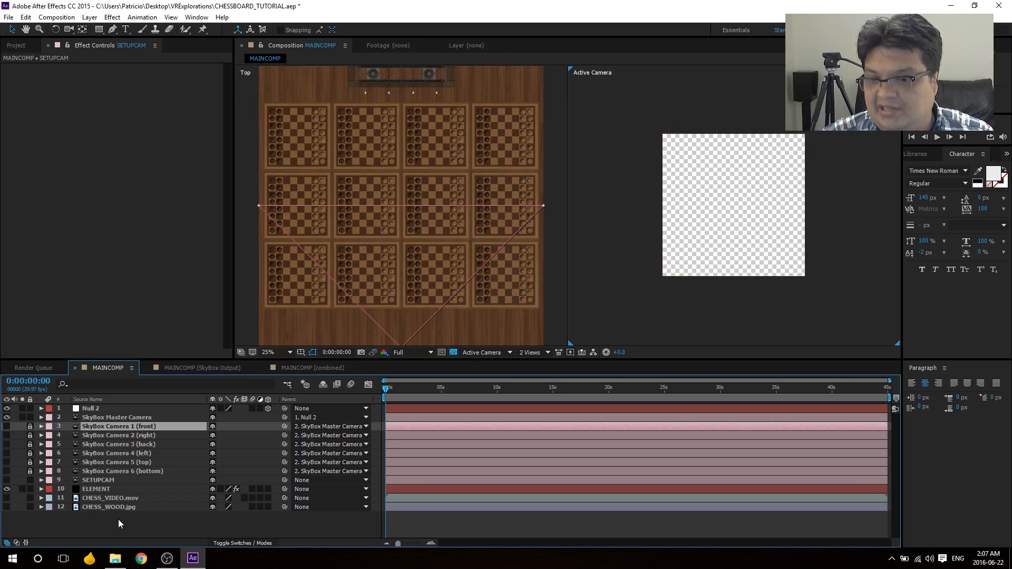
left_click(90, 408)
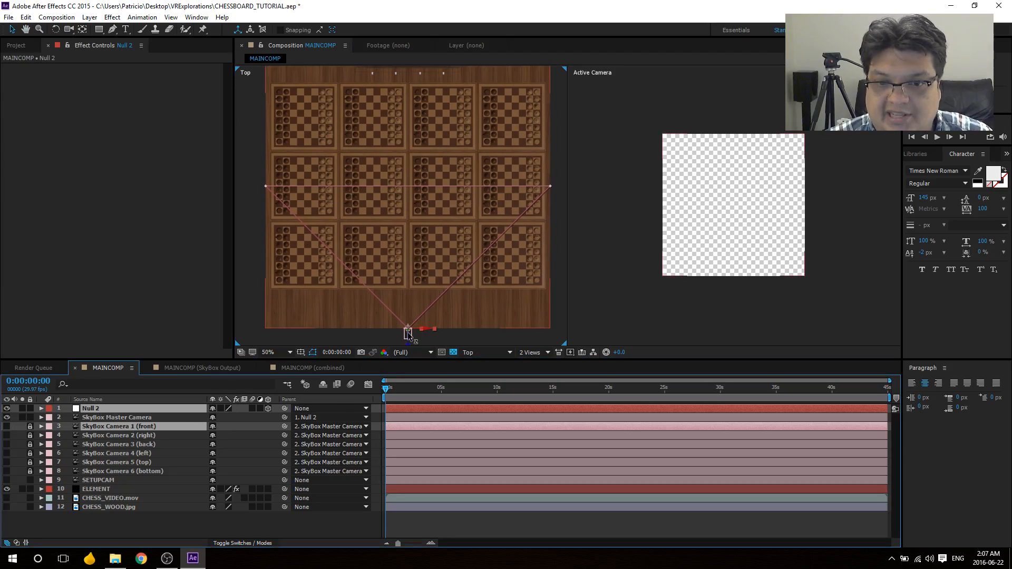
mouse_move(365, 281)
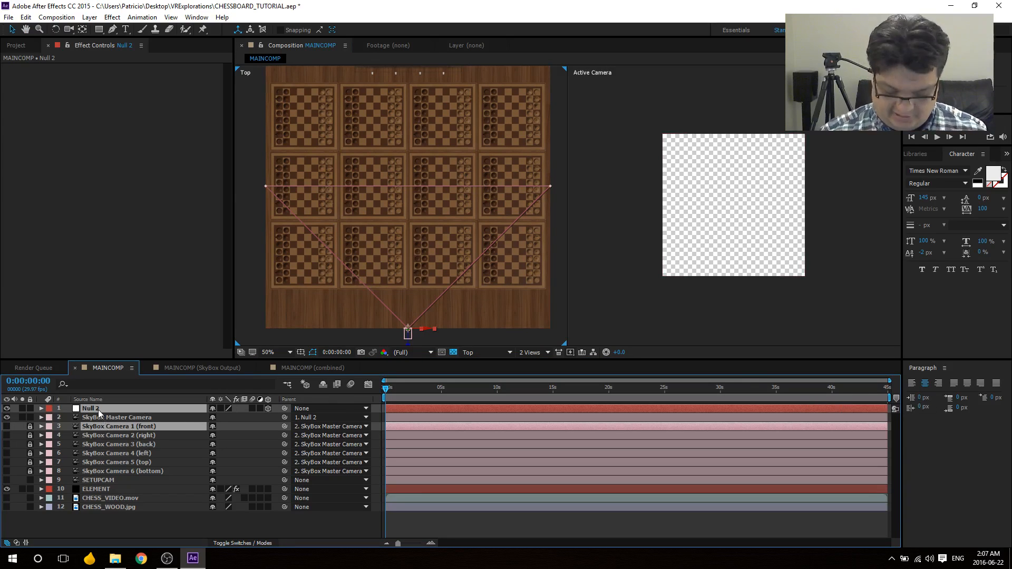
Step: Add Position and Orientation keyframes to Null 2 at 1 and 44 seconds
left_click(40, 408)
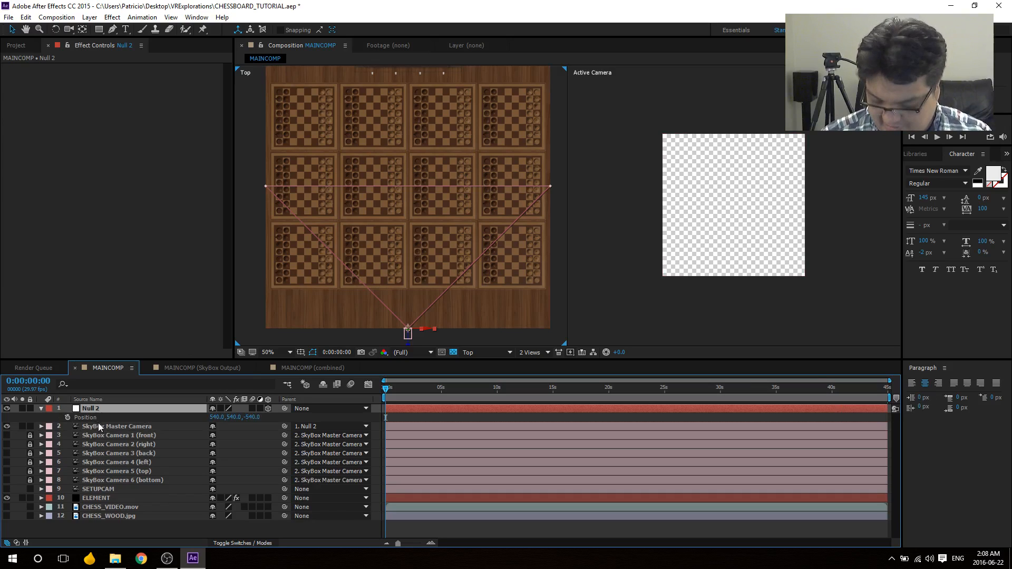
left_click(41, 408)
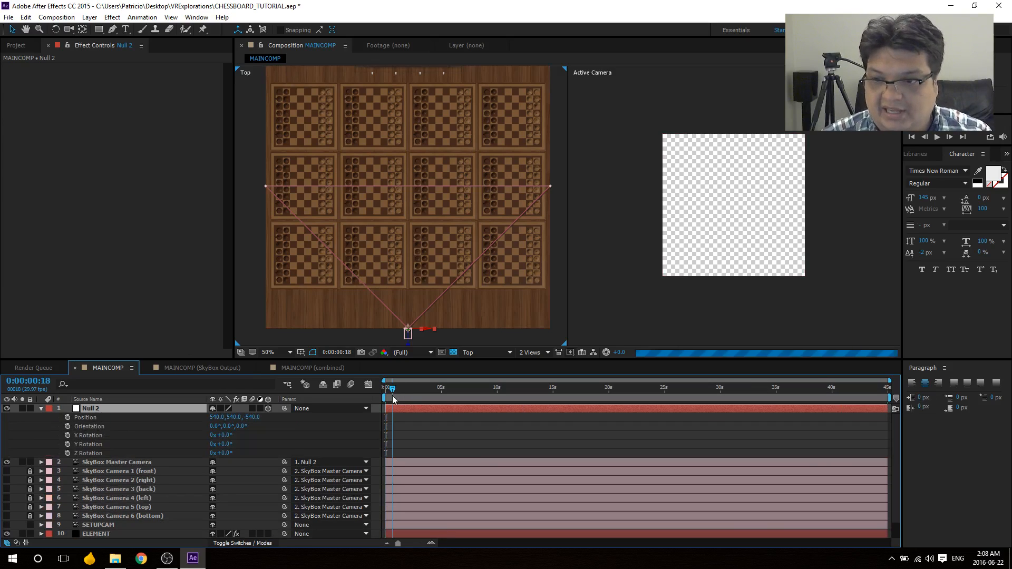
left_click(396, 387)
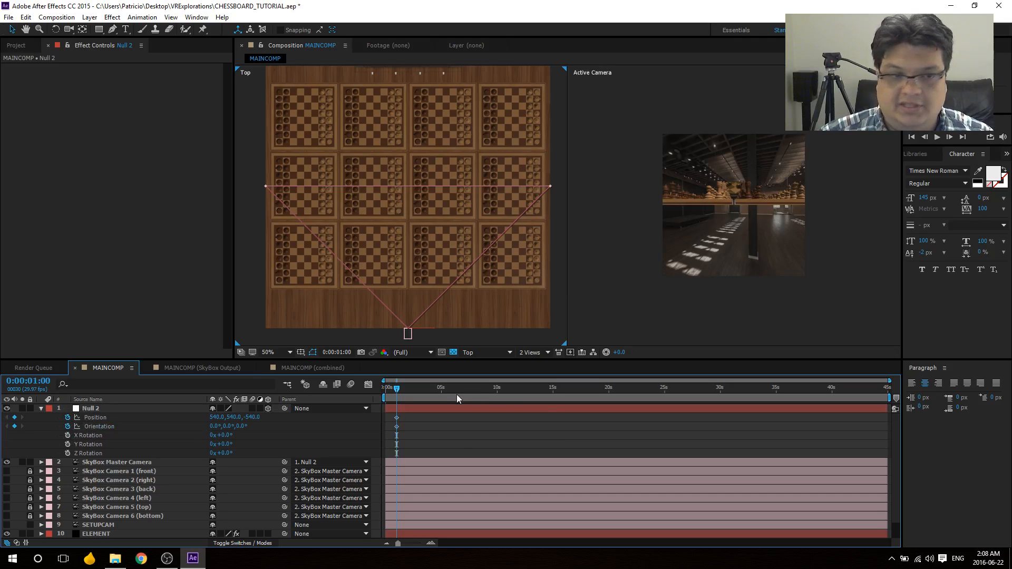
mouse_move(940, 428)
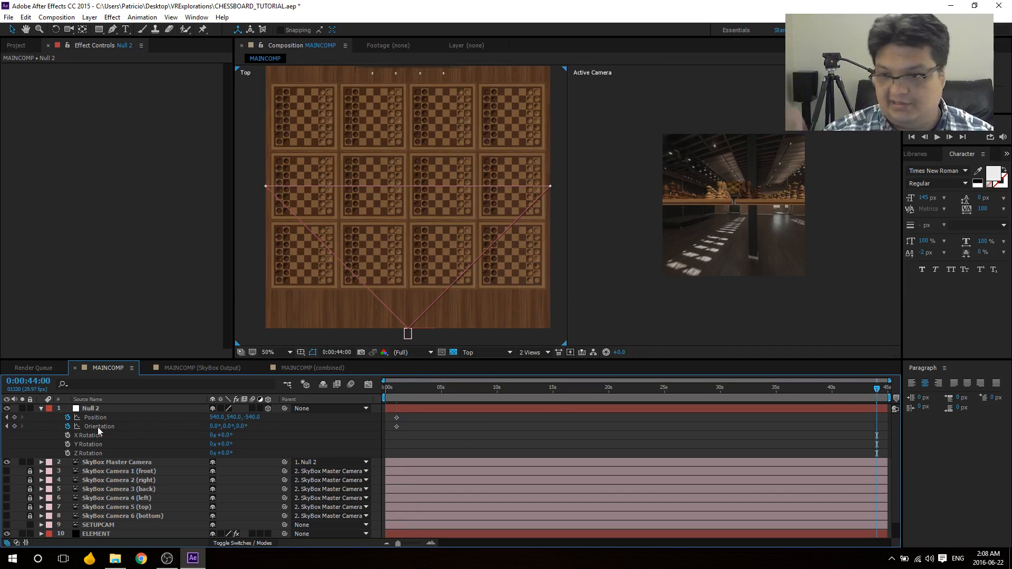
left_click(95, 417)
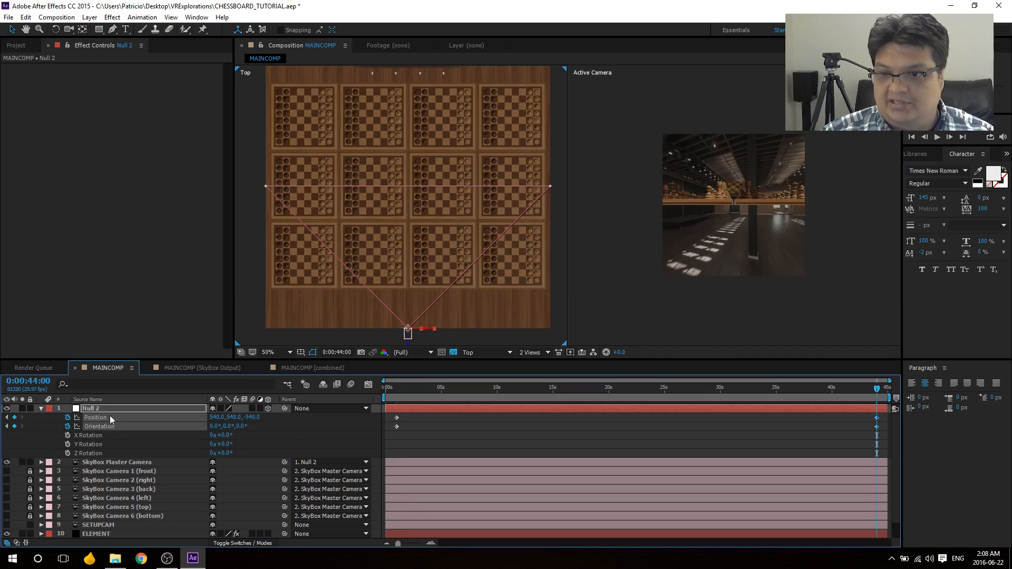
mouse_move(252, 434)
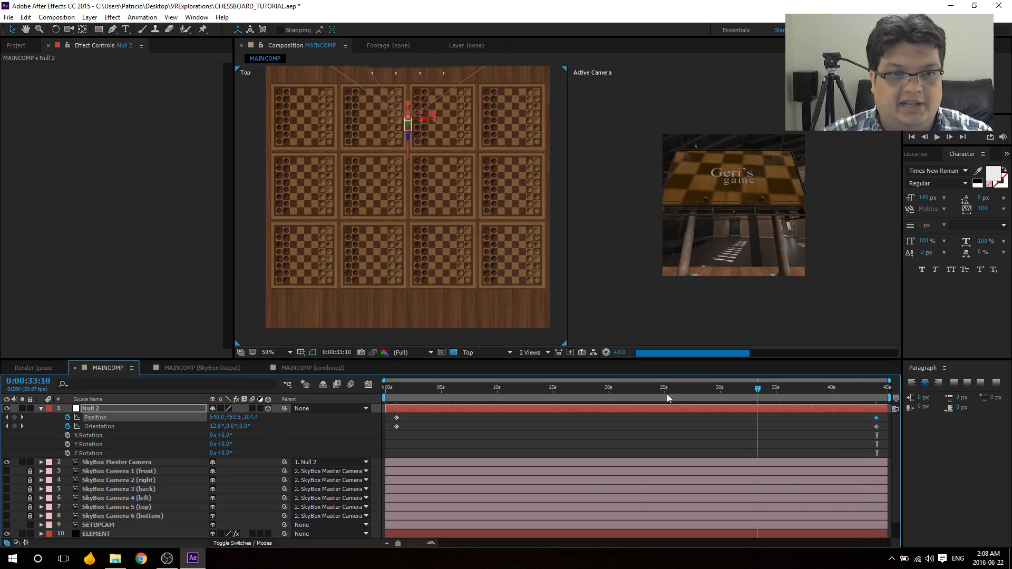
Step: Scrub the camera flight from 1 second through about 35 and 17 seconds
left_click(397, 387)
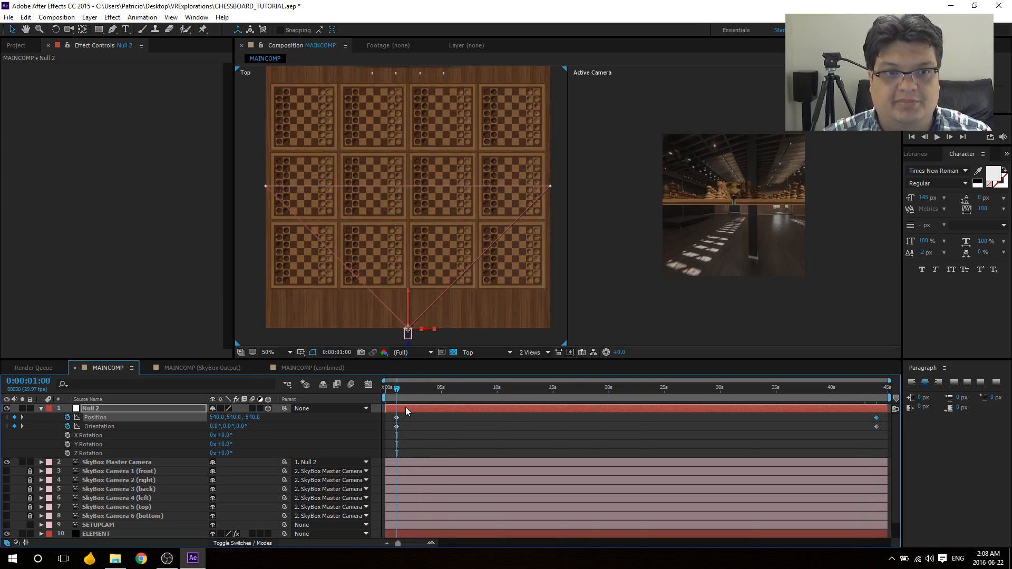
mouse_move(411, 347)
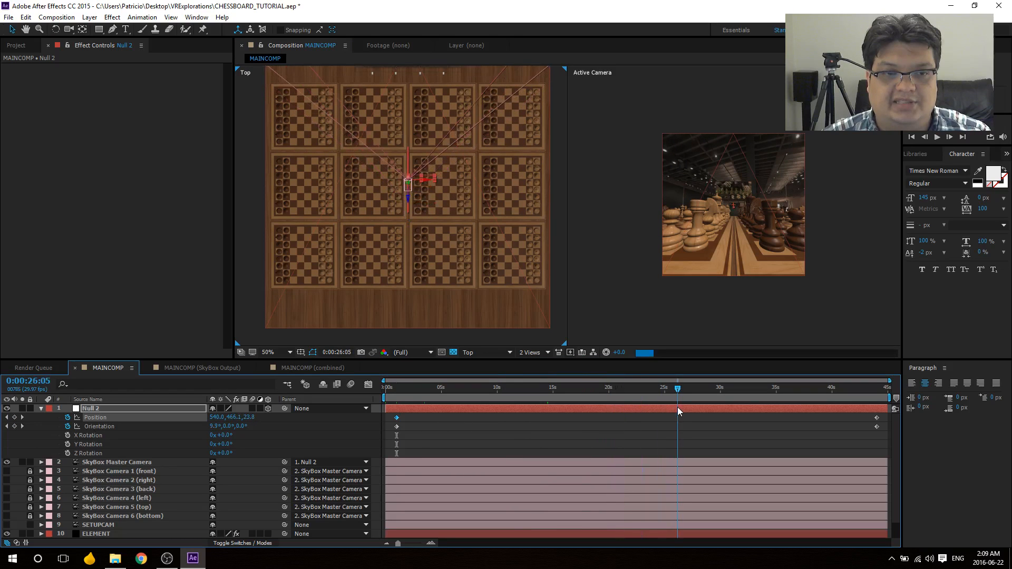
left_click(783, 387)
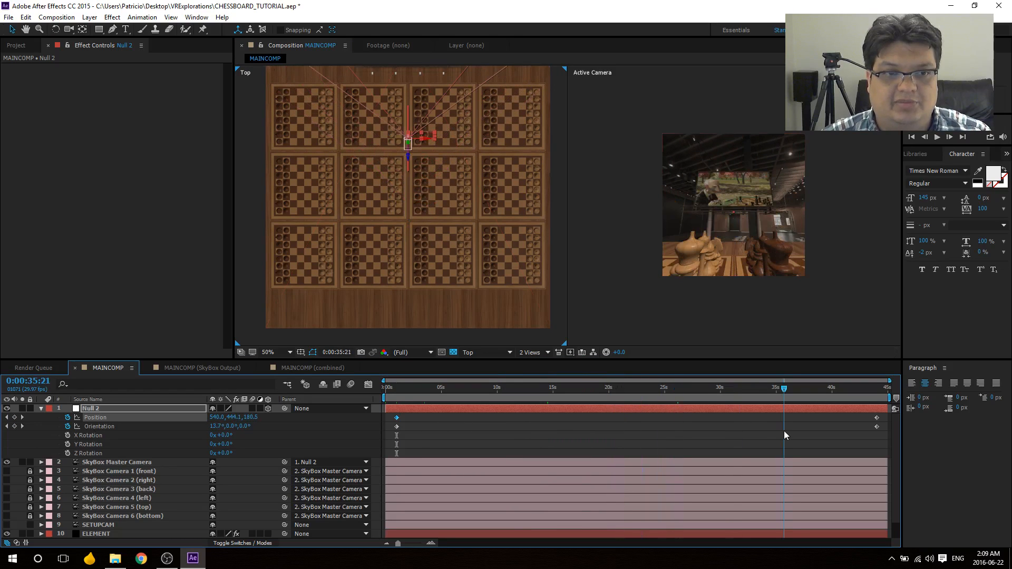
left_click(577, 387)
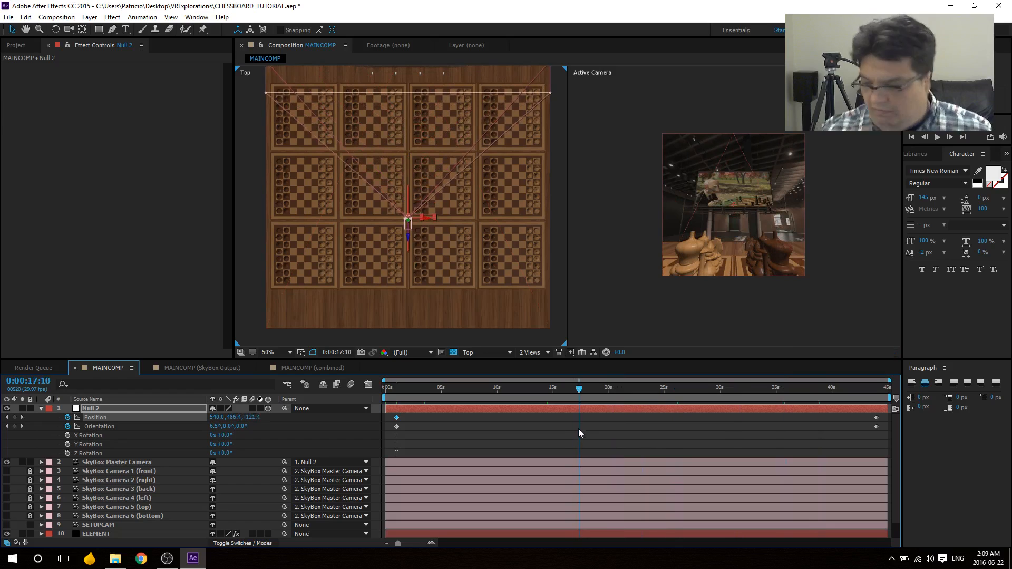
left_click(611, 388)
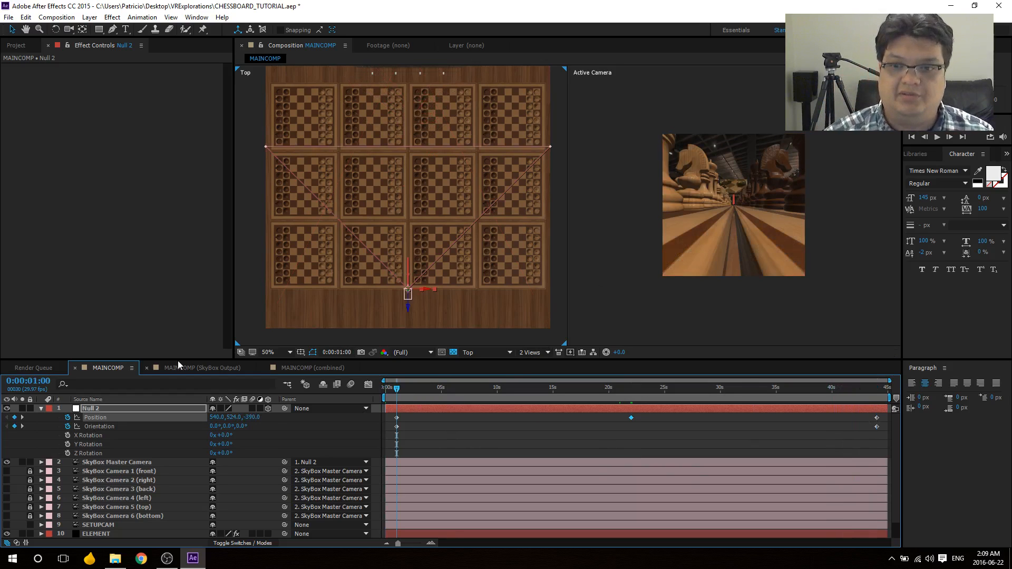
Step: Preview the 360° panorama around 29 seconds, then return to MAINCOMP's Null 2 keyframes
left_click(199, 367)
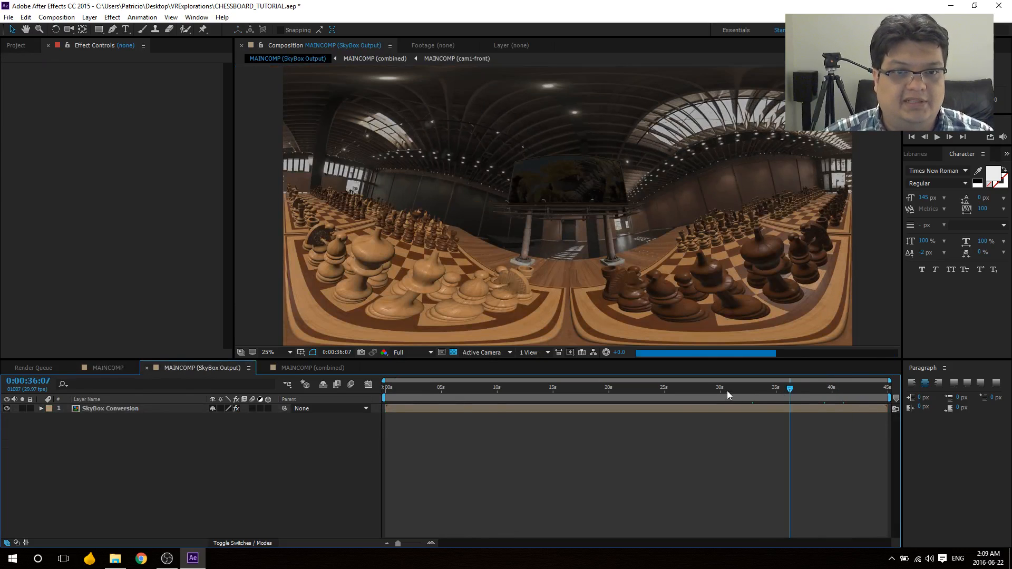
left_click(716, 388)
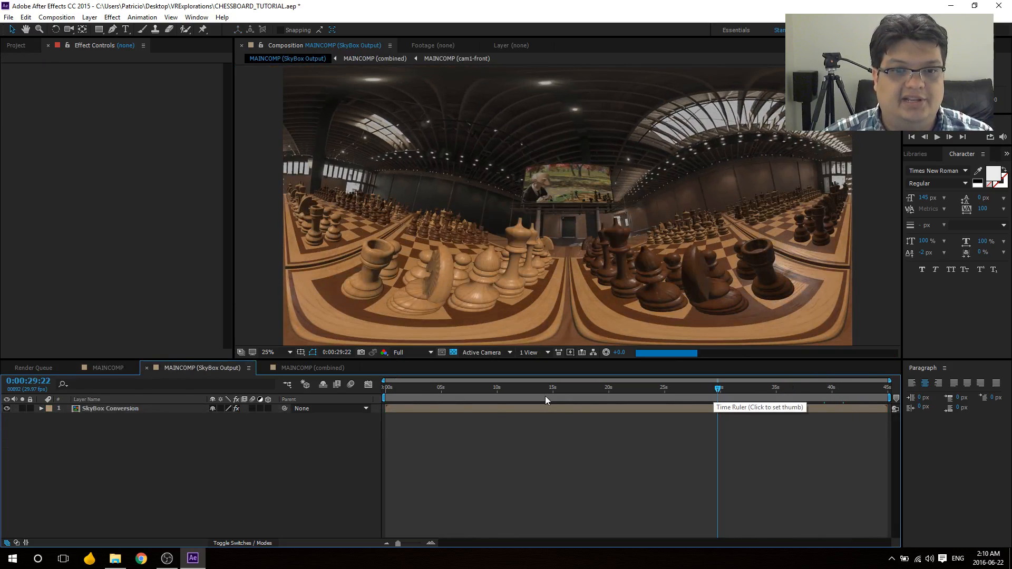
left_click(547, 387)
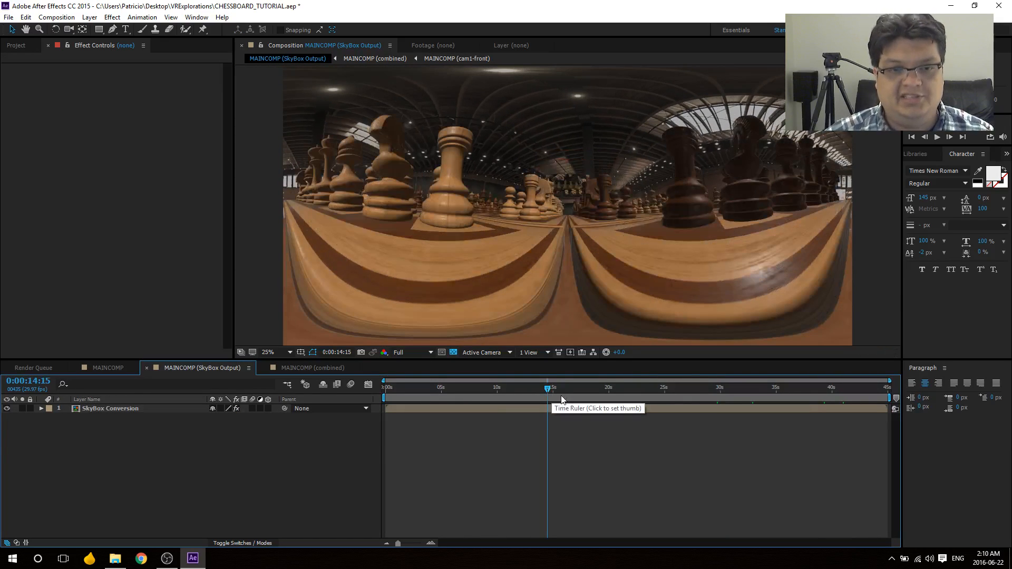
mouse_move(144, 354)
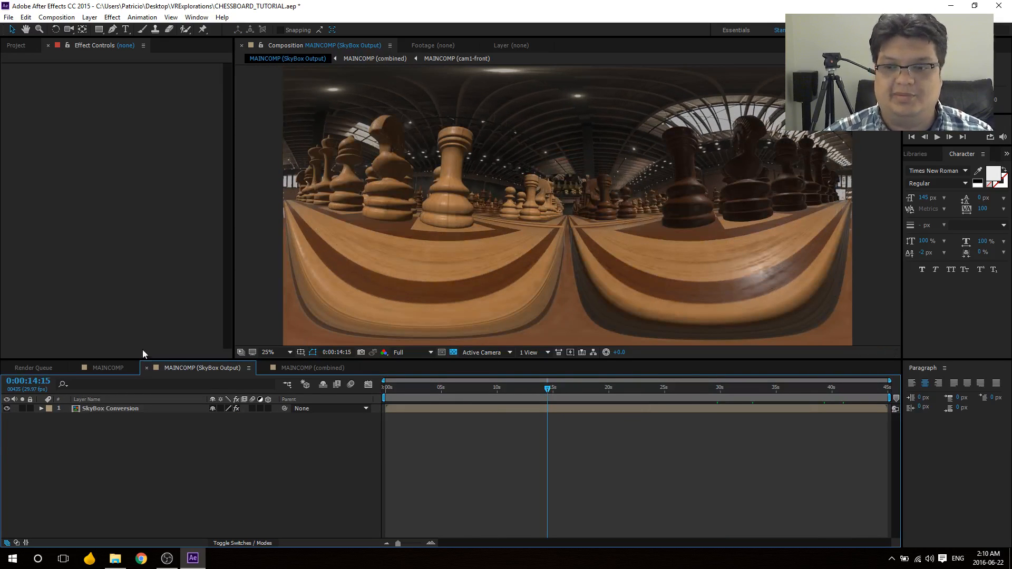
left_click(108, 368)
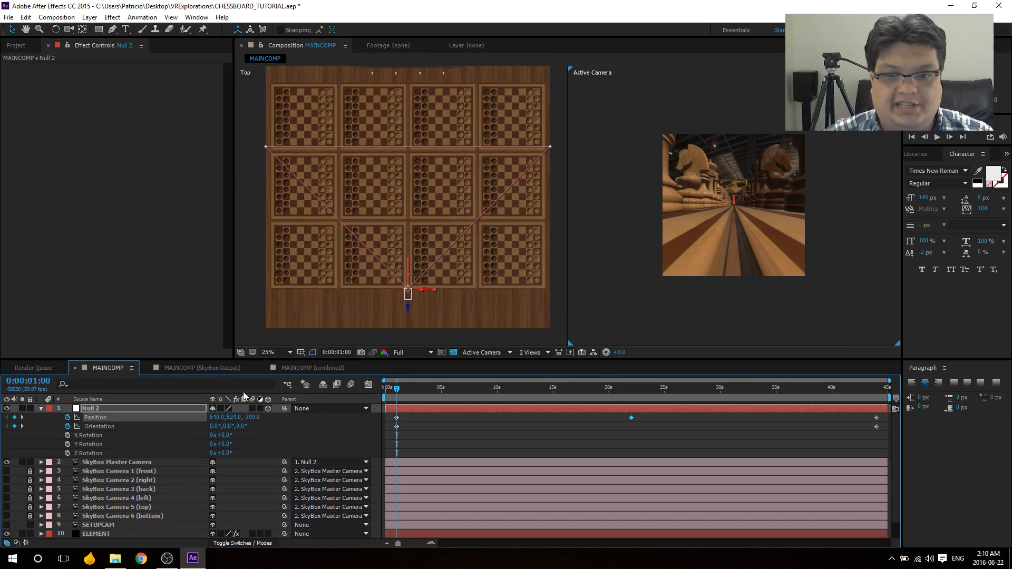
Step: Scrub MAINCOMP's flythrough to the Geri's game billboard at 44 seconds, then reopen SkyBox Output
left_click(201, 368)
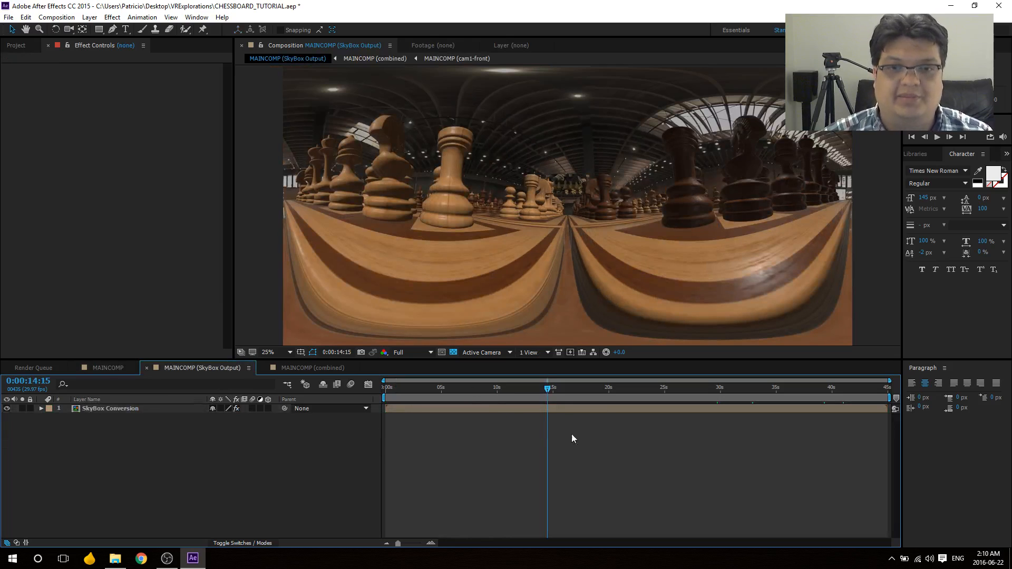
mouse_move(529, 330)
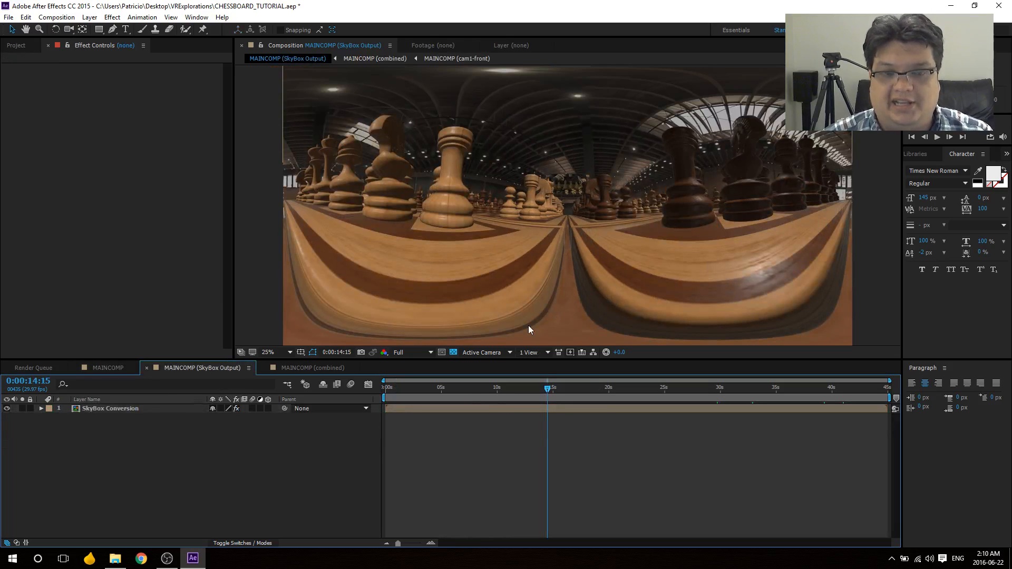
left_click(108, 368)
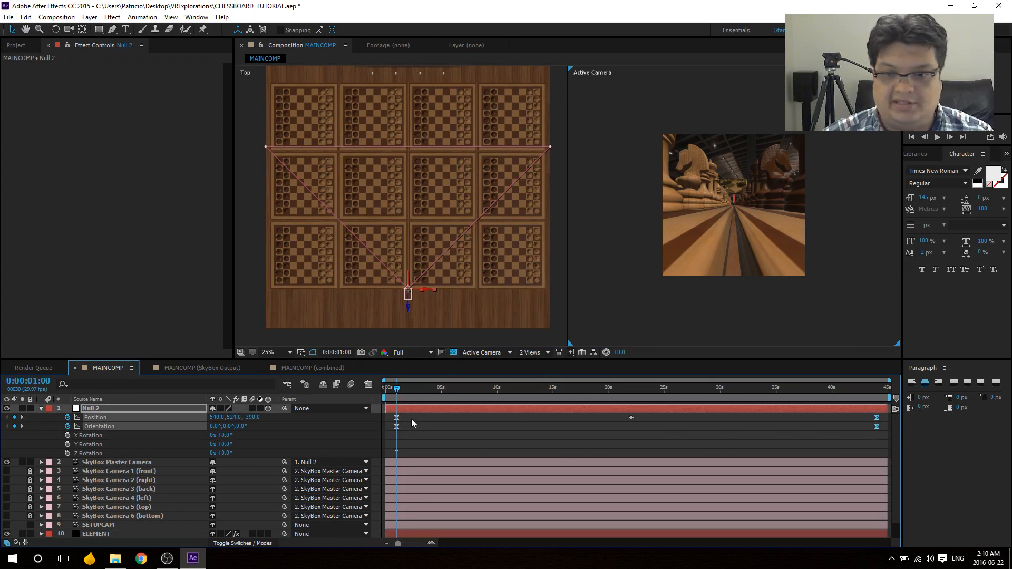
mouse_move(245, 431)
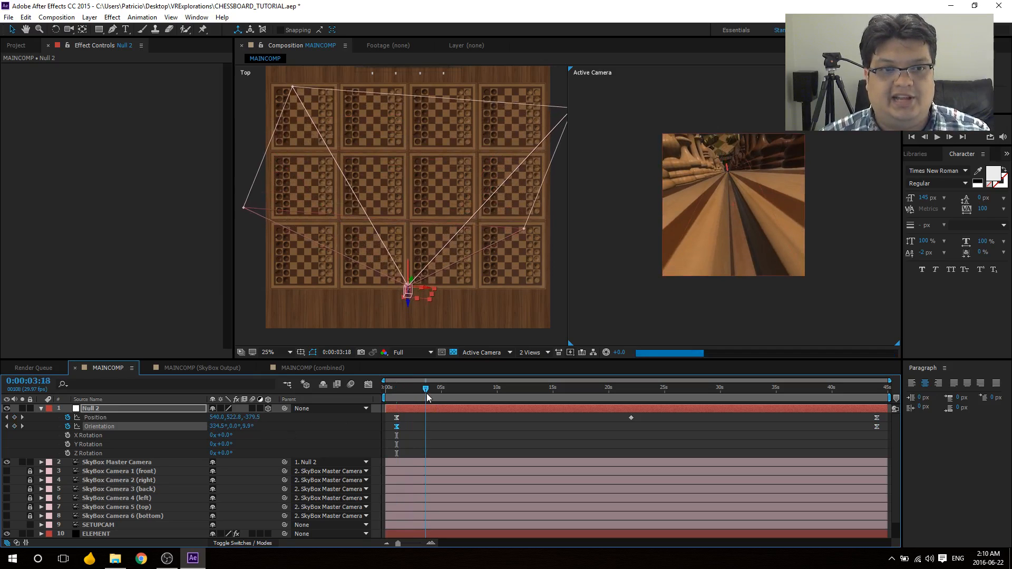
left_click(541, 387)
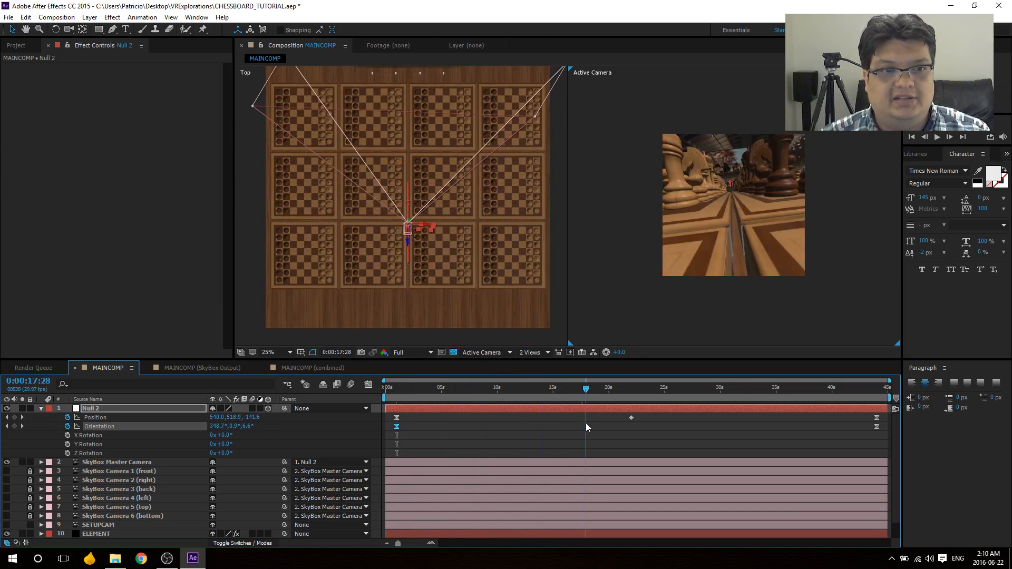
left_click(733, 387)
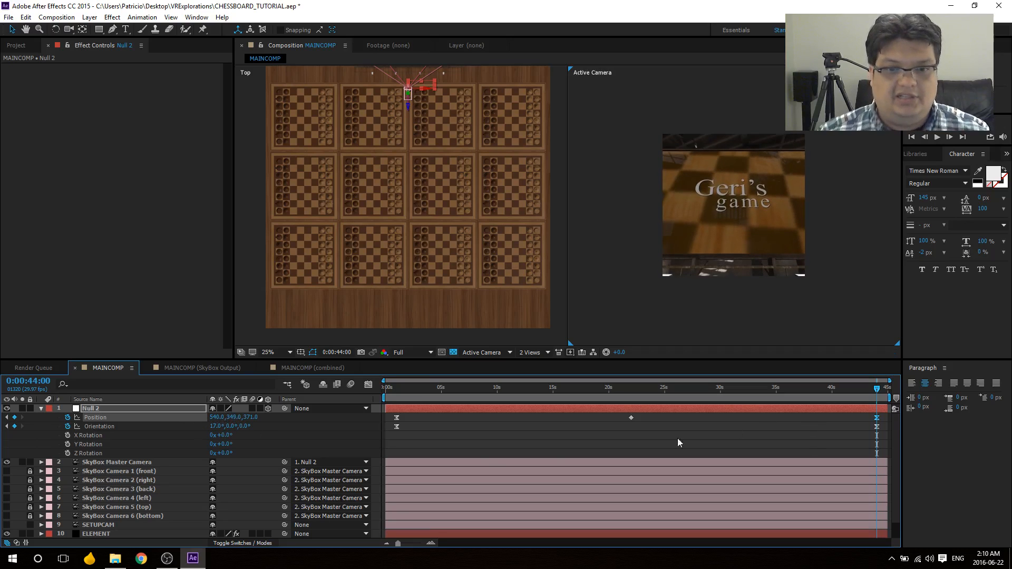
left_click(196, 368)
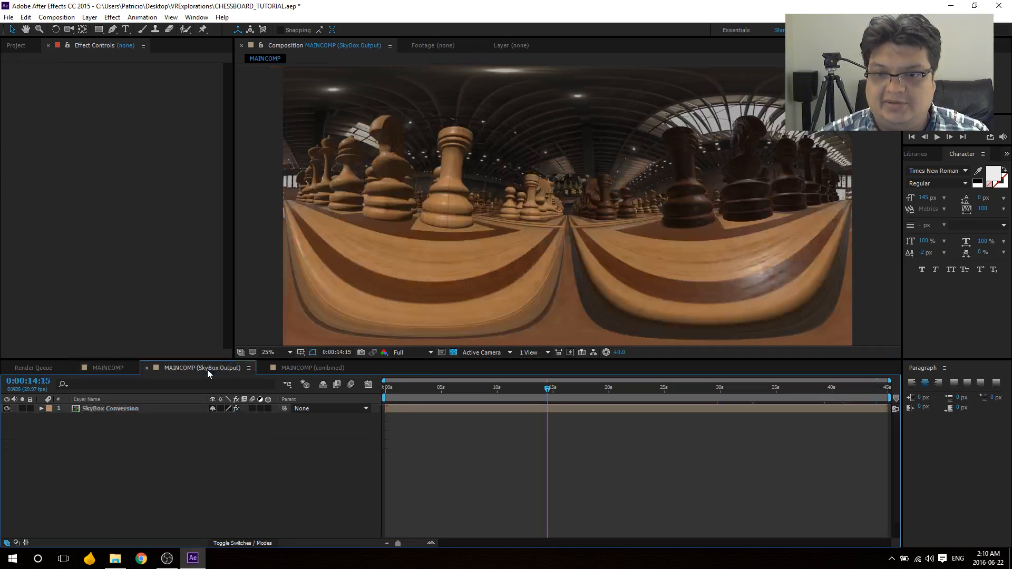
Step: Add a black full-size solid named FADE and go to the composition start
right_click(200, 368)
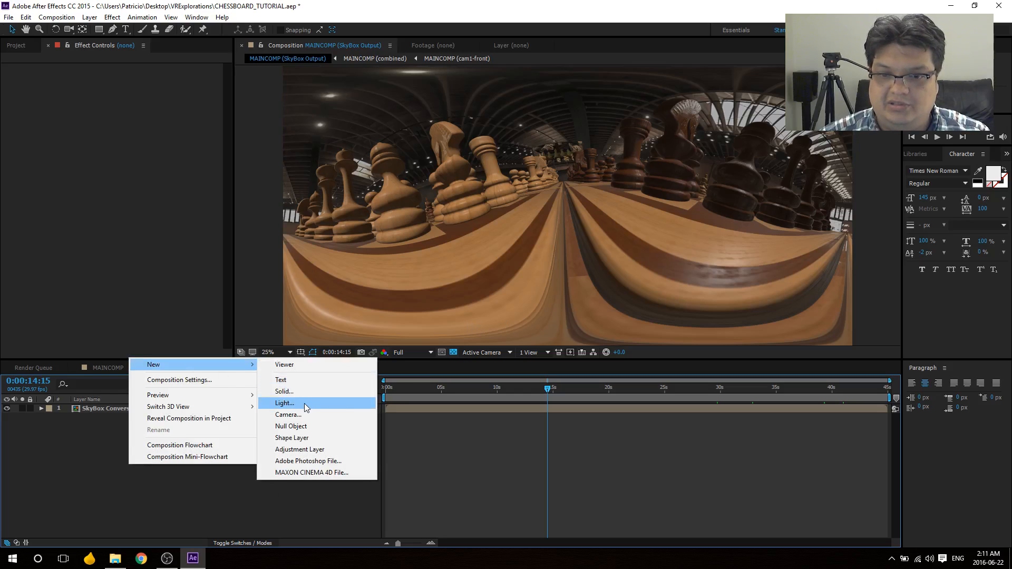
left_click(285, 391)
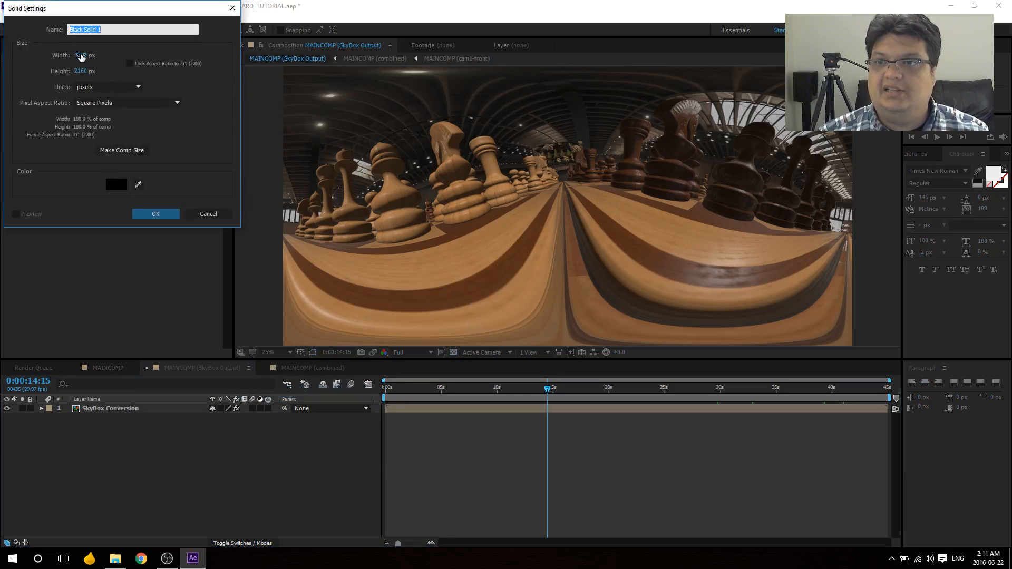
type("FADE")
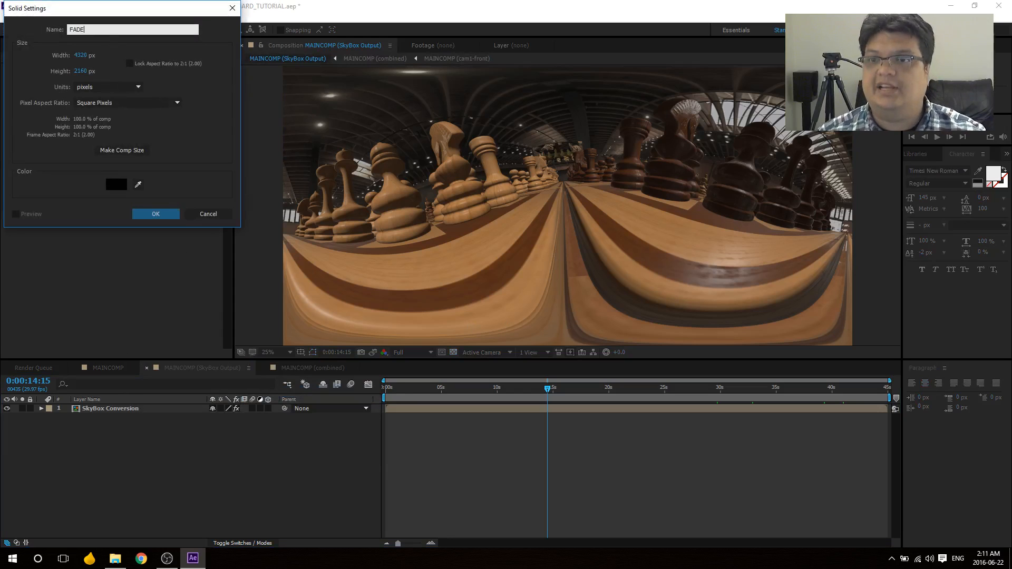
left_click(155, 214)
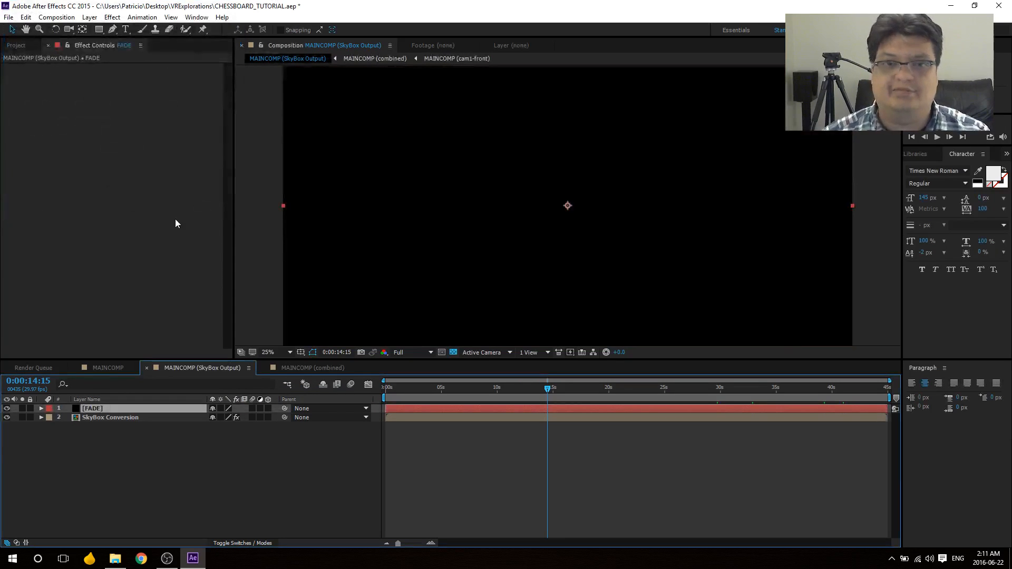
key("Home")
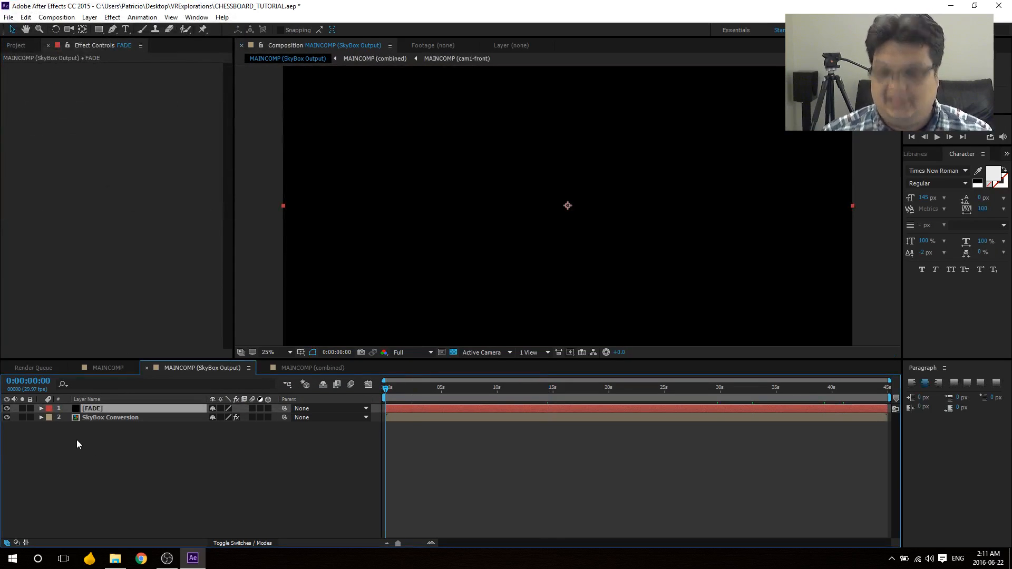
Step: Keyframe FADE's Opacity for black fade-in and fade-out, then scrub to about 16 seconds to check
left_click(41, 408)
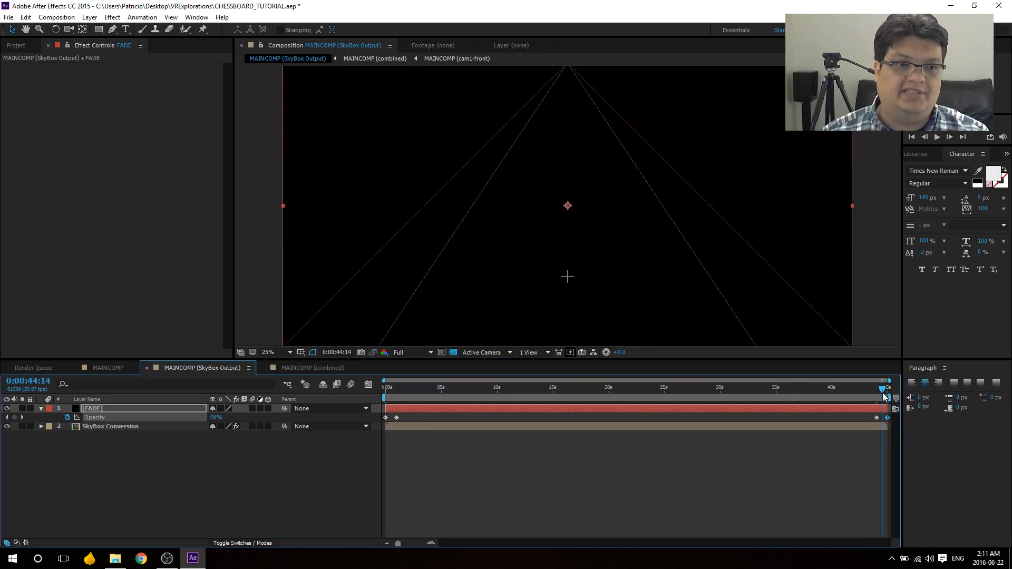
left_click(386, 386)
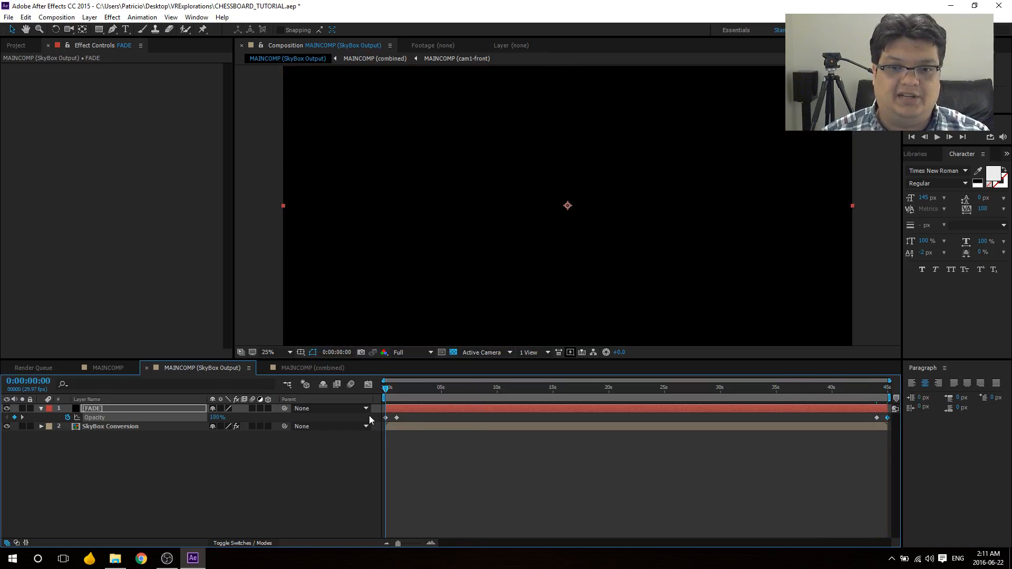
left_click(399, 387)
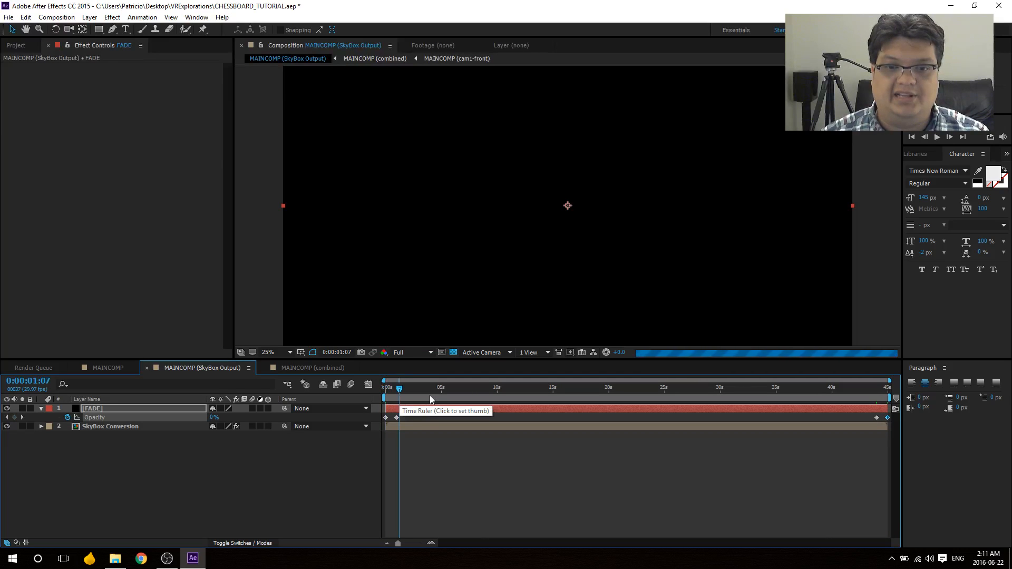
left_click(513, 388)
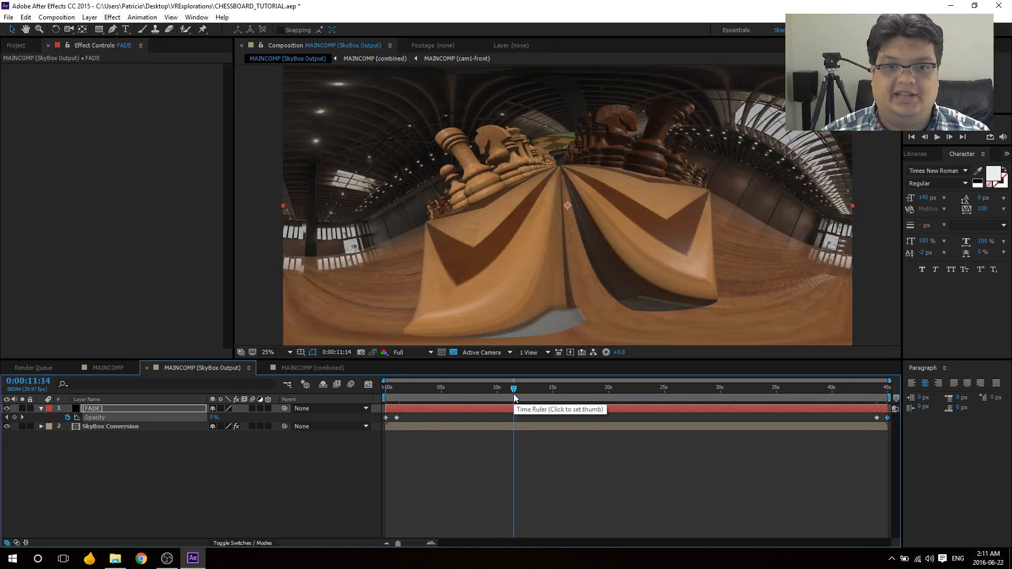
left_click(566, 388)
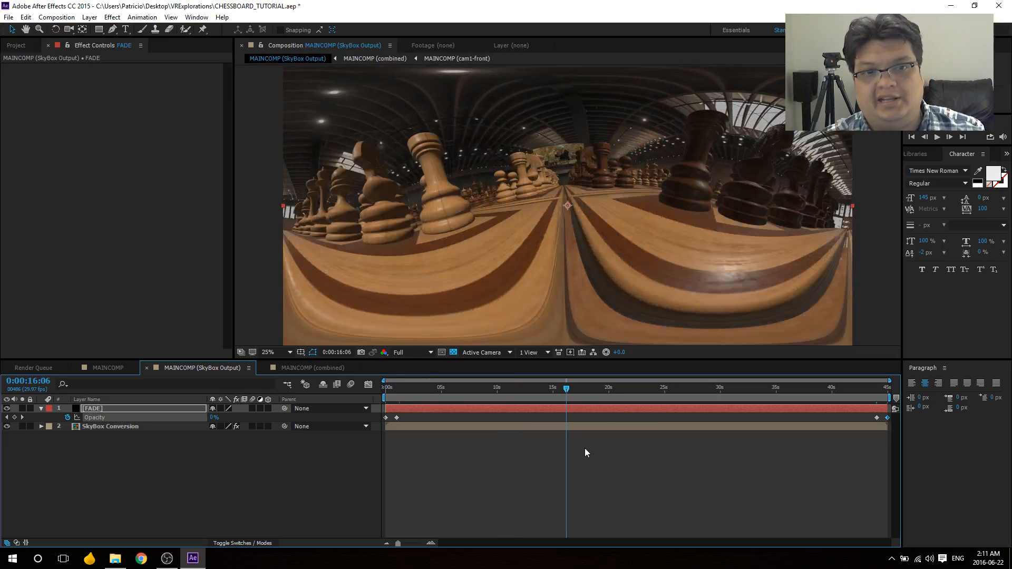
mouse_move(884, 387)
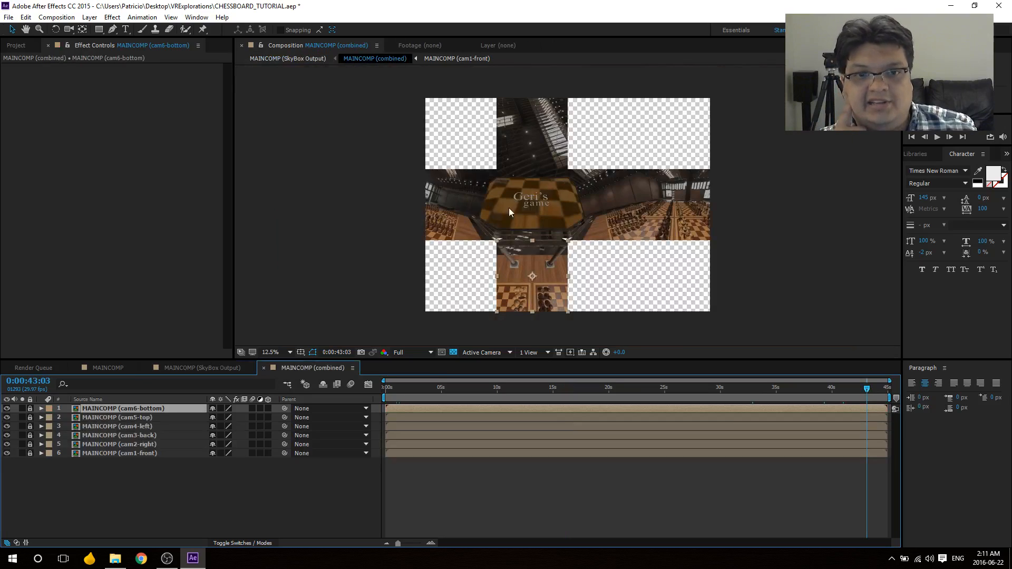
mouse_move(561, 118)
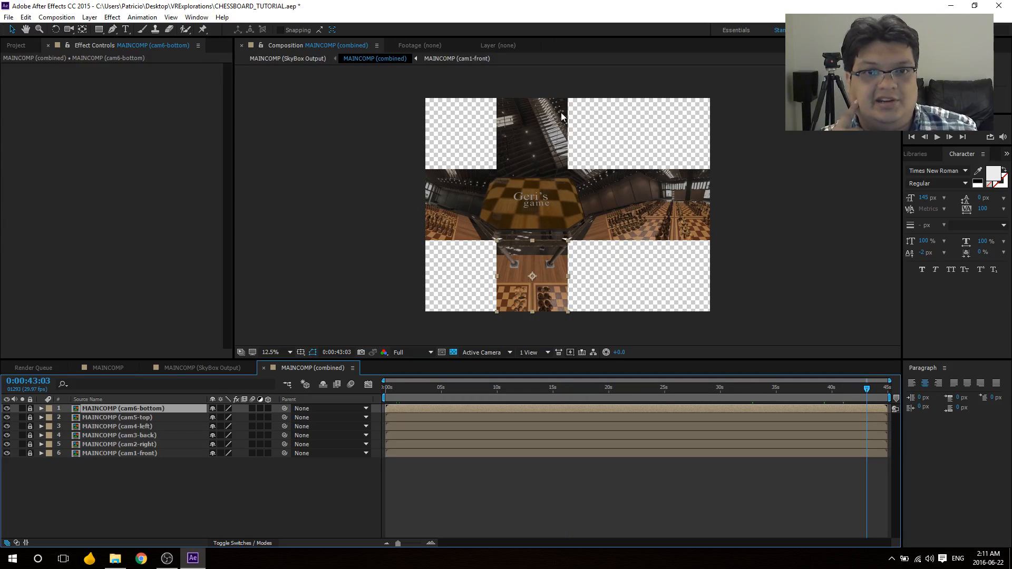
mouse_move(697, 222)
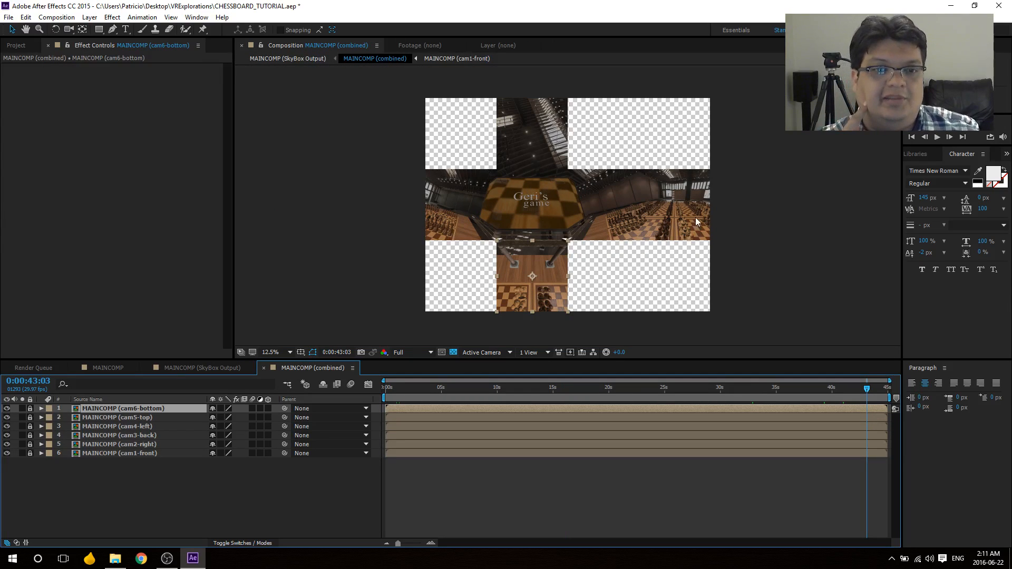
mouse_move(715, 215)
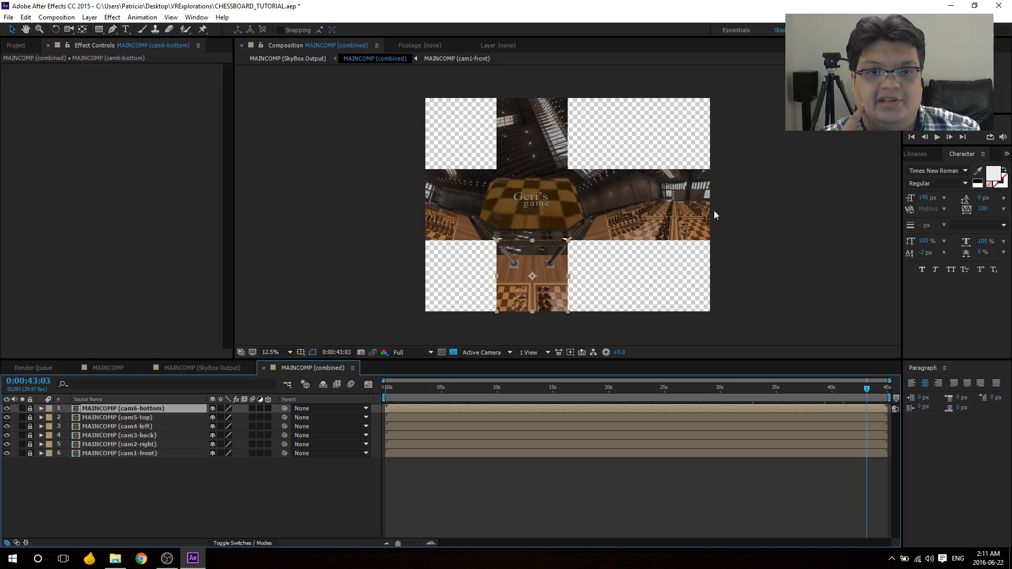
mouse_move(244, 349)
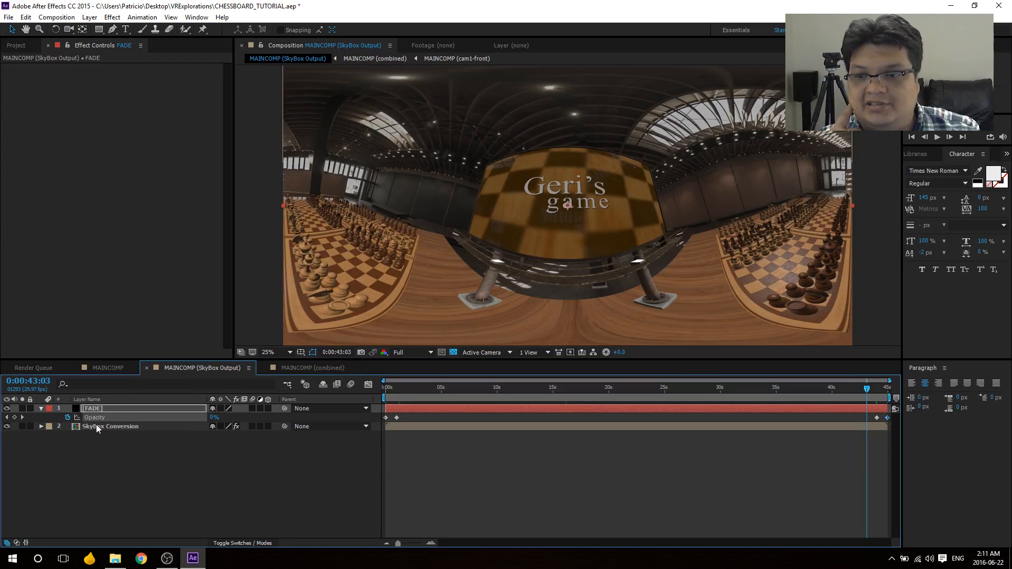
Step: Select the SkyBox Conversion layer and re-enable its SkyBox Converter effect for equirectangular output
left_click(110, 426)
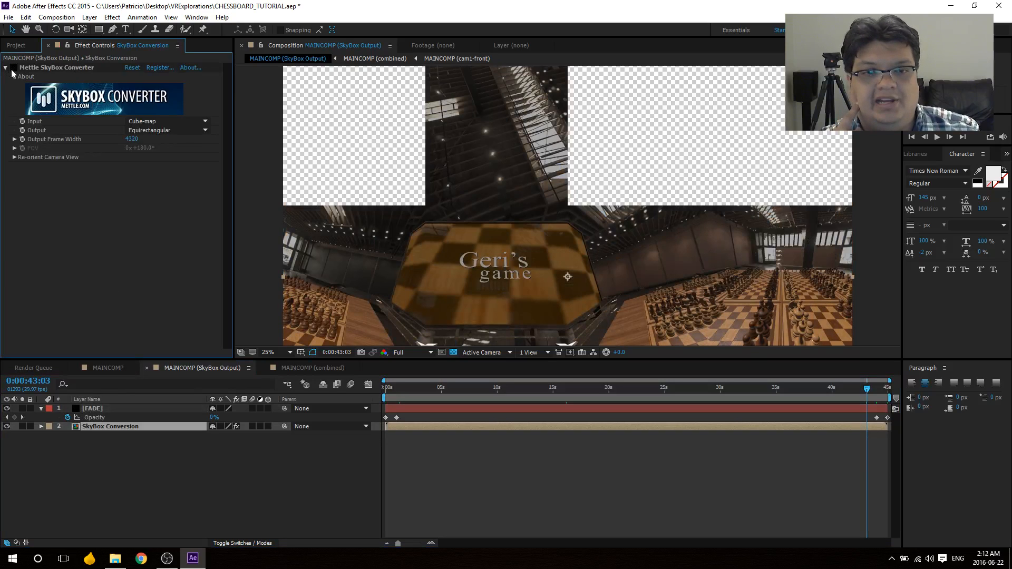
left_click(13, 67)
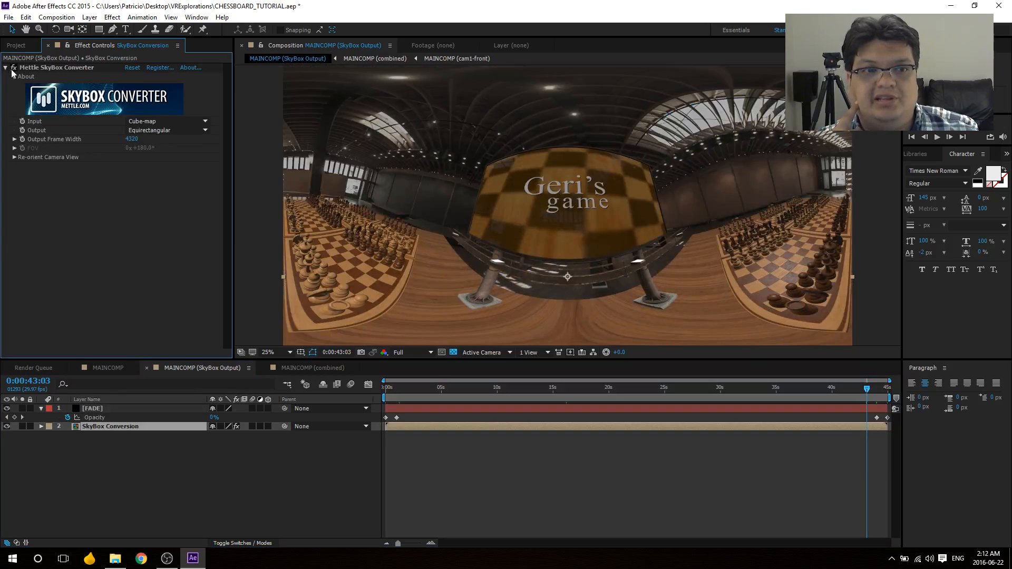